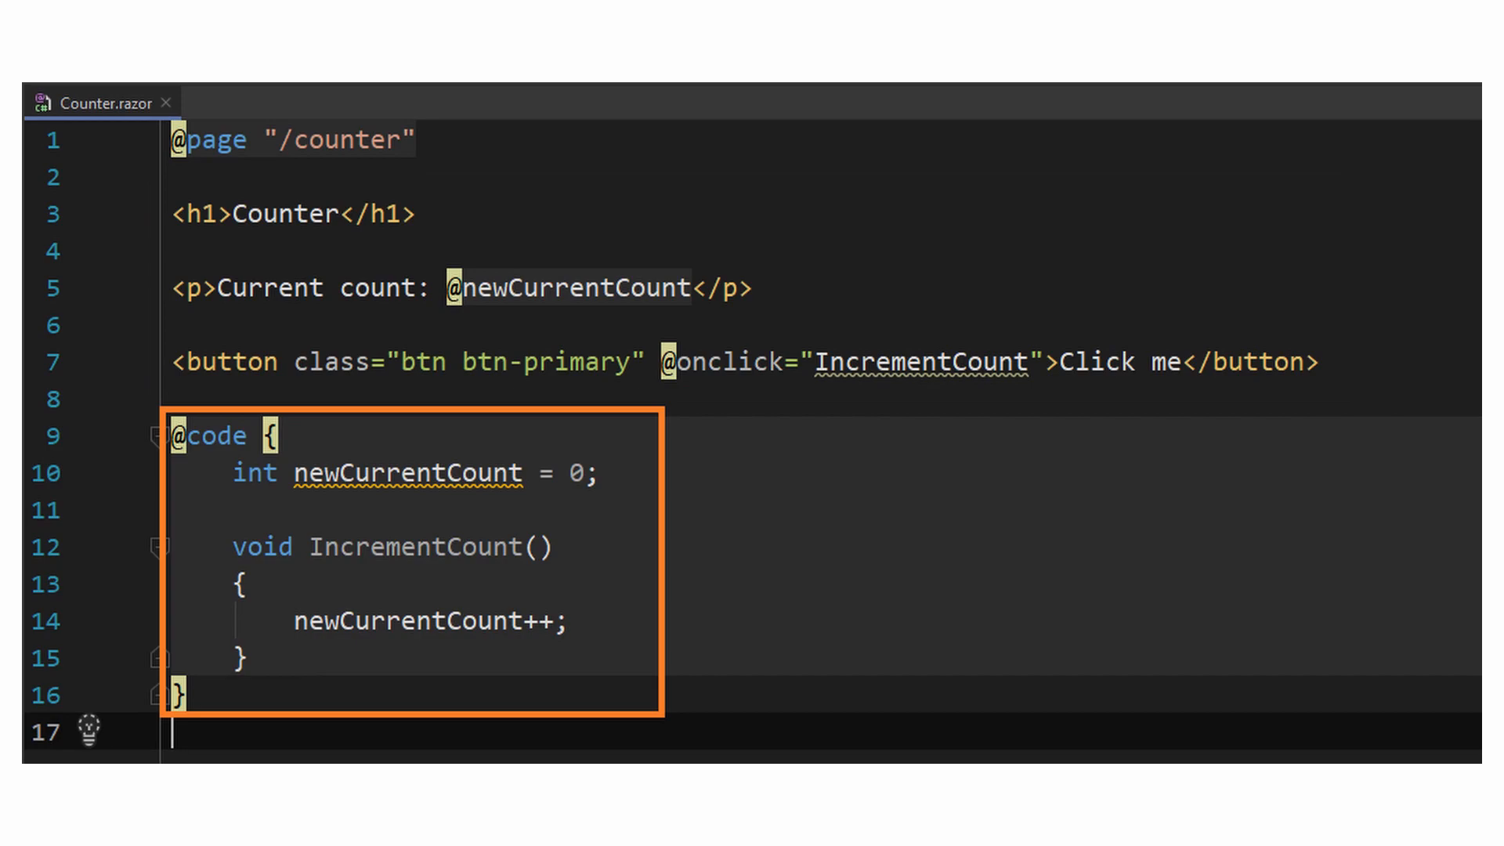
Add the <ChildComponent>Hey I'm a child!</ChildComponent> example to the slide's code
{"action": "type", "text": "<ChildComponent>Hey I'm a child!</ChildComponent>"}
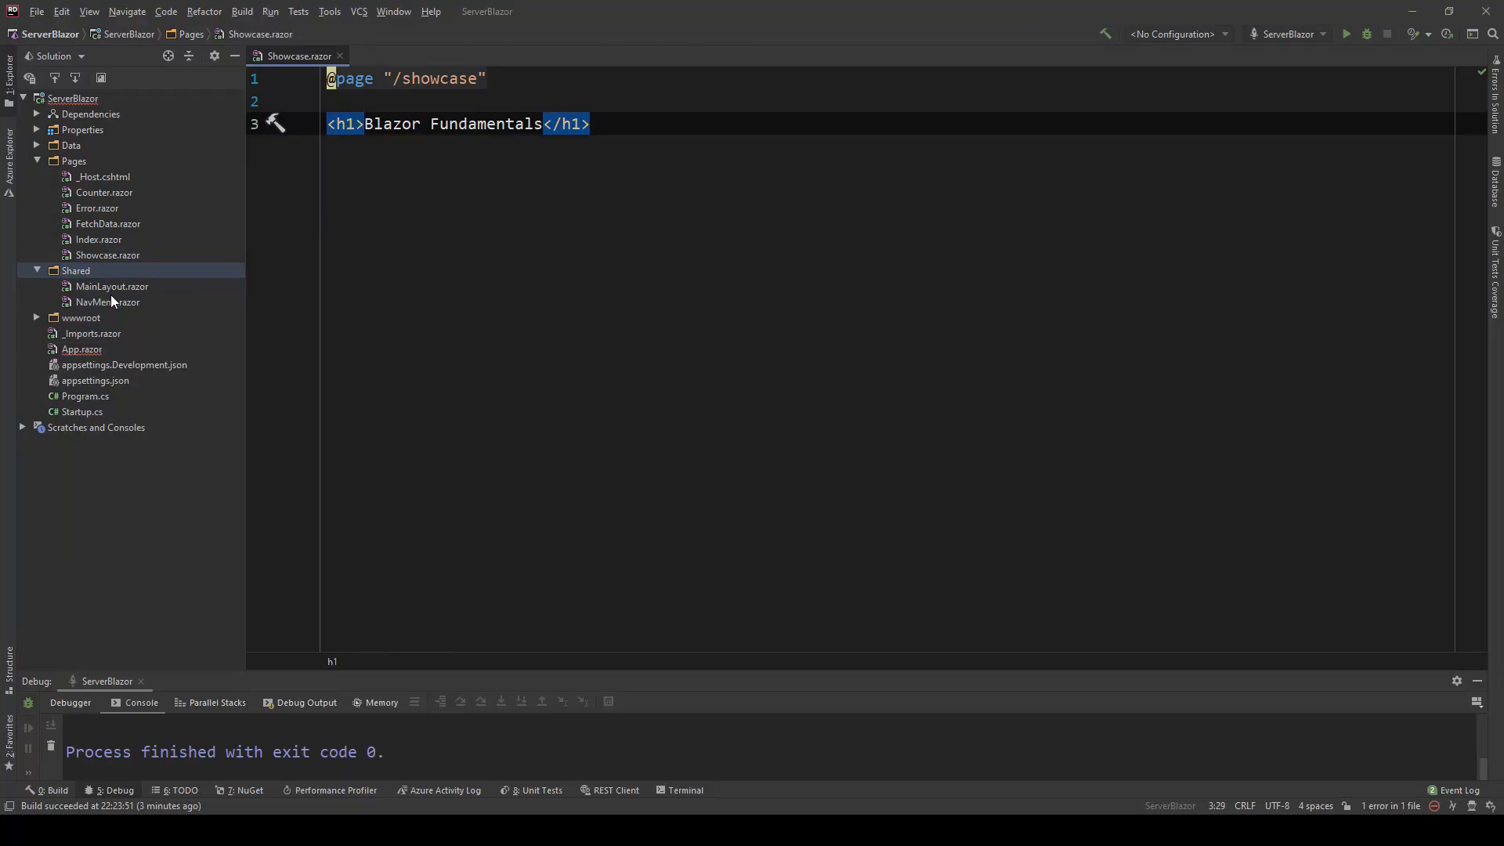
Duplicate NavMenu.razor in Shared as ParentComponent.razor
{"action": "left_click", "coordinate": [74, 270]}
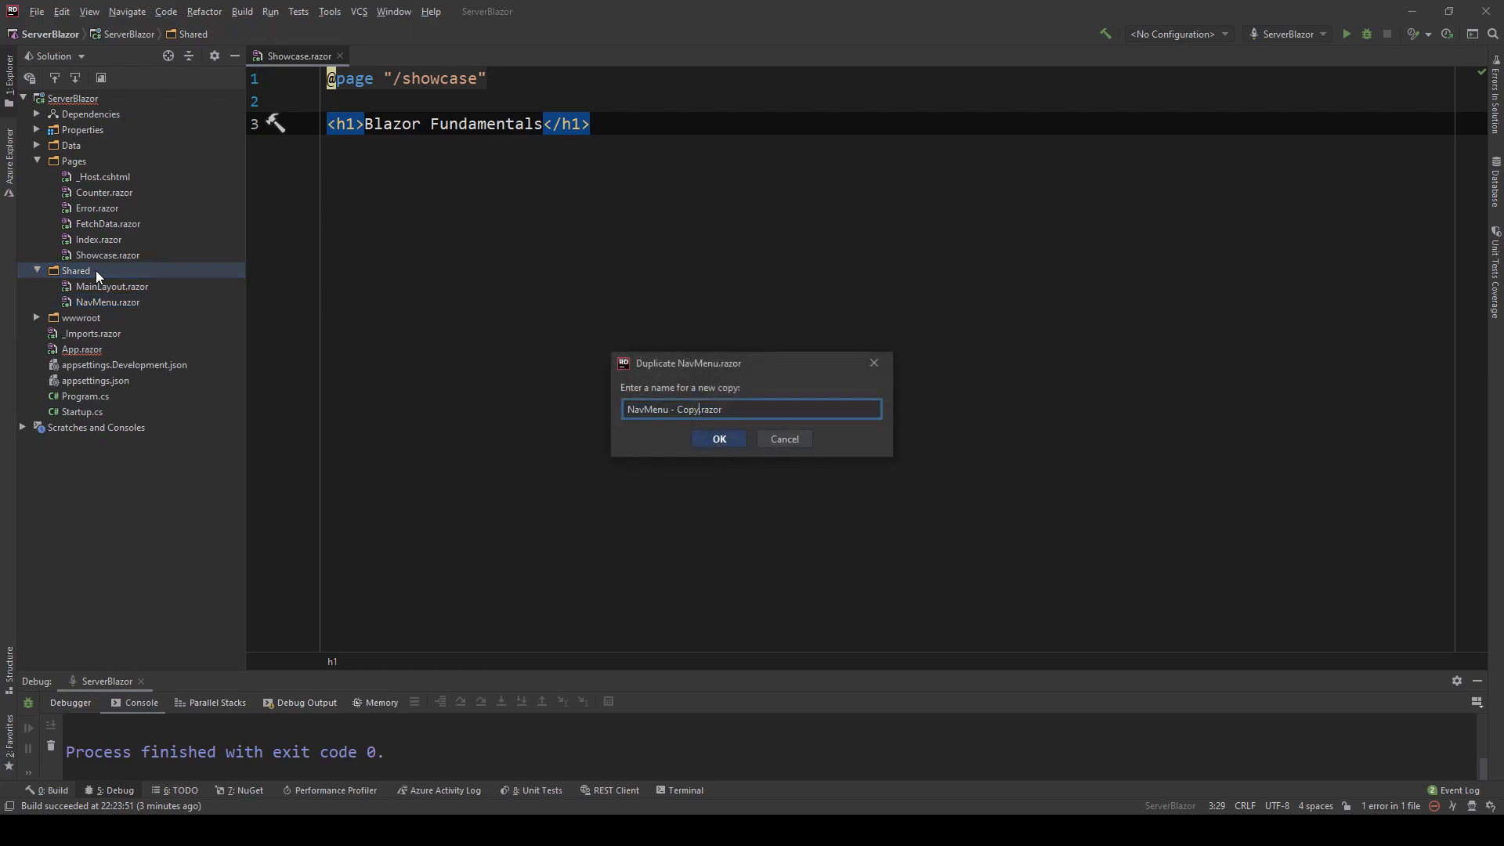
{"action": "type", "text": "P.razor"}
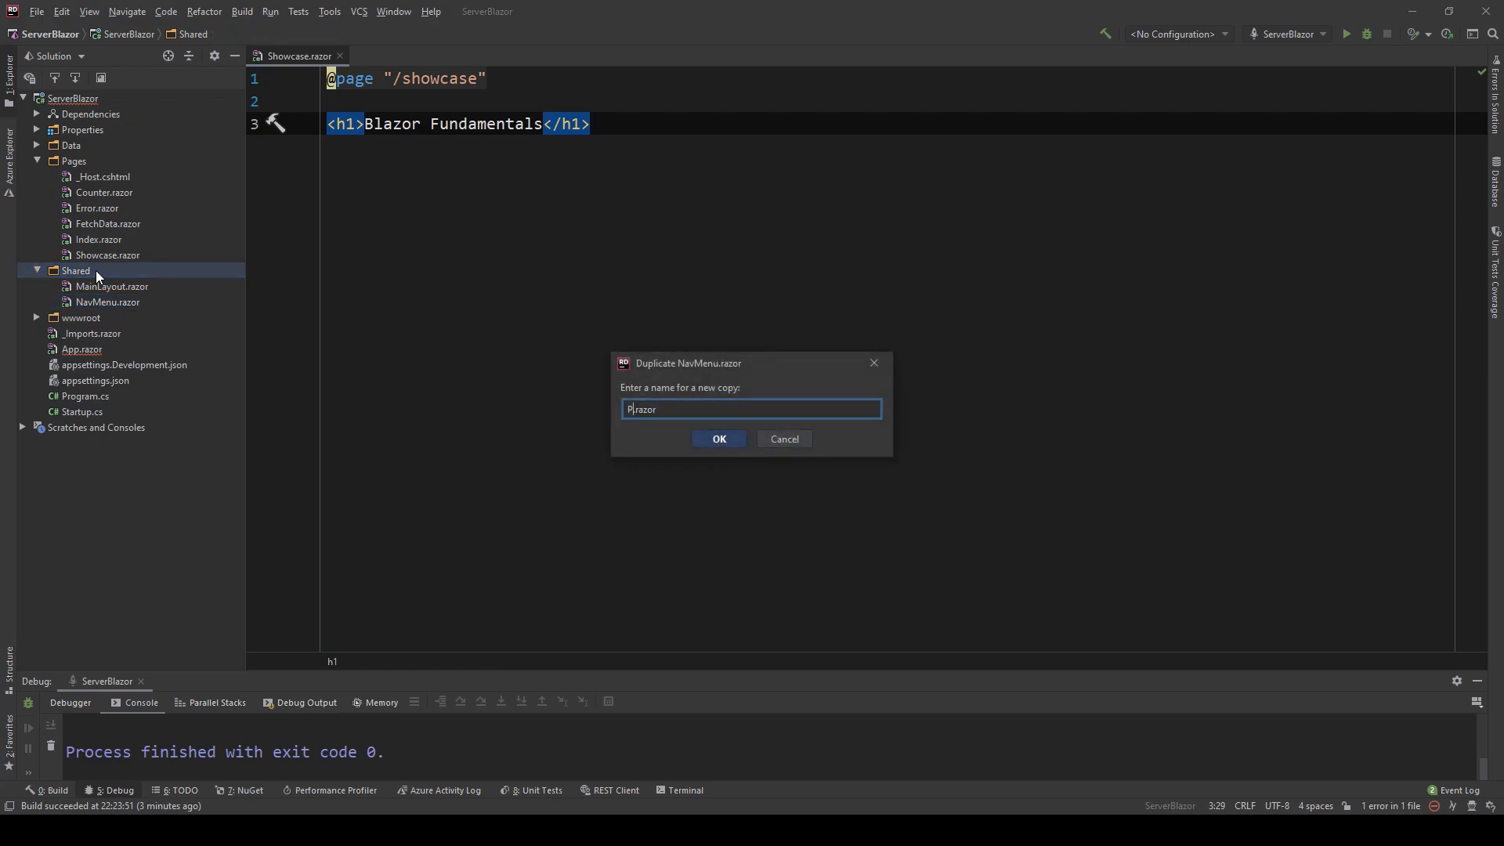
{"action": "type", "text": "ParentComponent"}
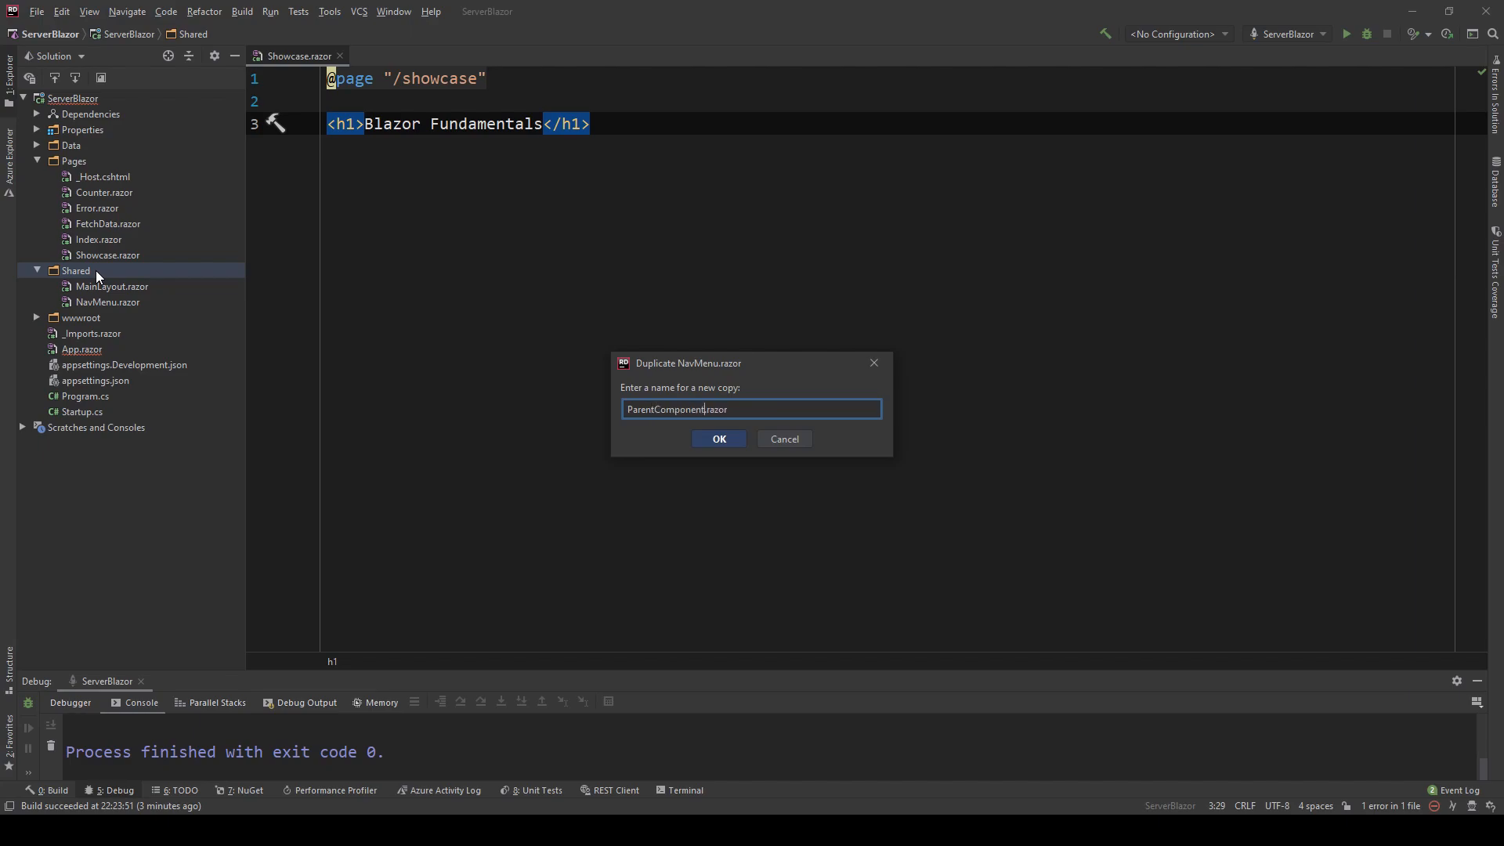
{"action": "left_click", "coordinate": [719, 439]}
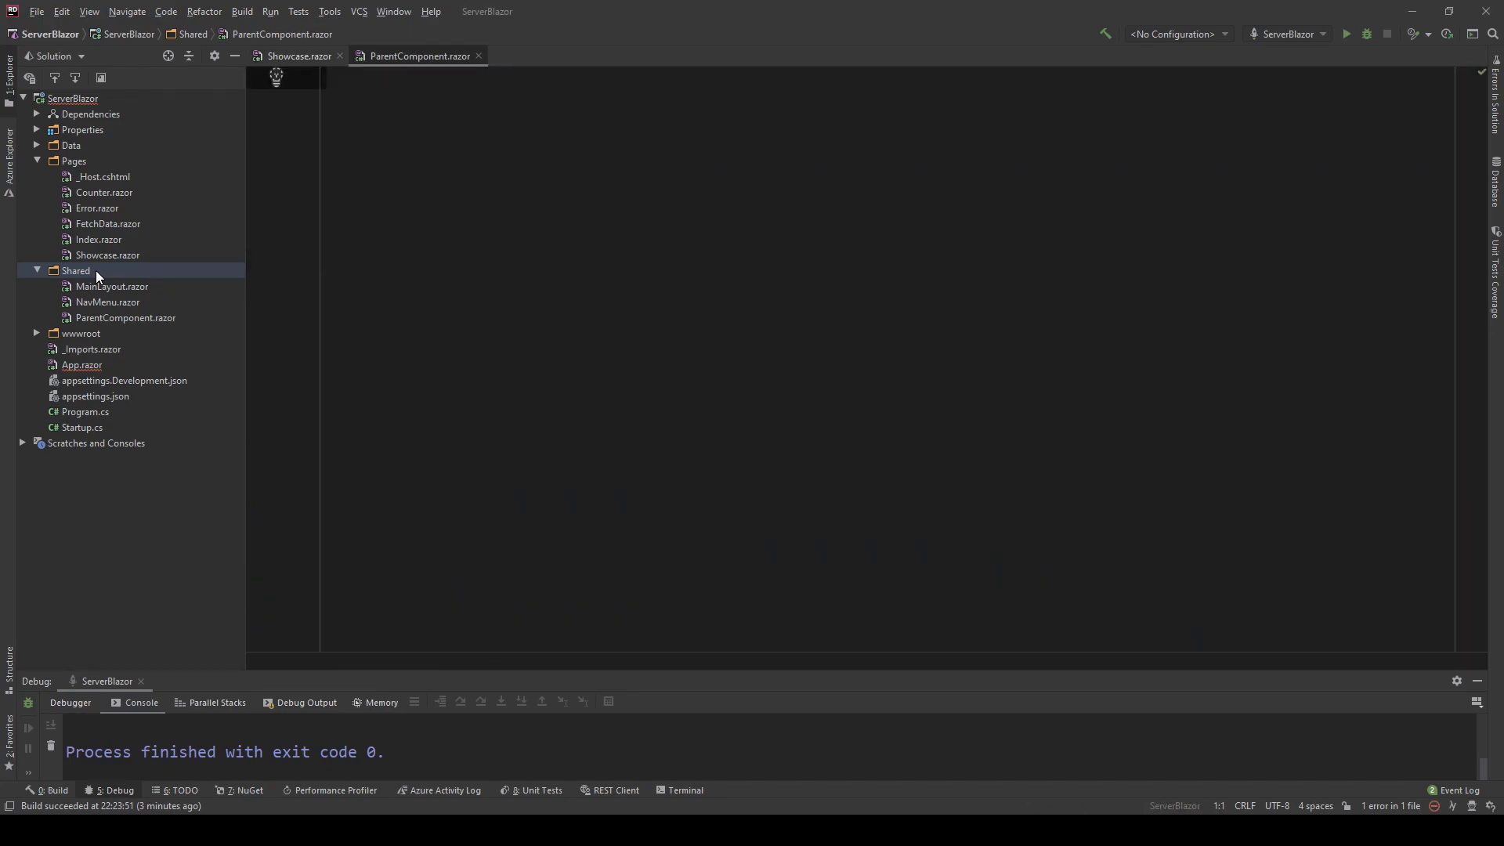
{"action": "type", "text": "<div"}
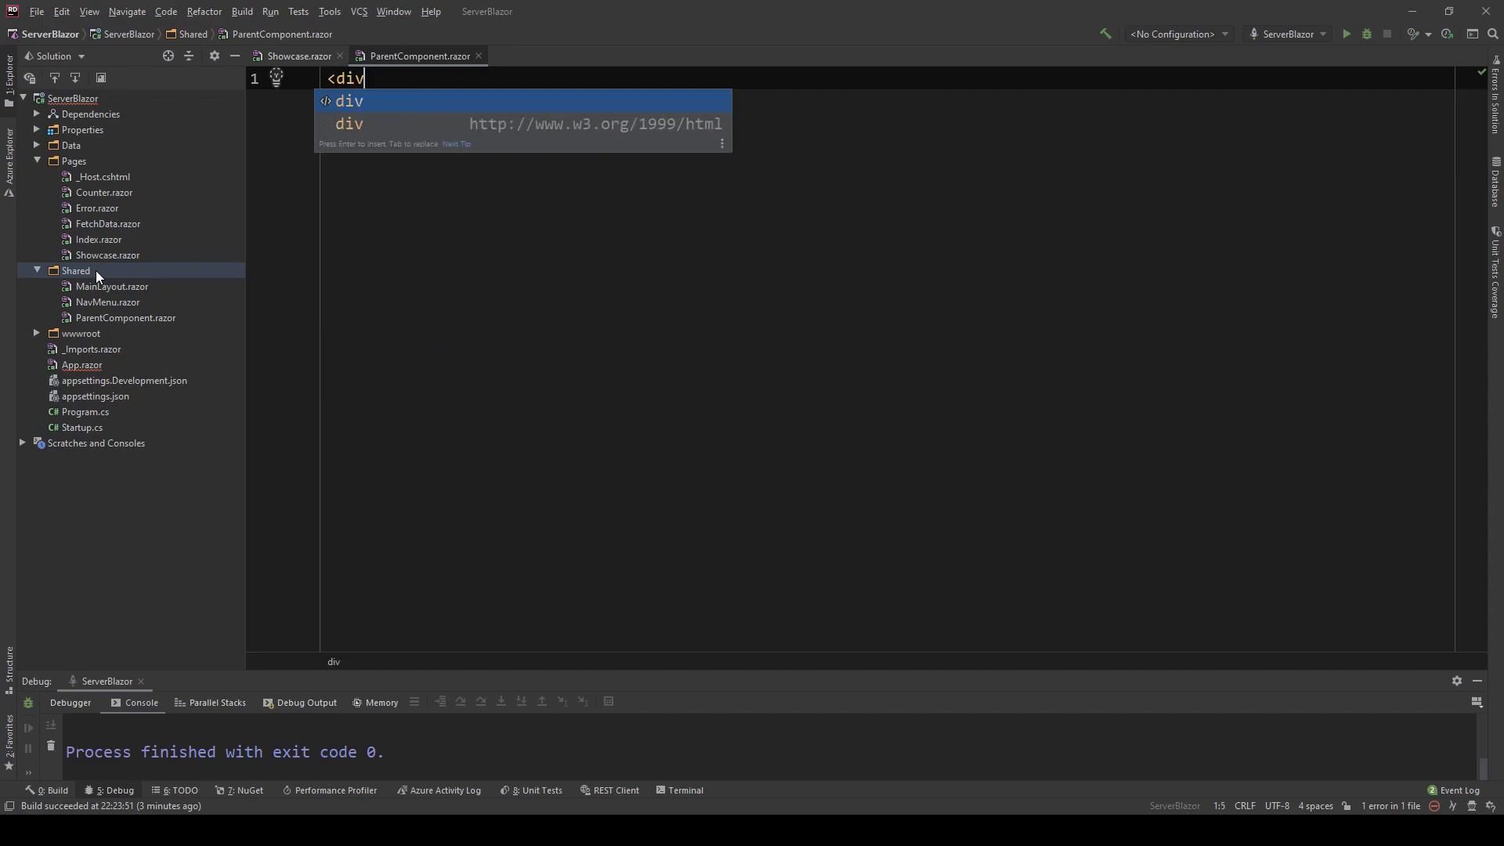
{"action": "type", "text": "c></div>"}
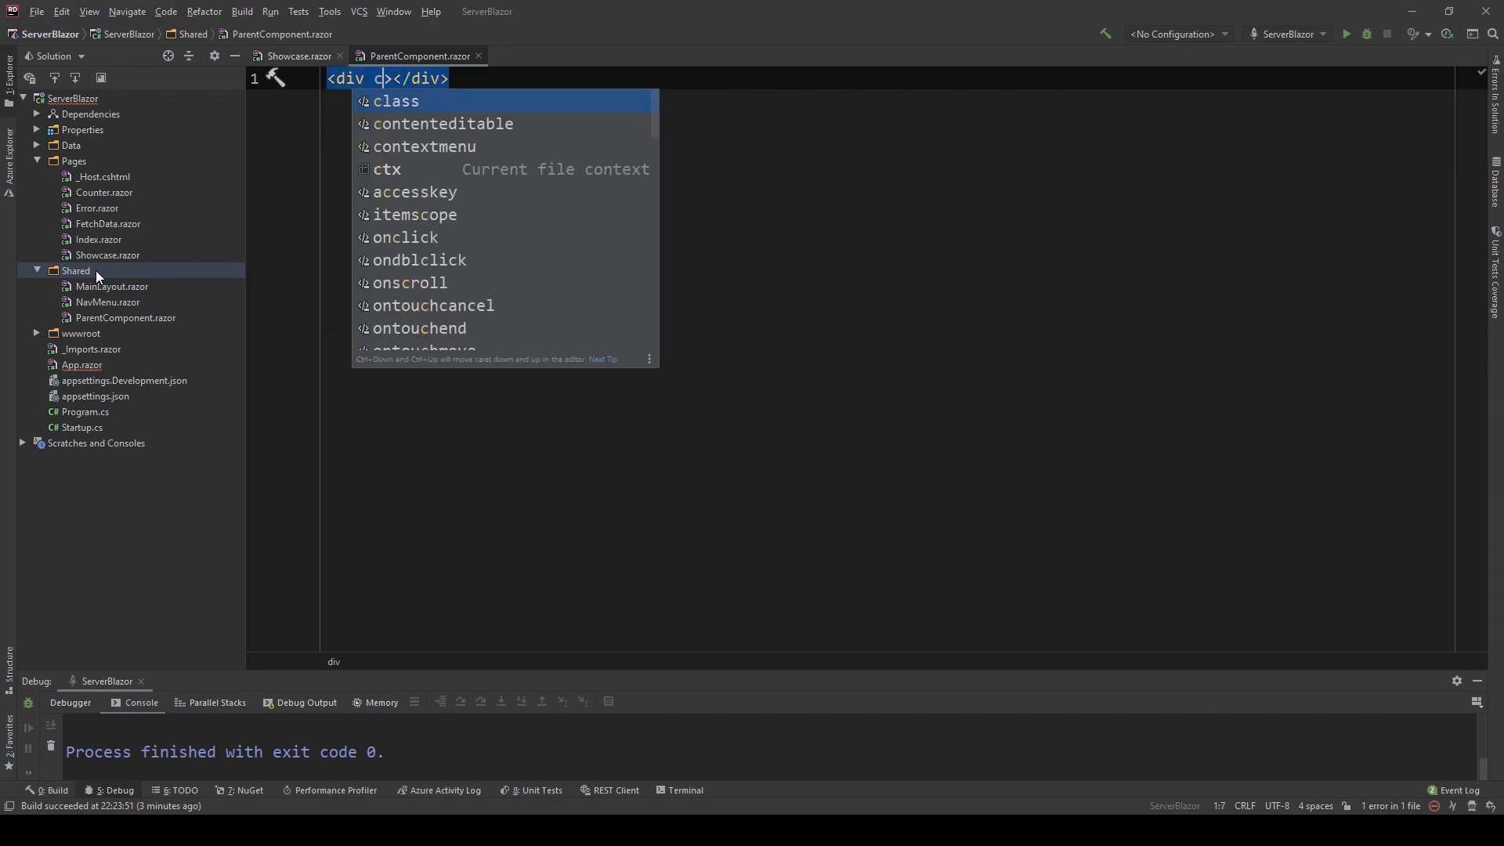
{"action": "type", "text": "class=\"all\""}
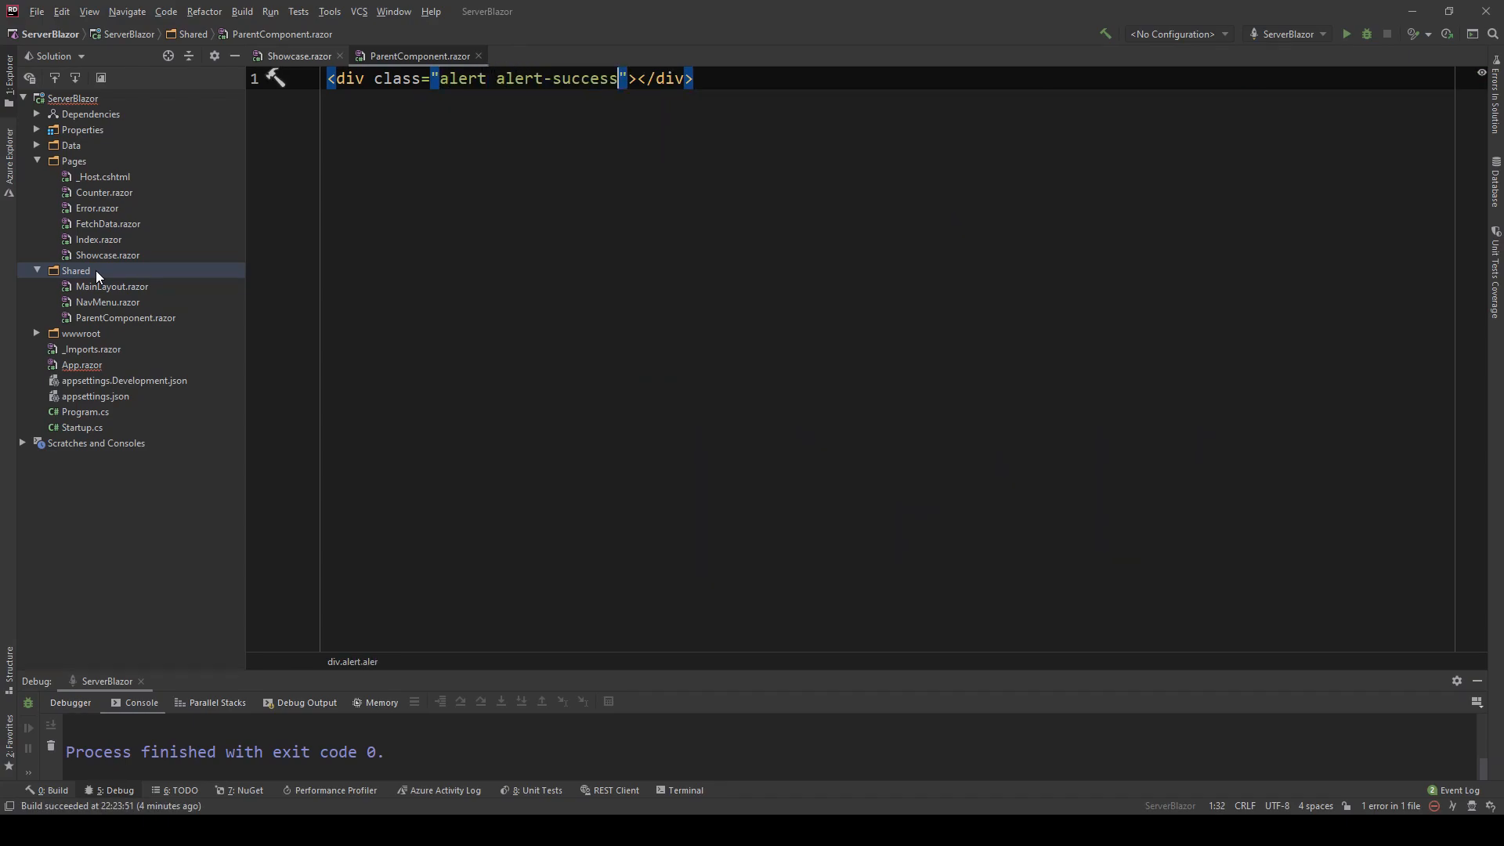
{"action": "key", "text": "Enter"}
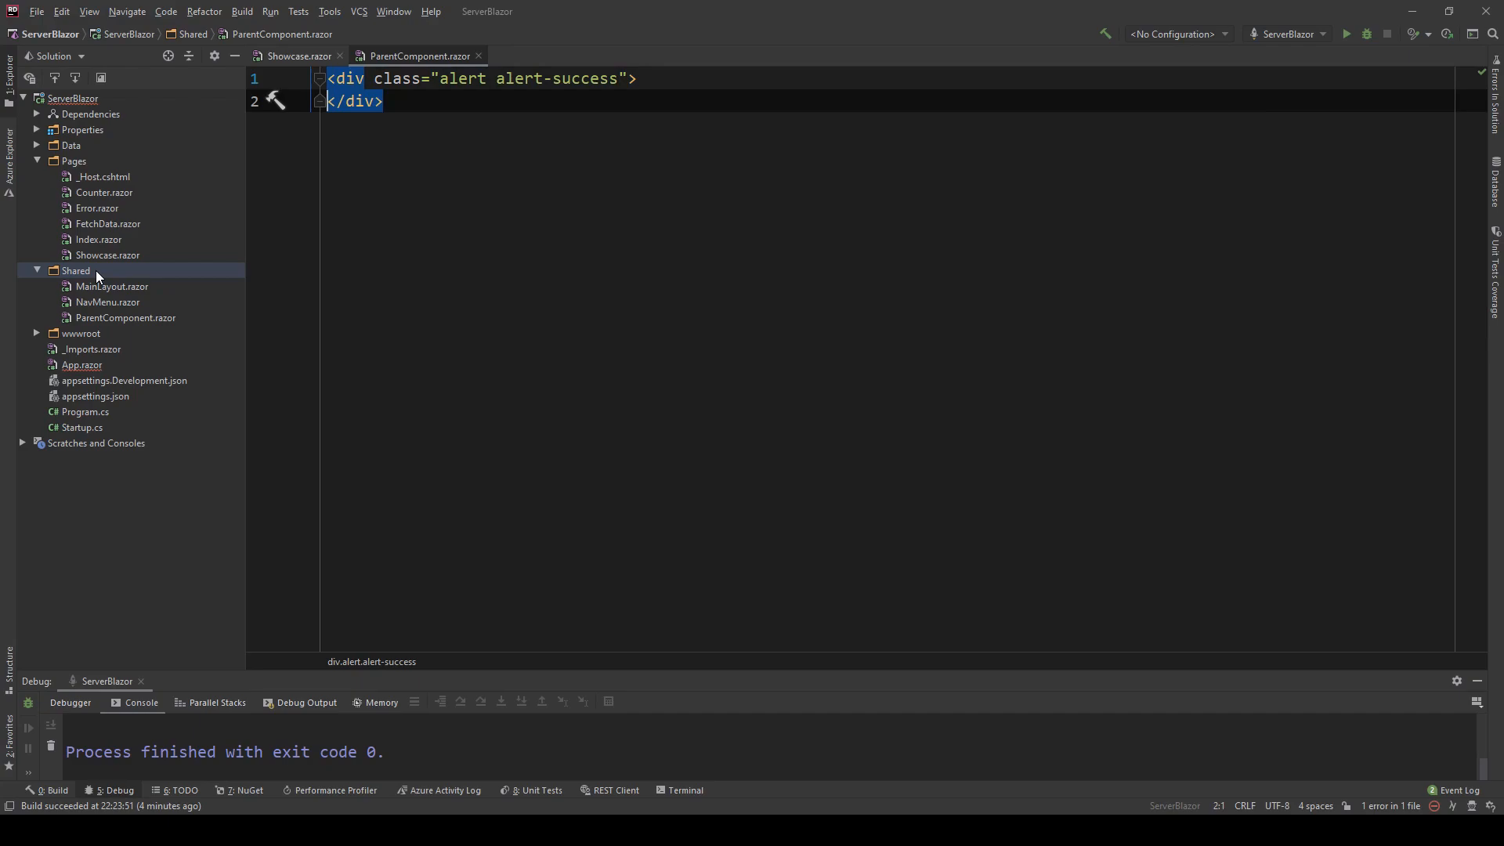
{"action": "key", "text": "Enter"}
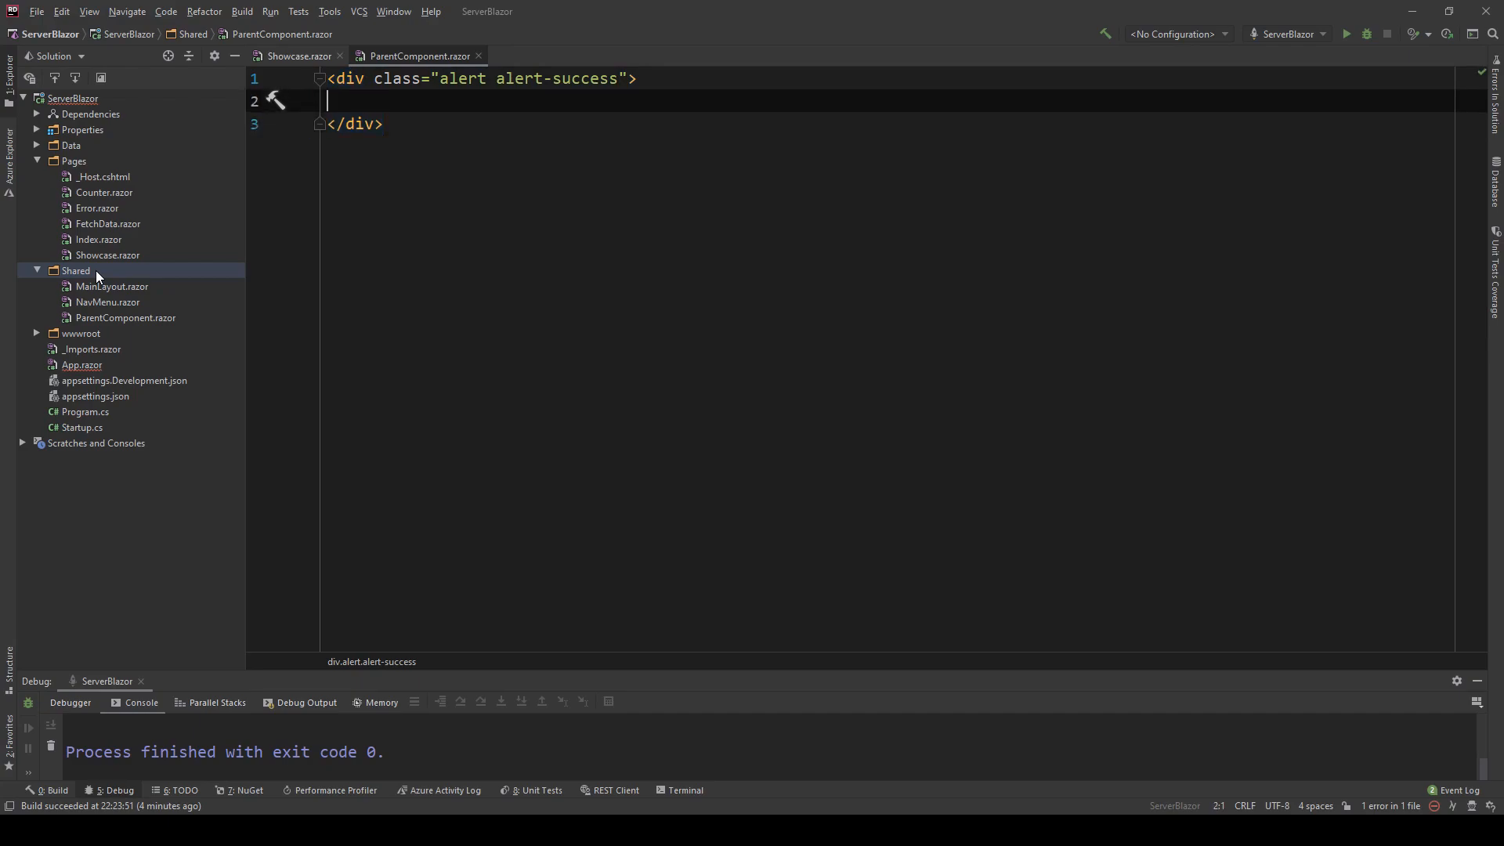
{"action": "type", "text": "@Alert"}
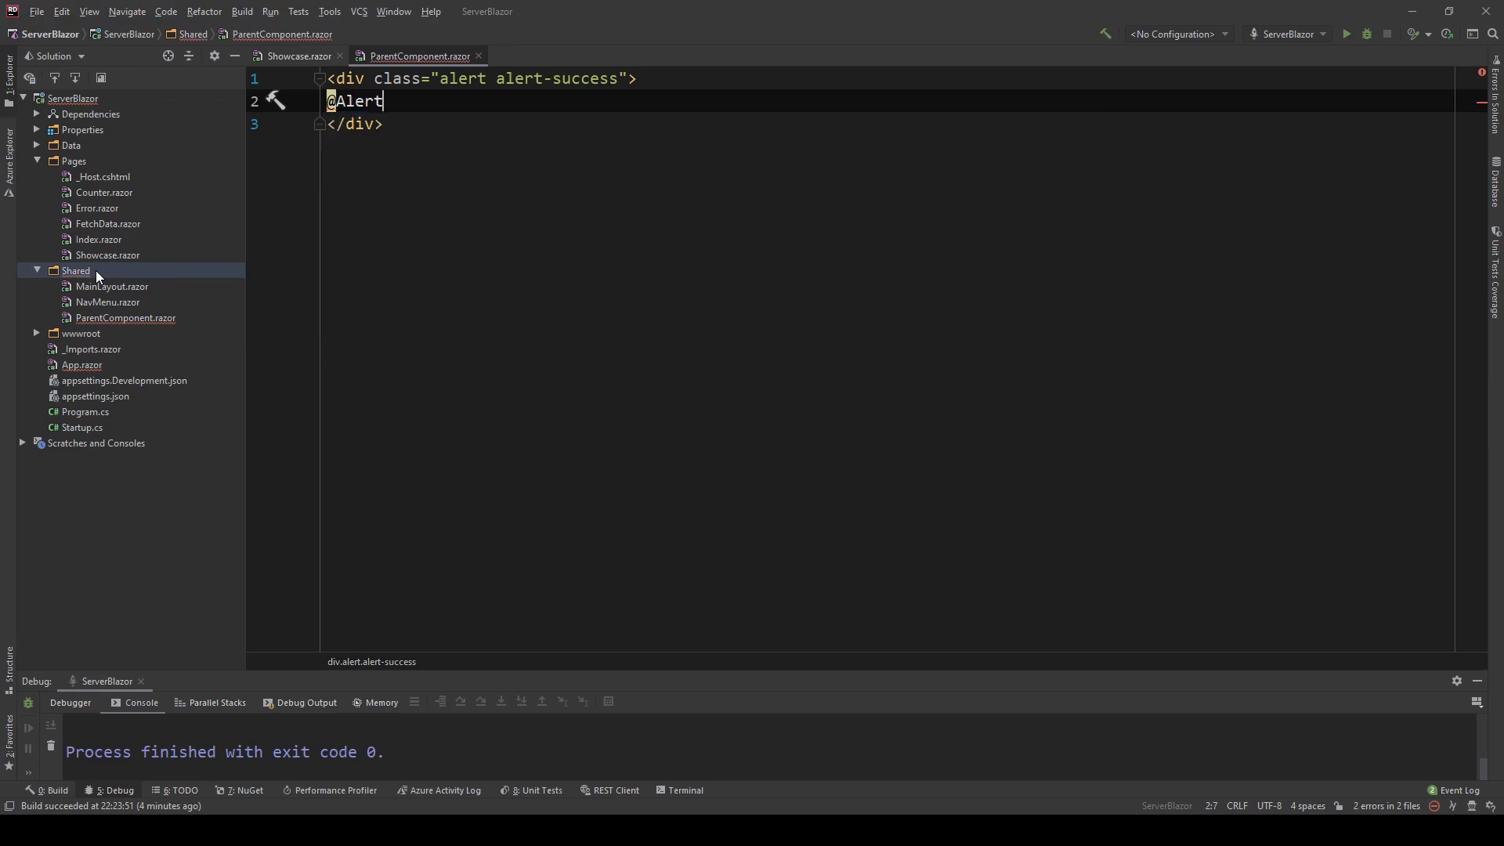
{"action": "type", "text": "Text"}
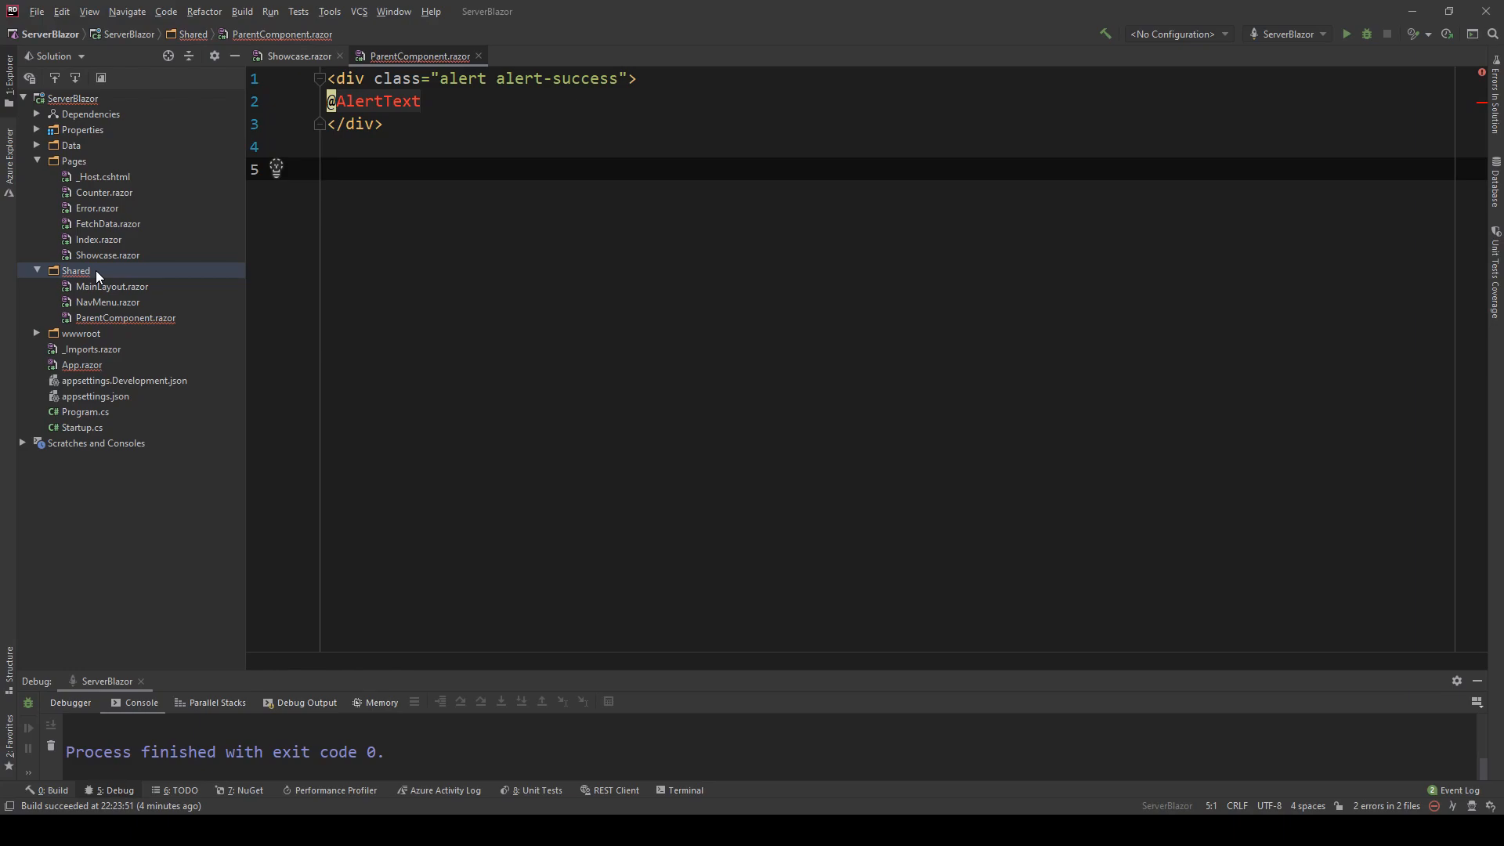
{"action": "type", "text": "@cod"}
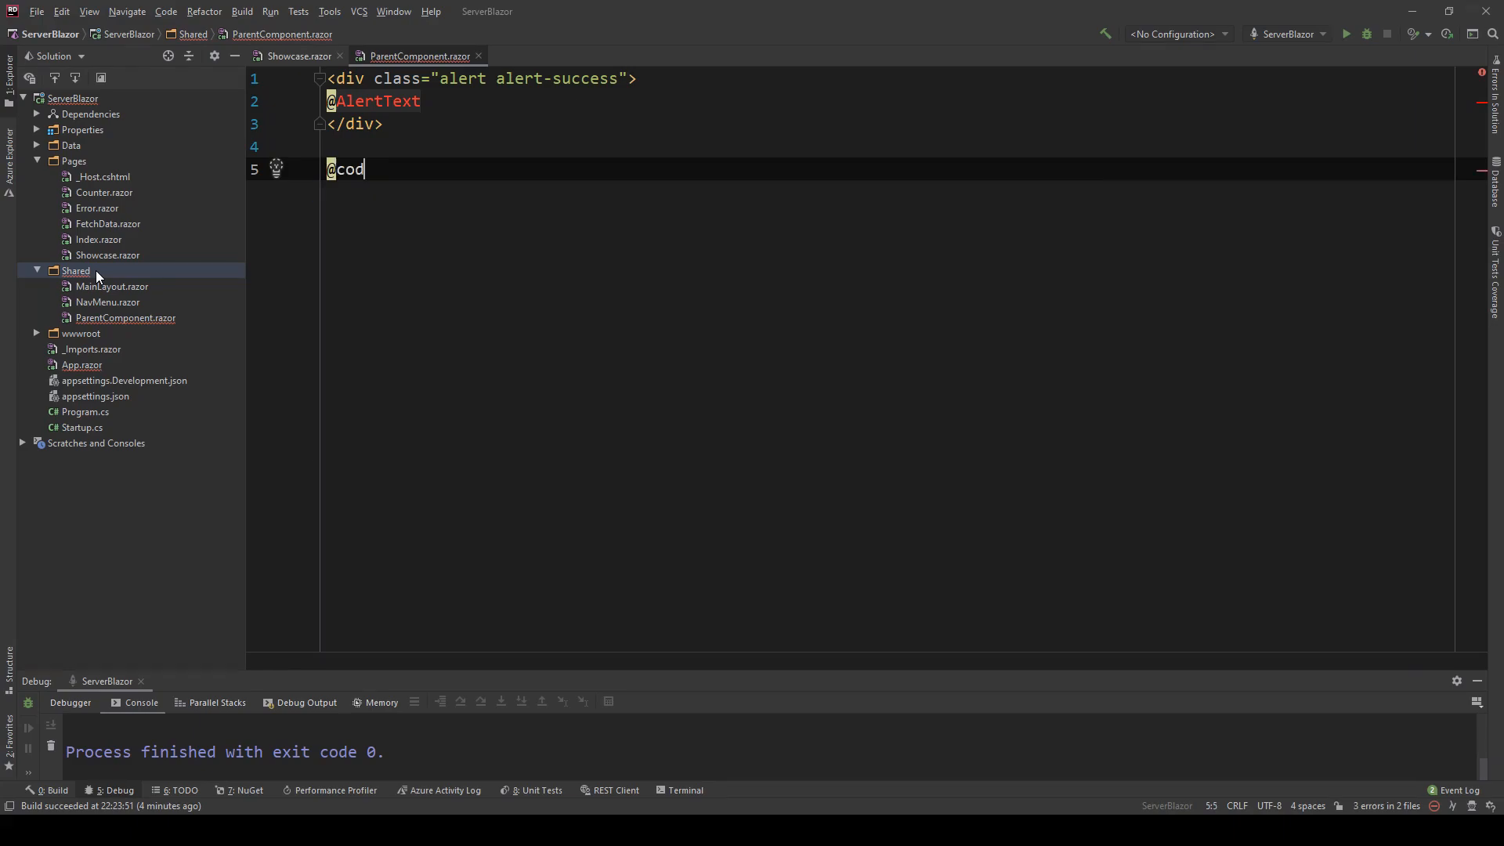
{"action": "type", "text": "e"}
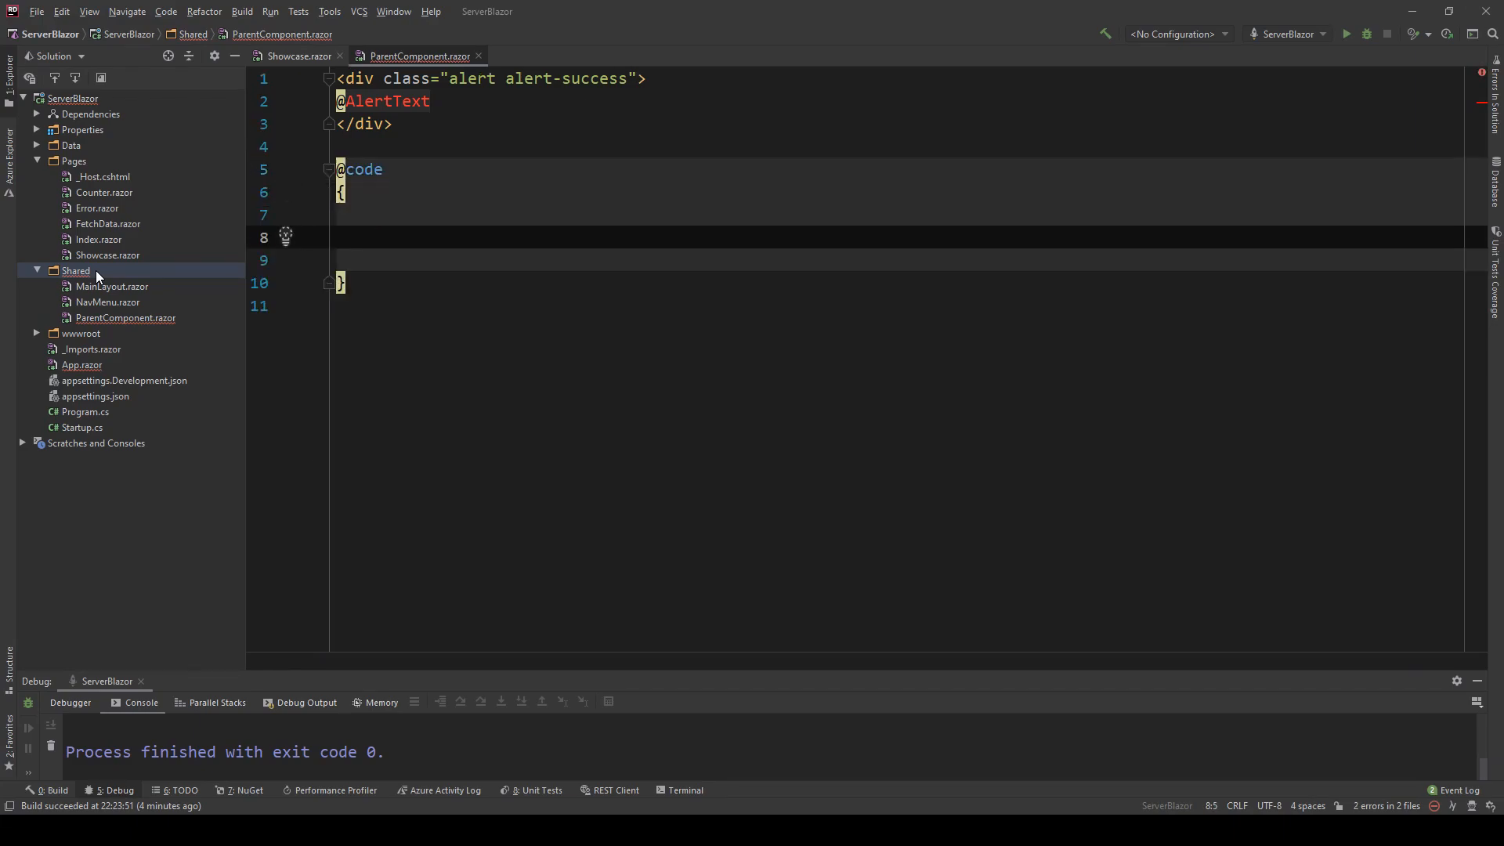
{"action": "type", "text": "public string AlertText { get; set;"}
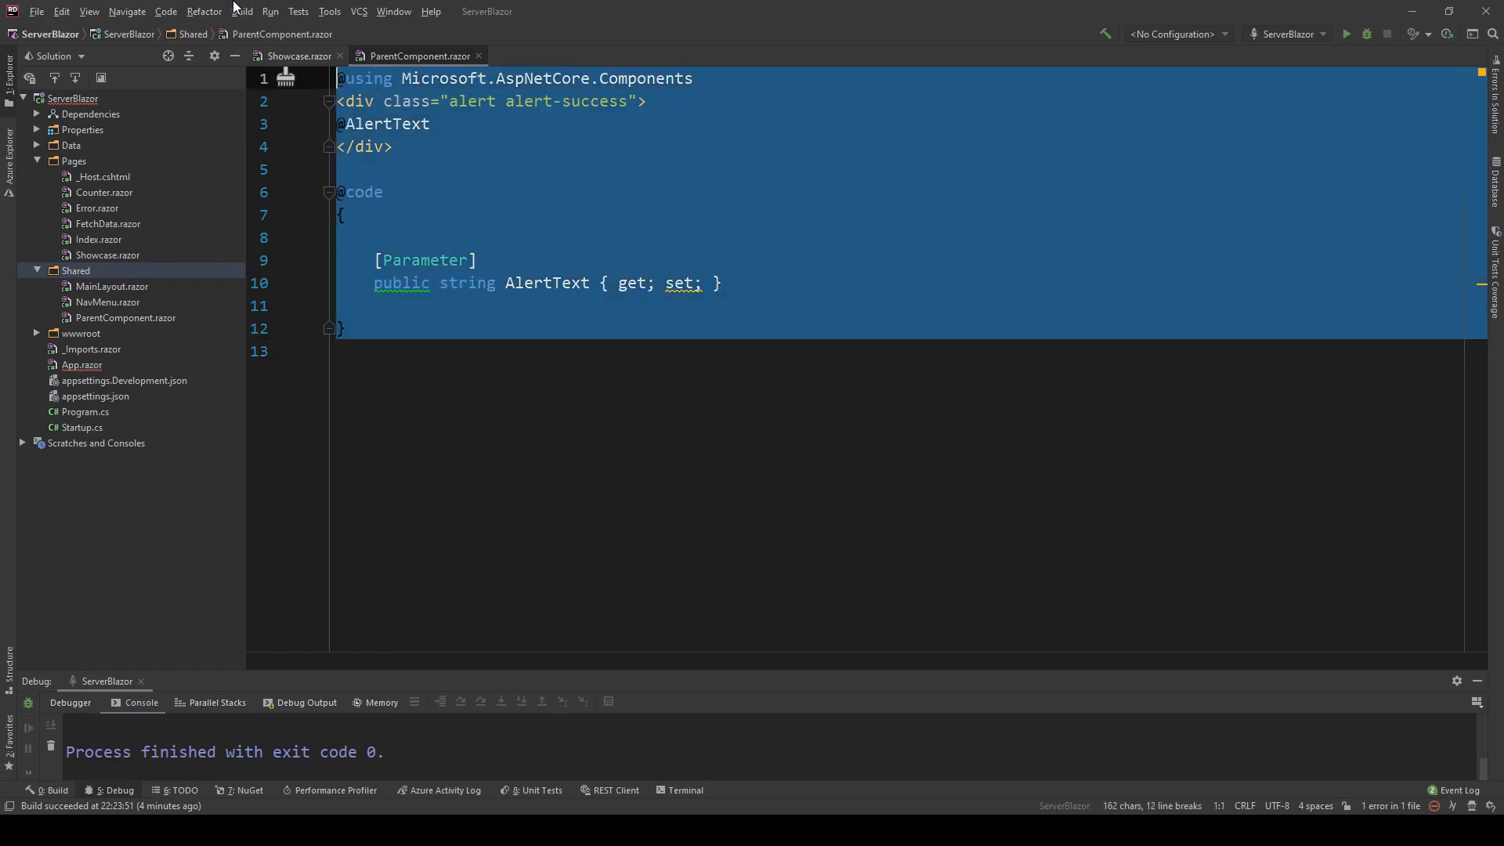
{"action": "mouse_move", "coordinate": [255, 6]}
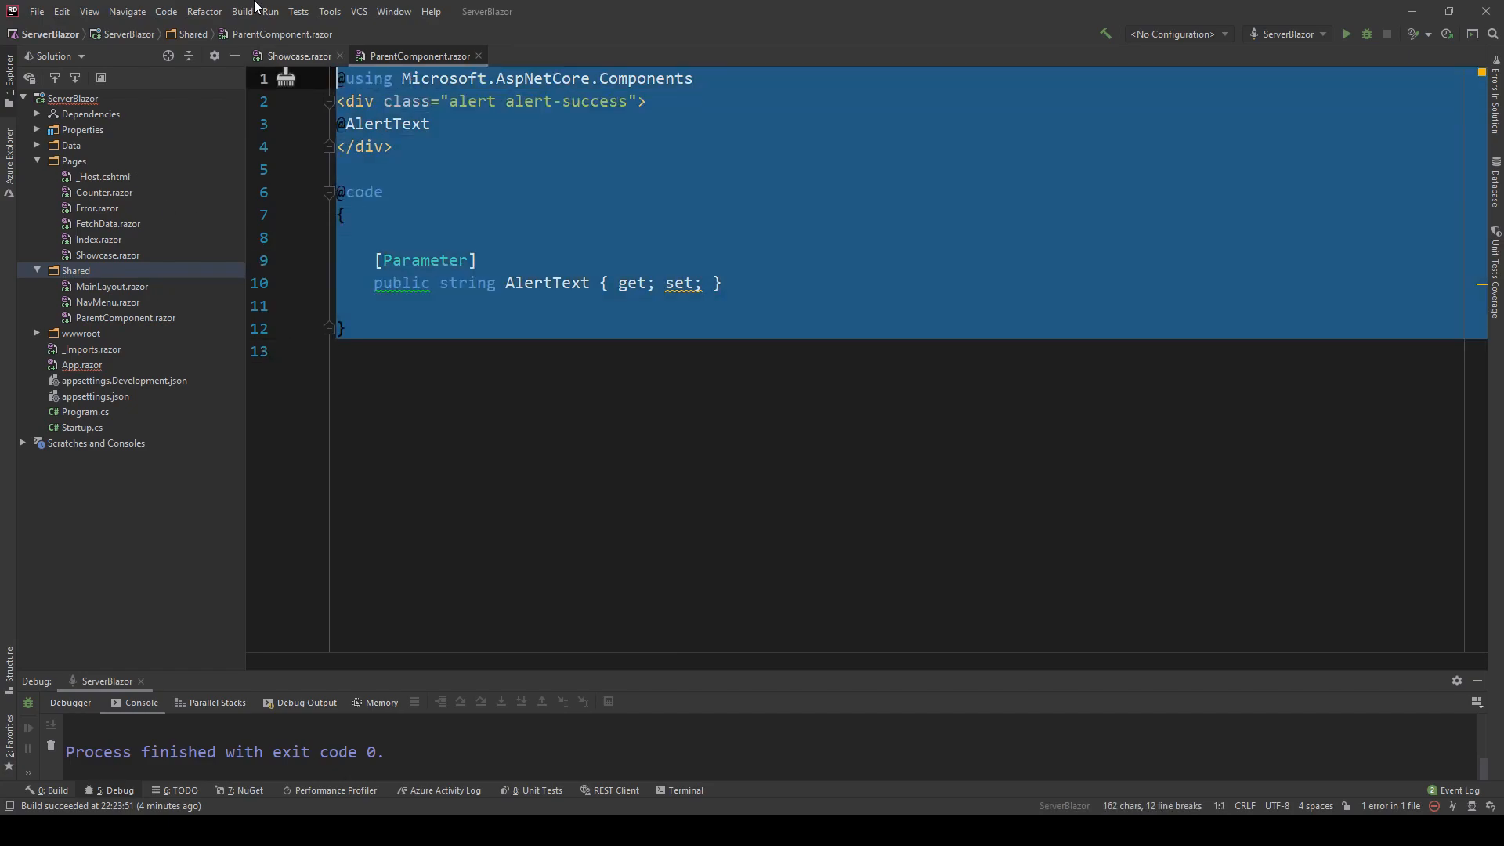
{"action": "mouse_move", "coordinate": [301, 56]}
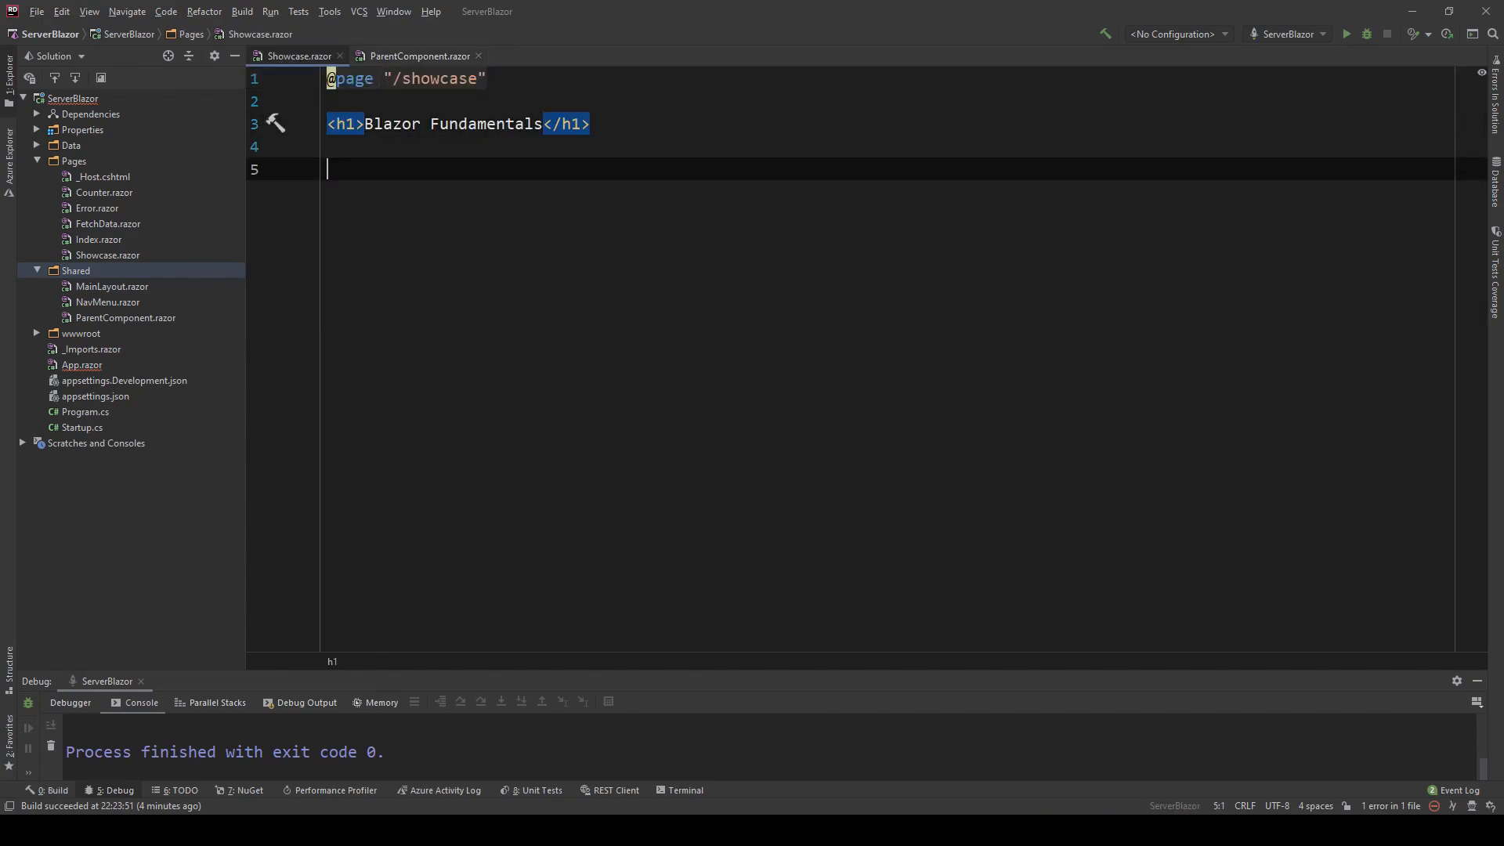
Embed <ParentComponent AlertText="This is an alert" /> on the Showcase page
{"action": "type", "text": "<"}
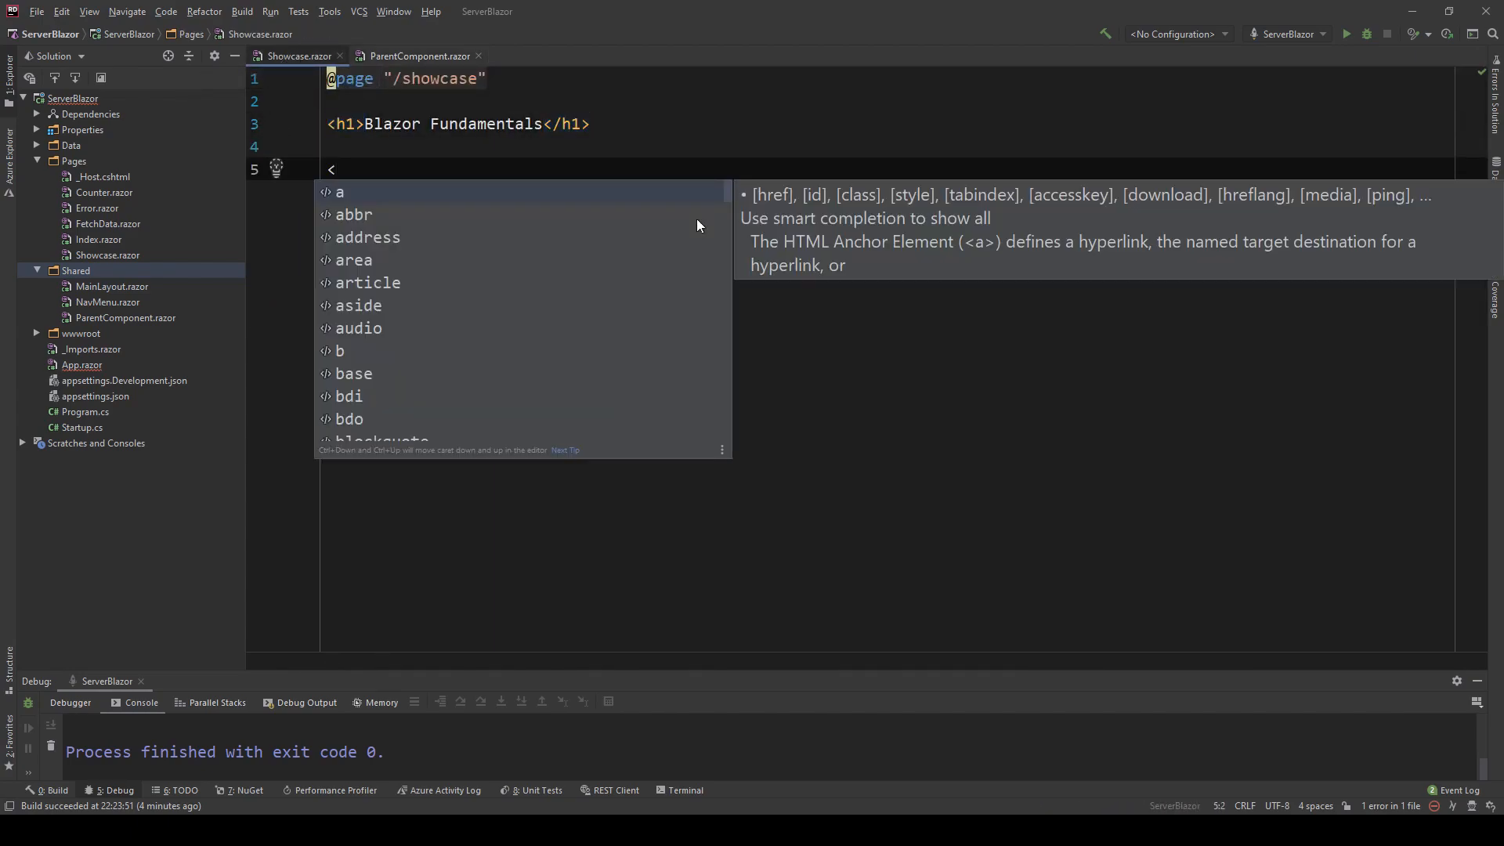
{"action": "type", "text": "ParentCompone"}
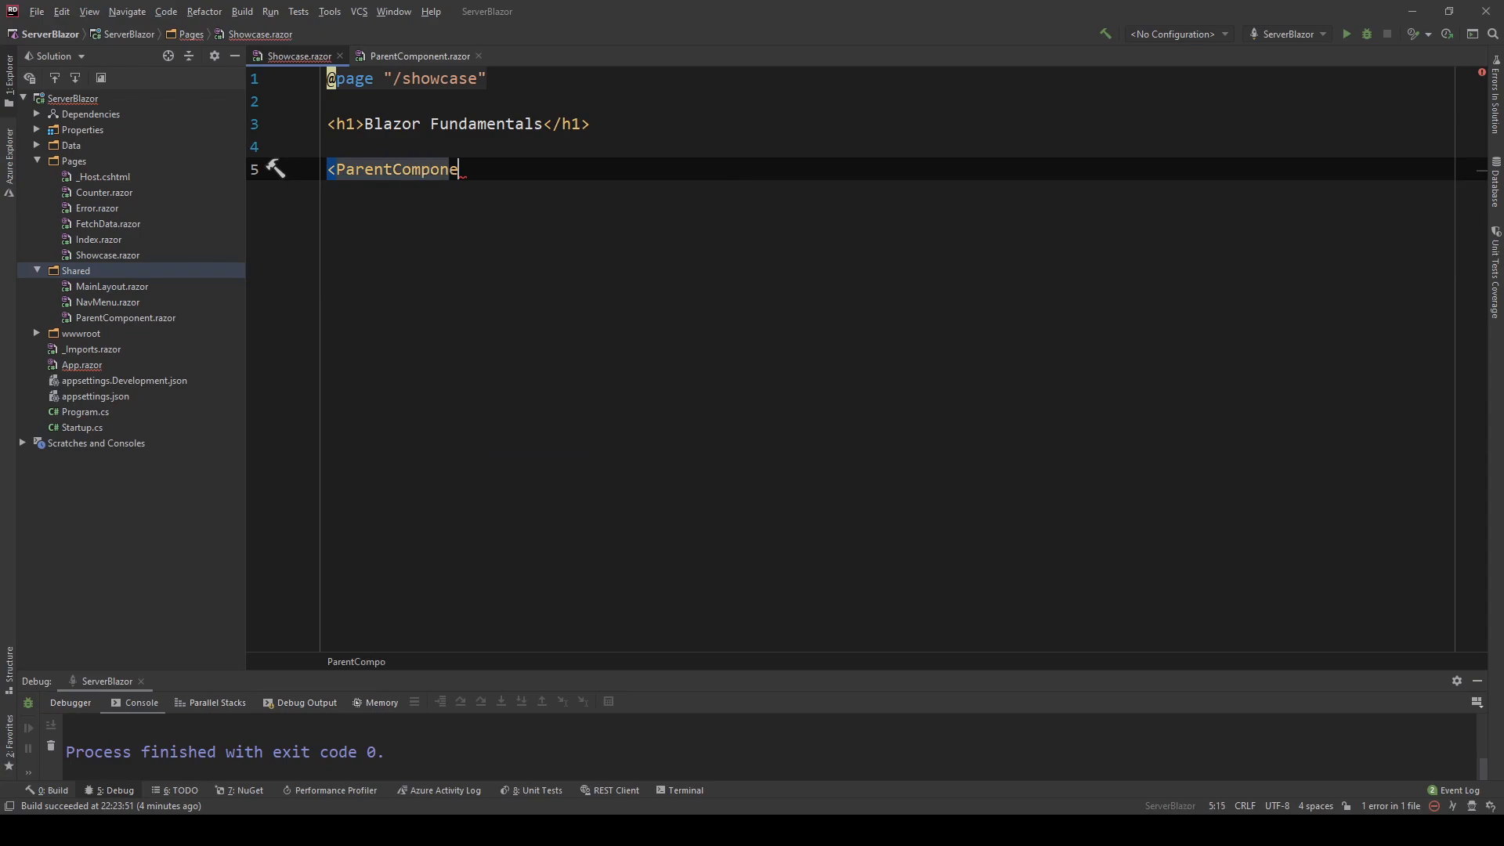
{"action": "type", "text": "nt />"}
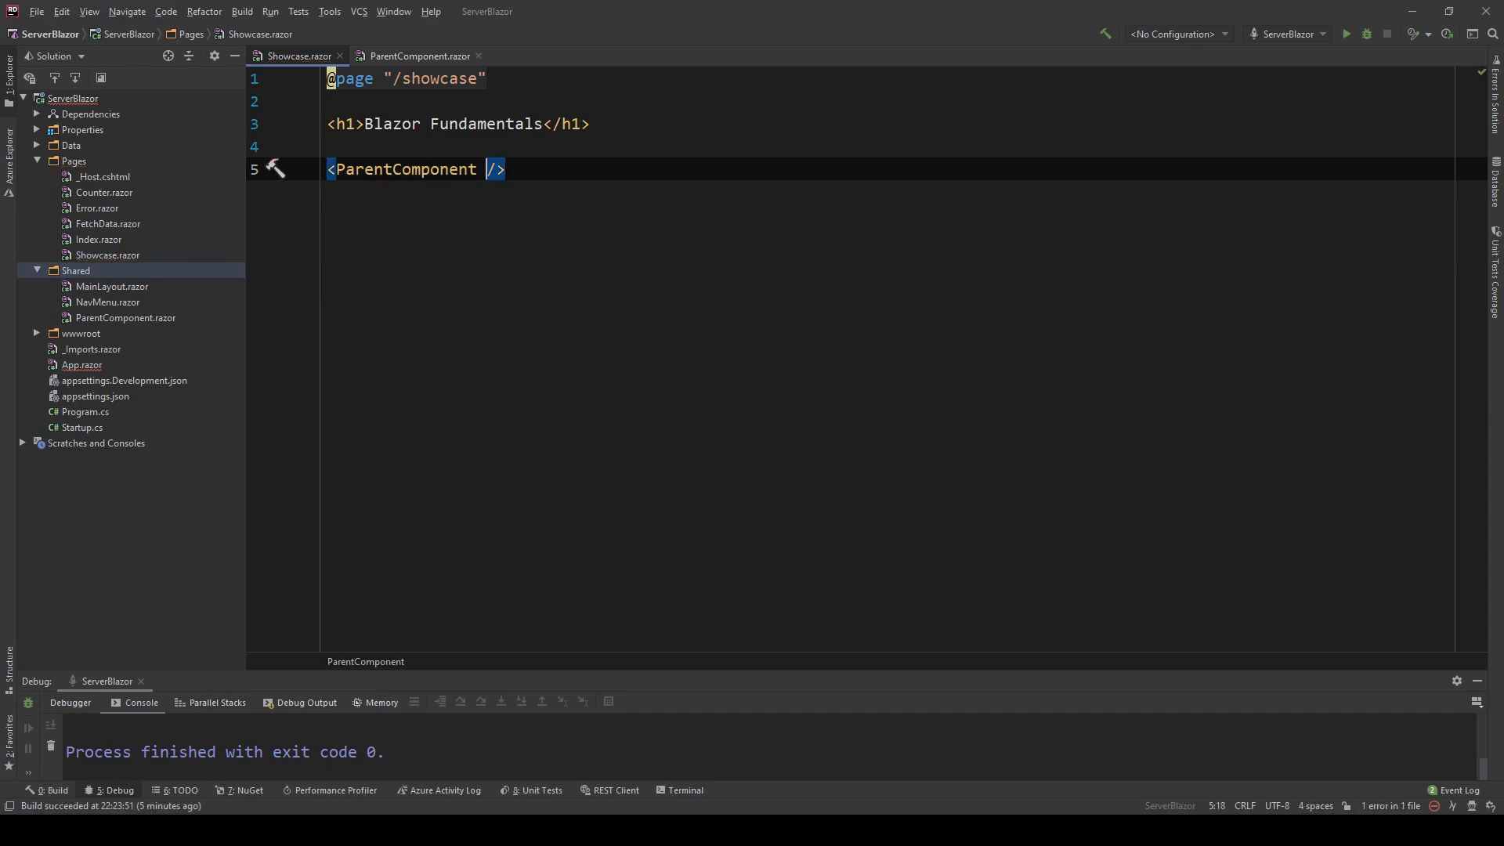
{"action": "left_click", "coordinate": [415, 56]}
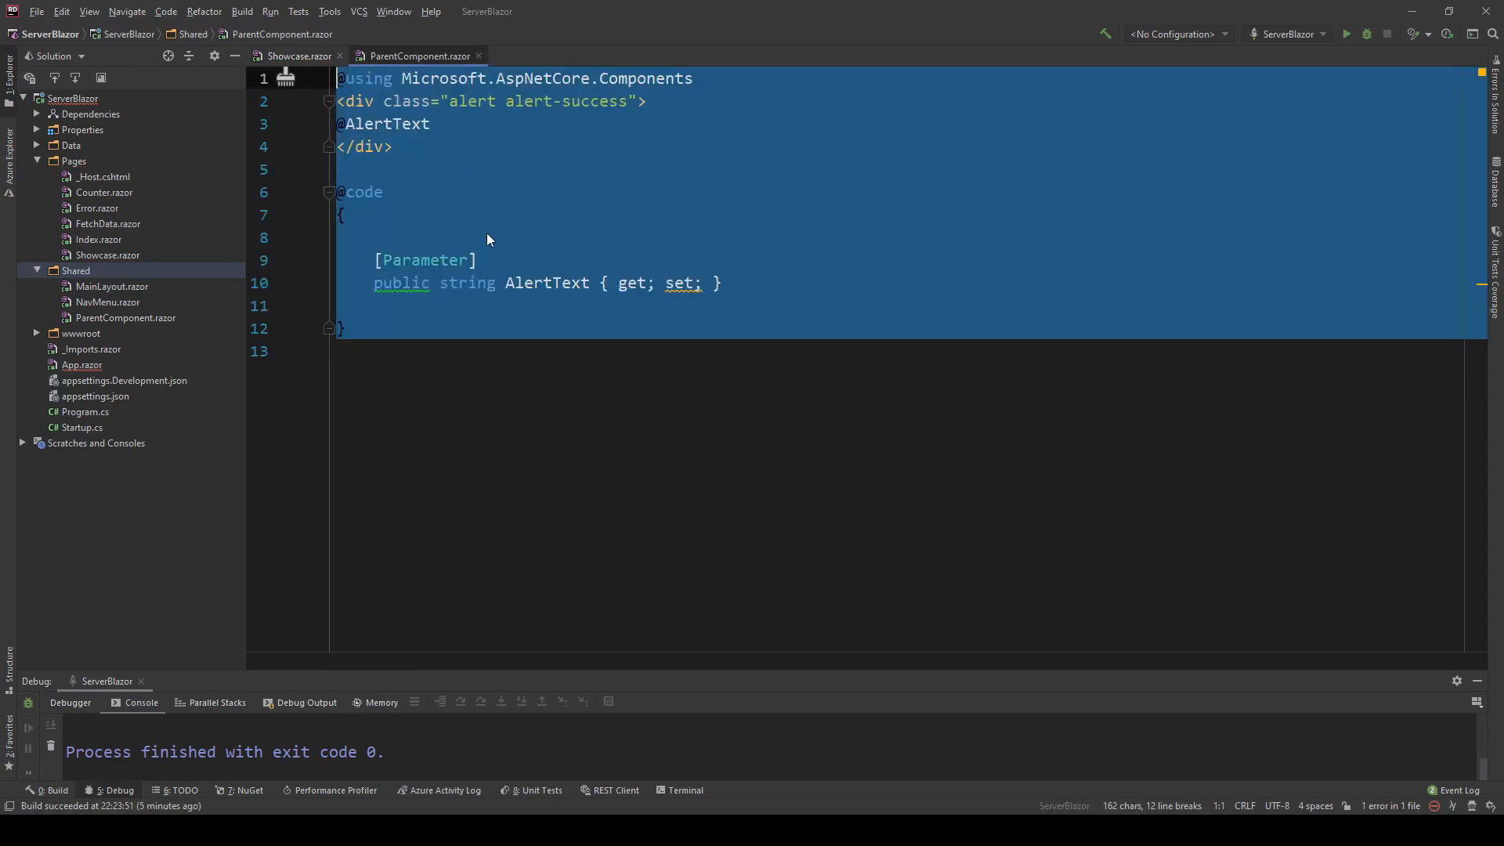
{"action": "left_click", "coordinate": [296, 56]}
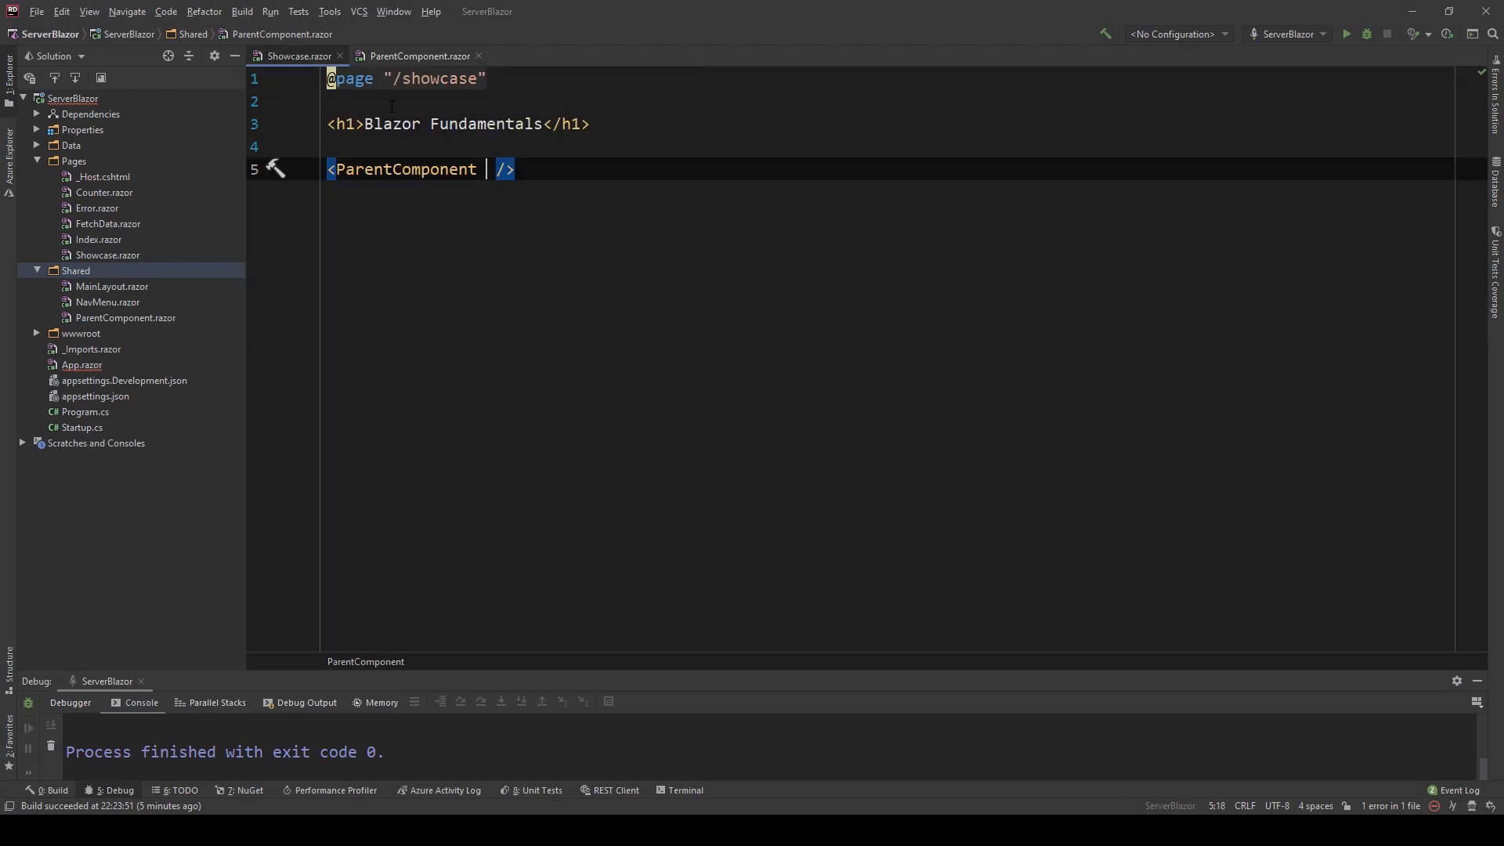
{"action": "type", "text": "AlertText=\"\""}
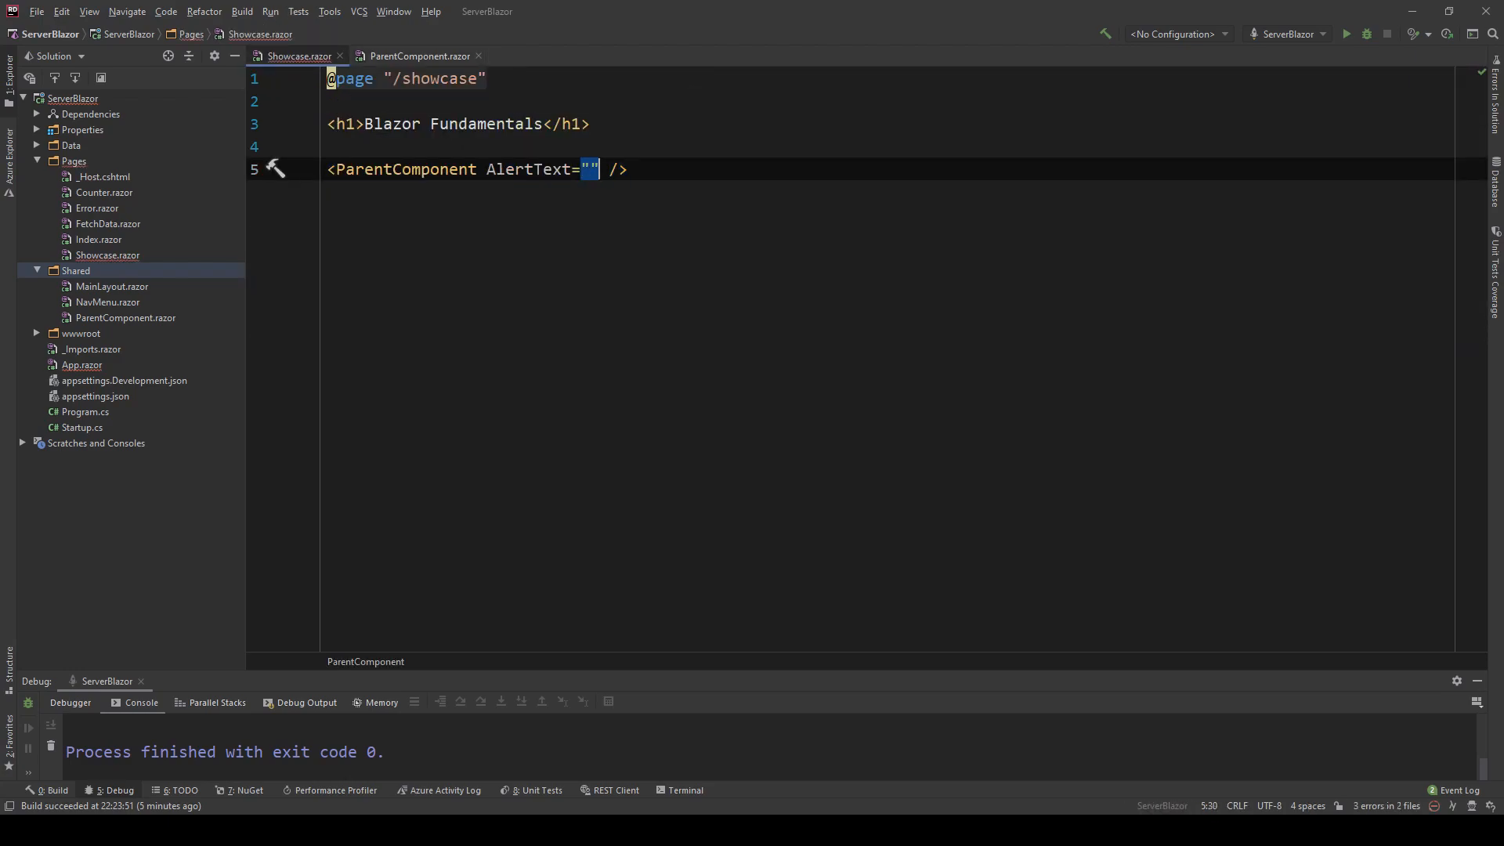
{"action": "type", "text": "This is an"}
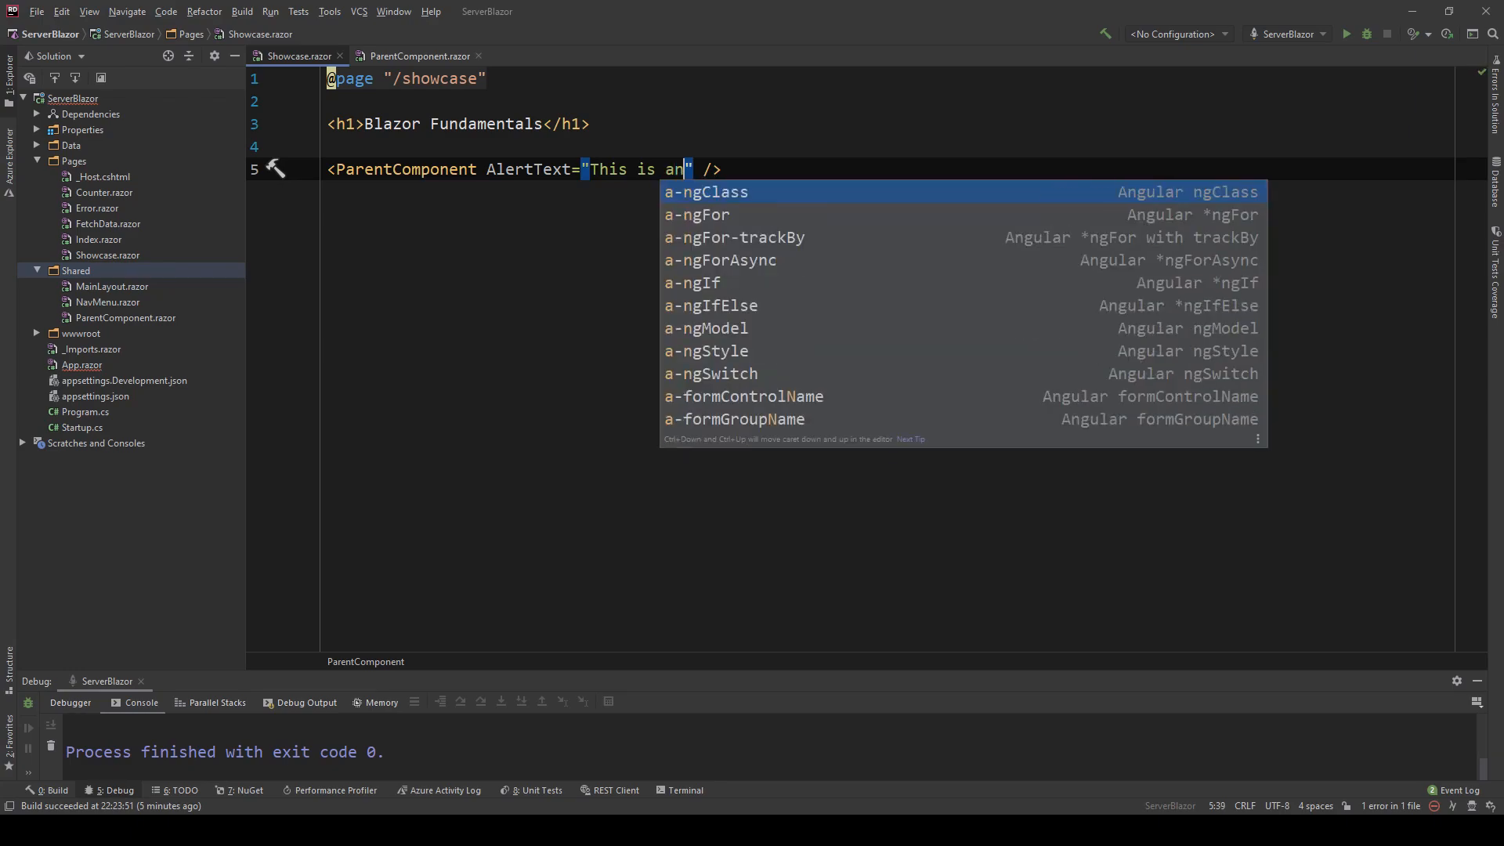
{"action": "type", "text": "alert"}
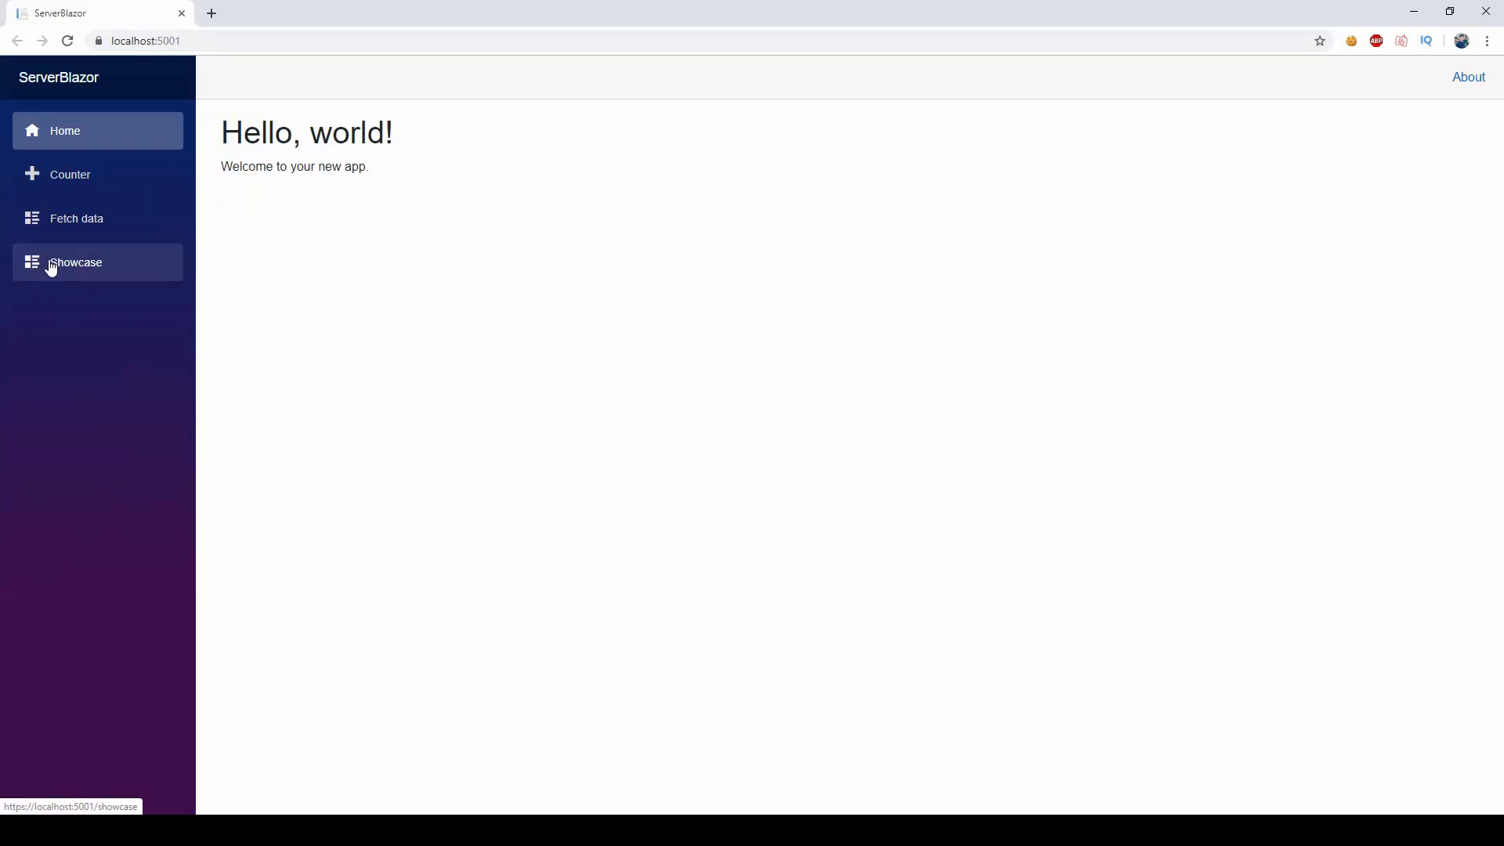
Check the Showcase page in the running app, then stop the ServerBlazor debug session
{"action": "left_click", "coordinate": [74, 262]}
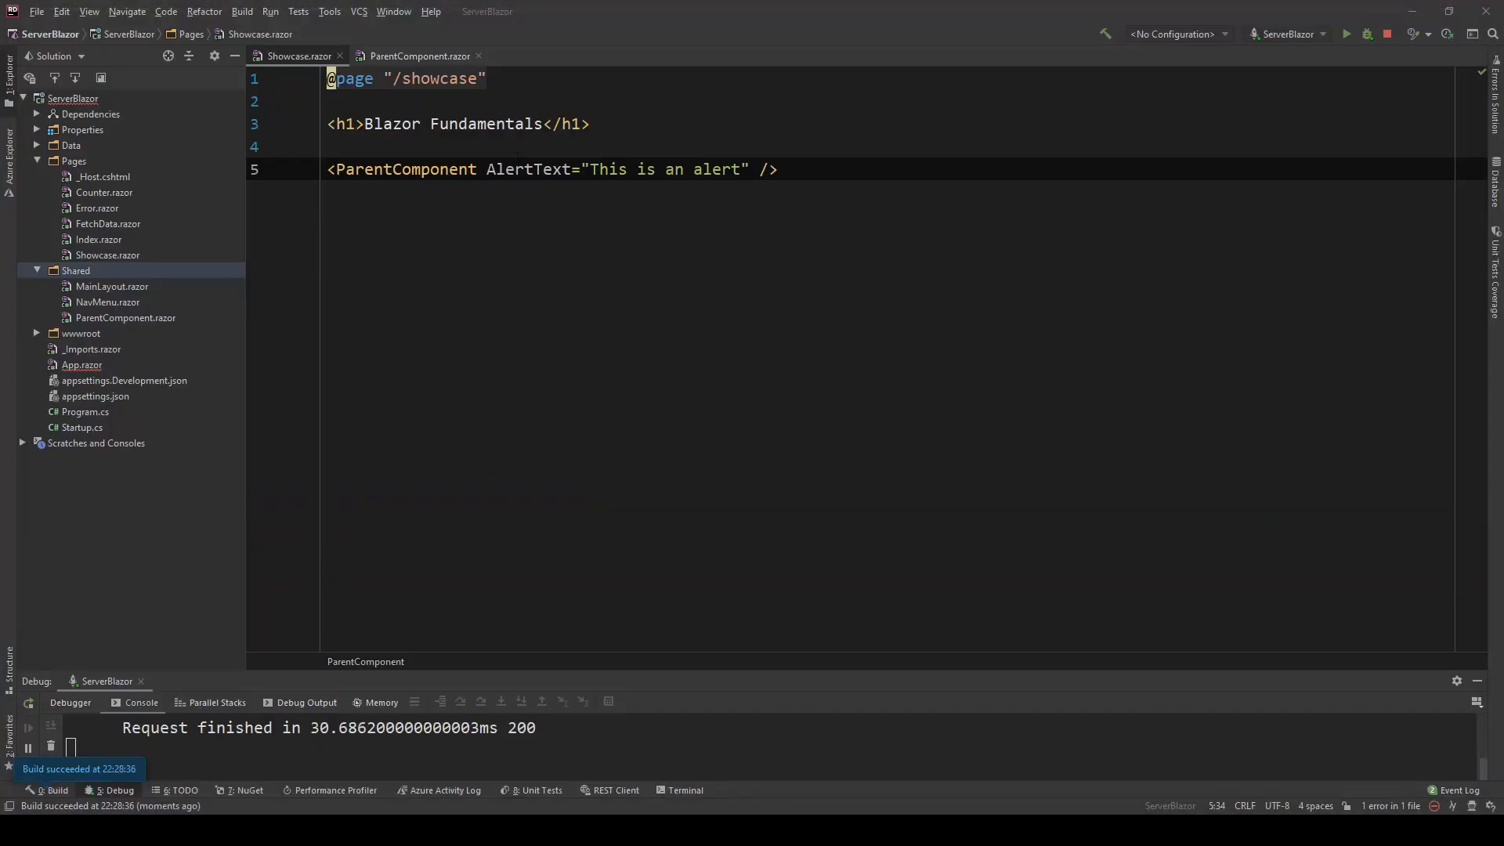
{"action": "left_click", "coordinate": [1388, 33]}
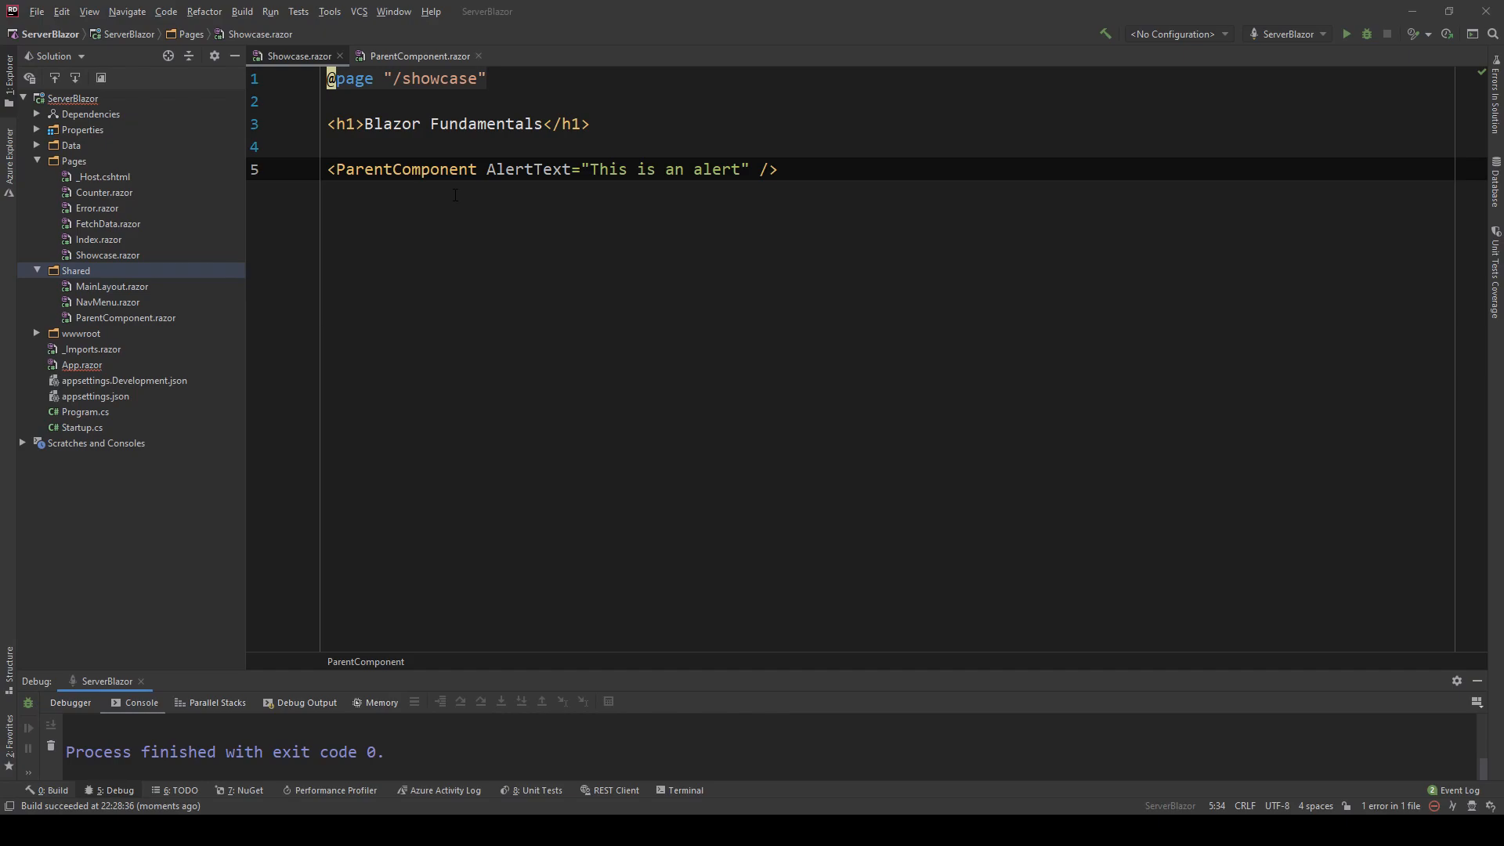
{"action": "left_click", "coordinate": [126, 318]}
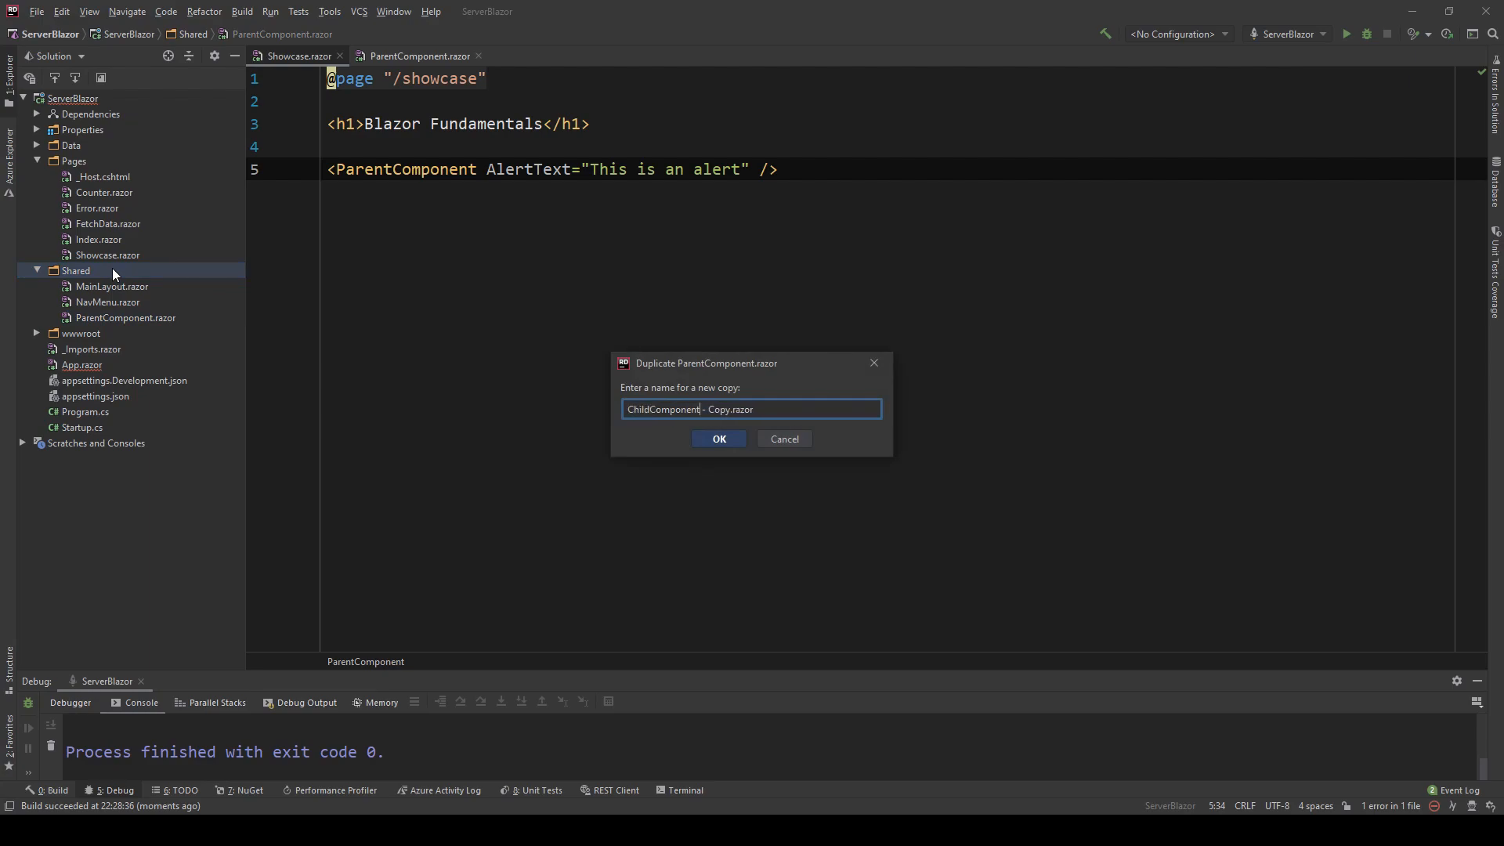
Create ChildComponent.razor and nest <ChildComponent>This is a child</ChildComponent> in ParentComponent
{"action": "left_click", "coordinate": [720, 439]}
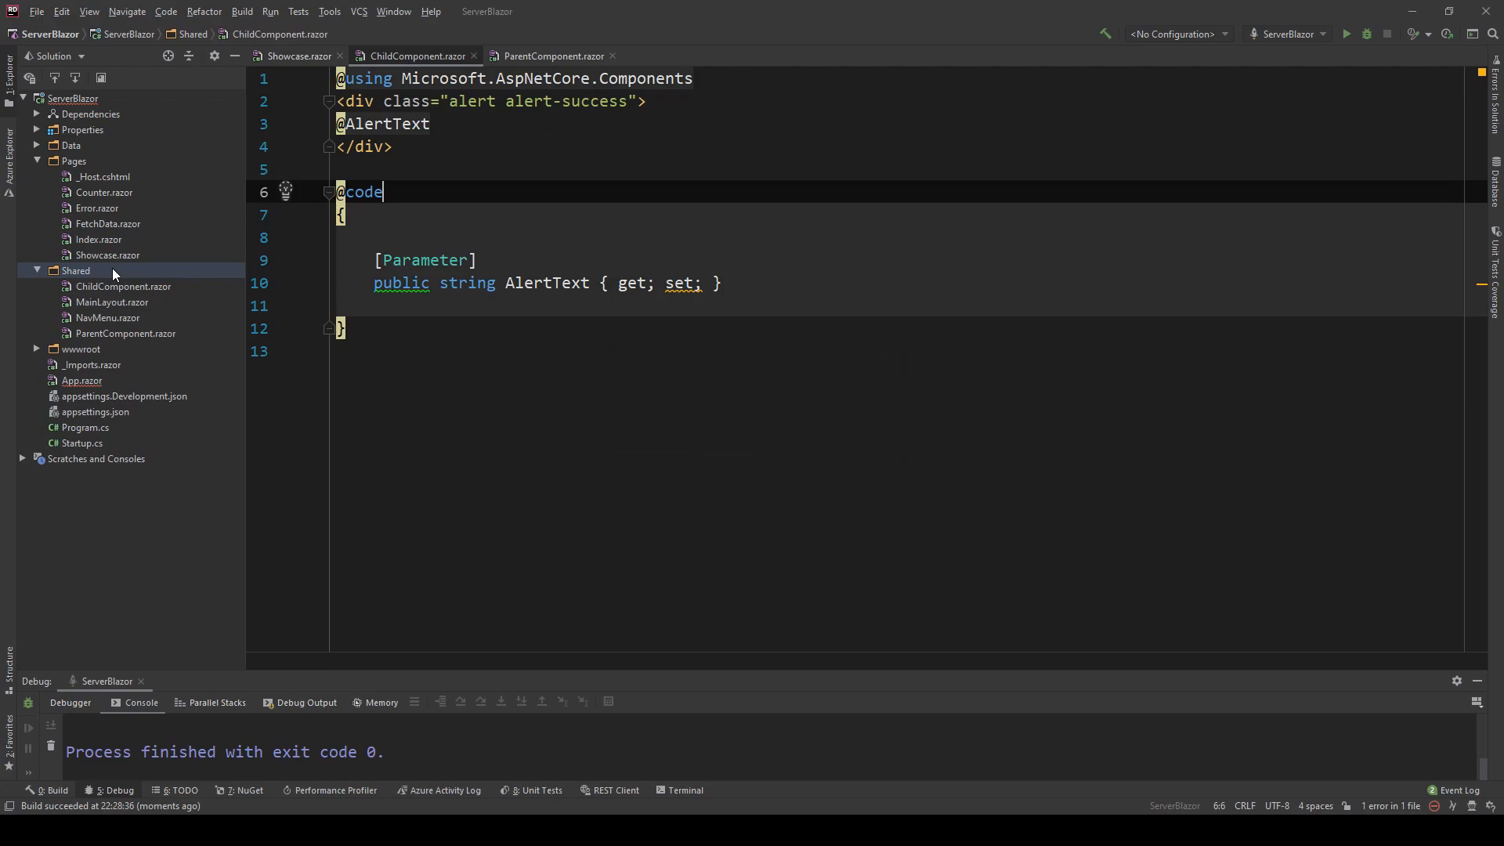
{"action": "mouse_move", "coordinate": [419, 383]}
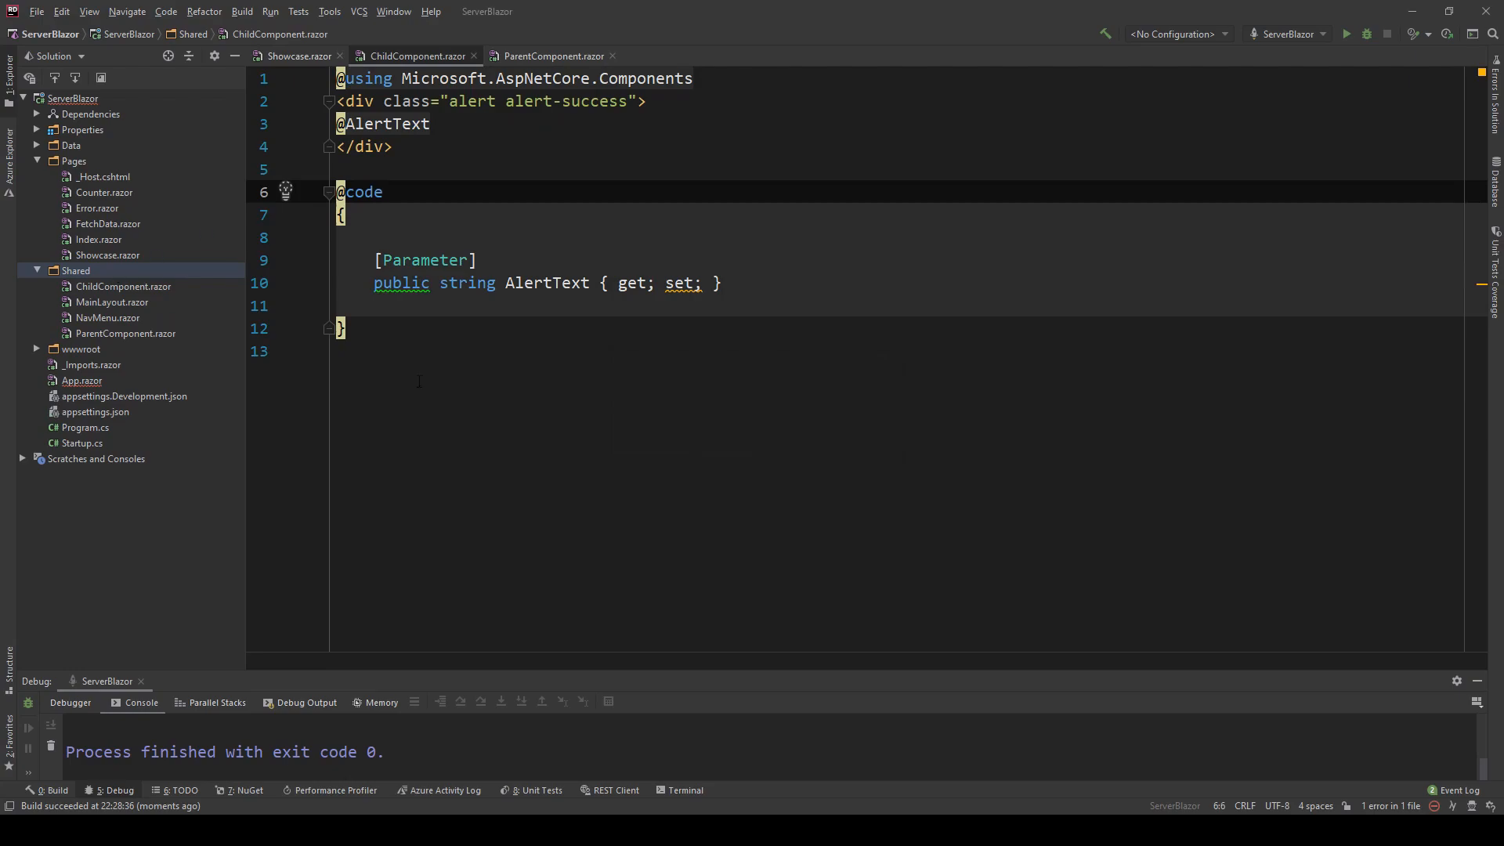
{"action": "left_click", "coordinate": [553, 56]}
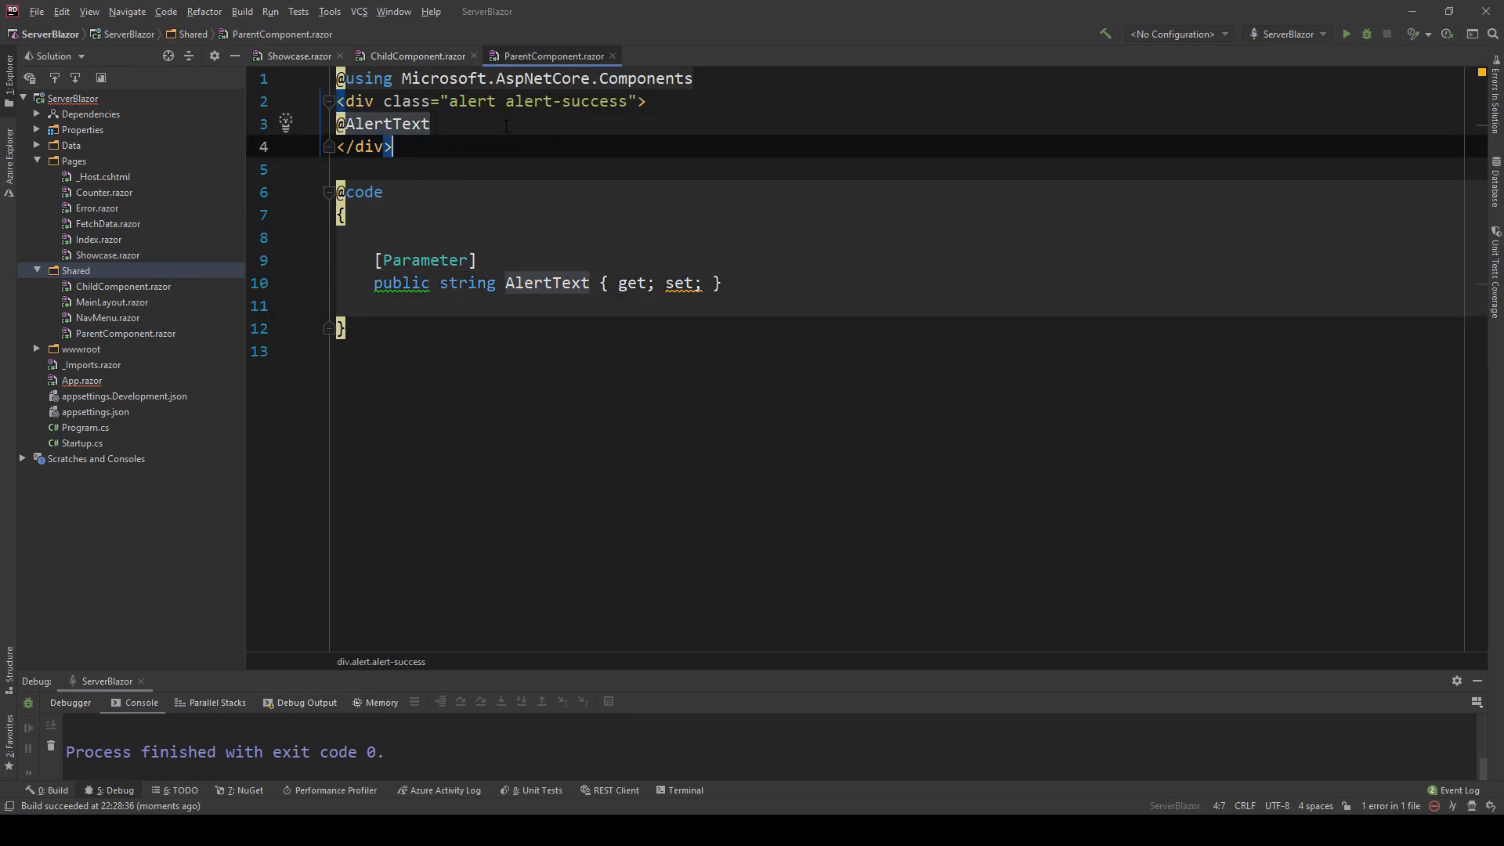
{"action": "type", "text": "<c"}
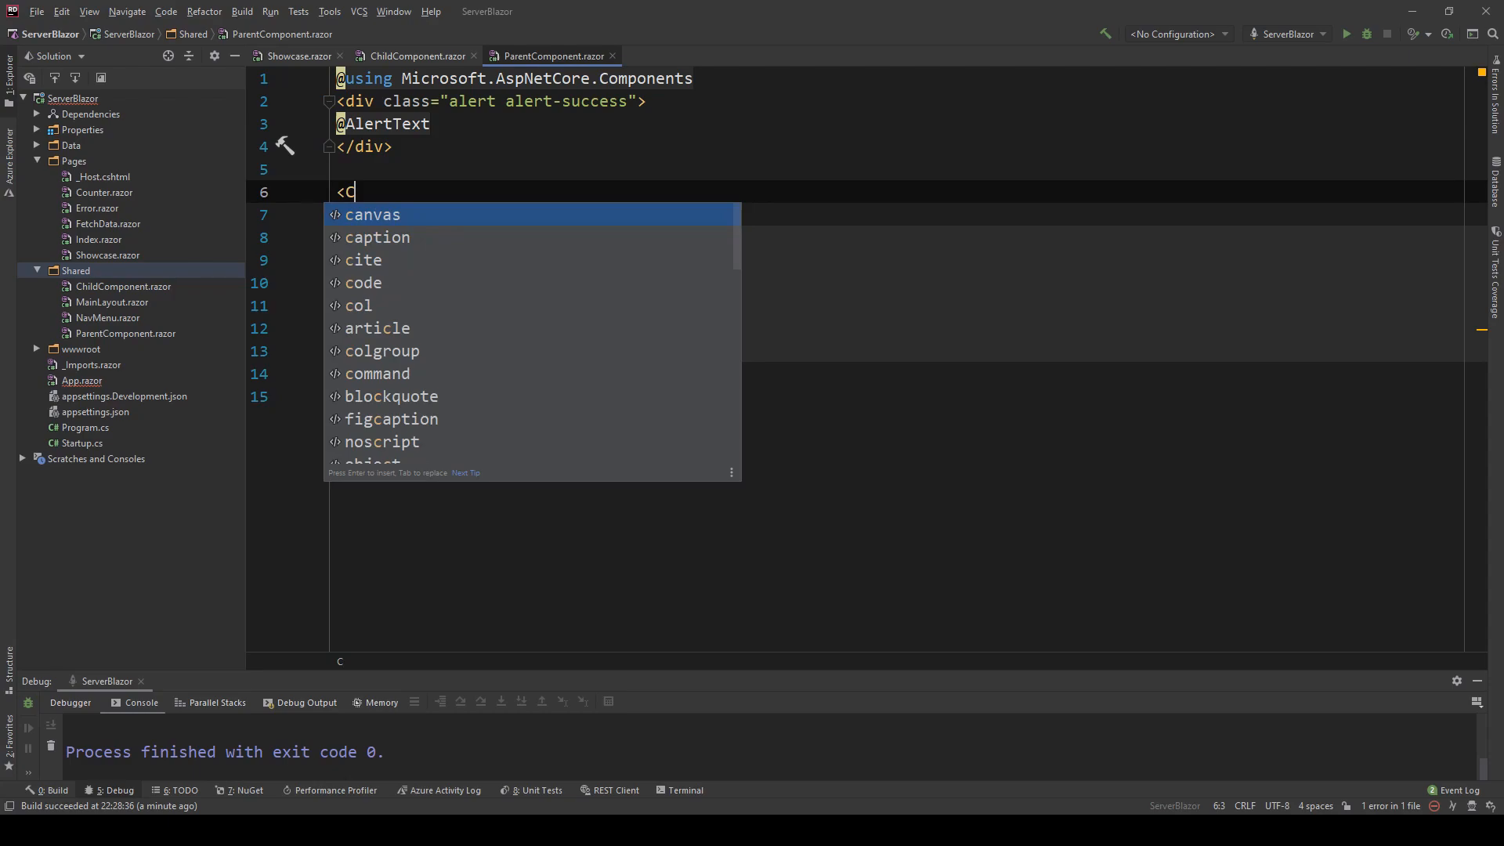
{"action": "type", "text": "ChildComponet"}
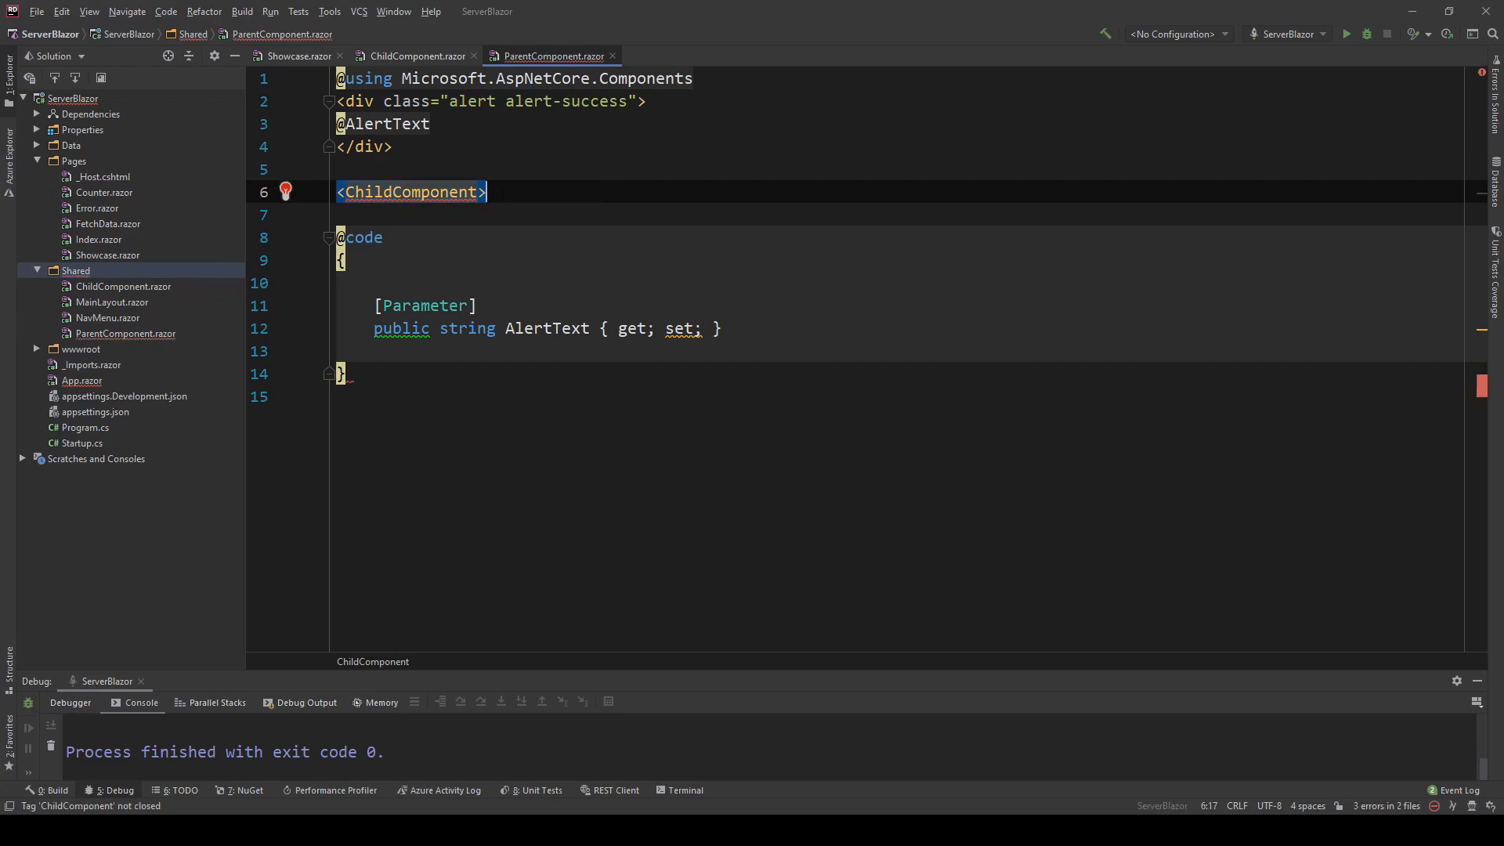
{"action": "type", "text": "</ChildComponent>"}
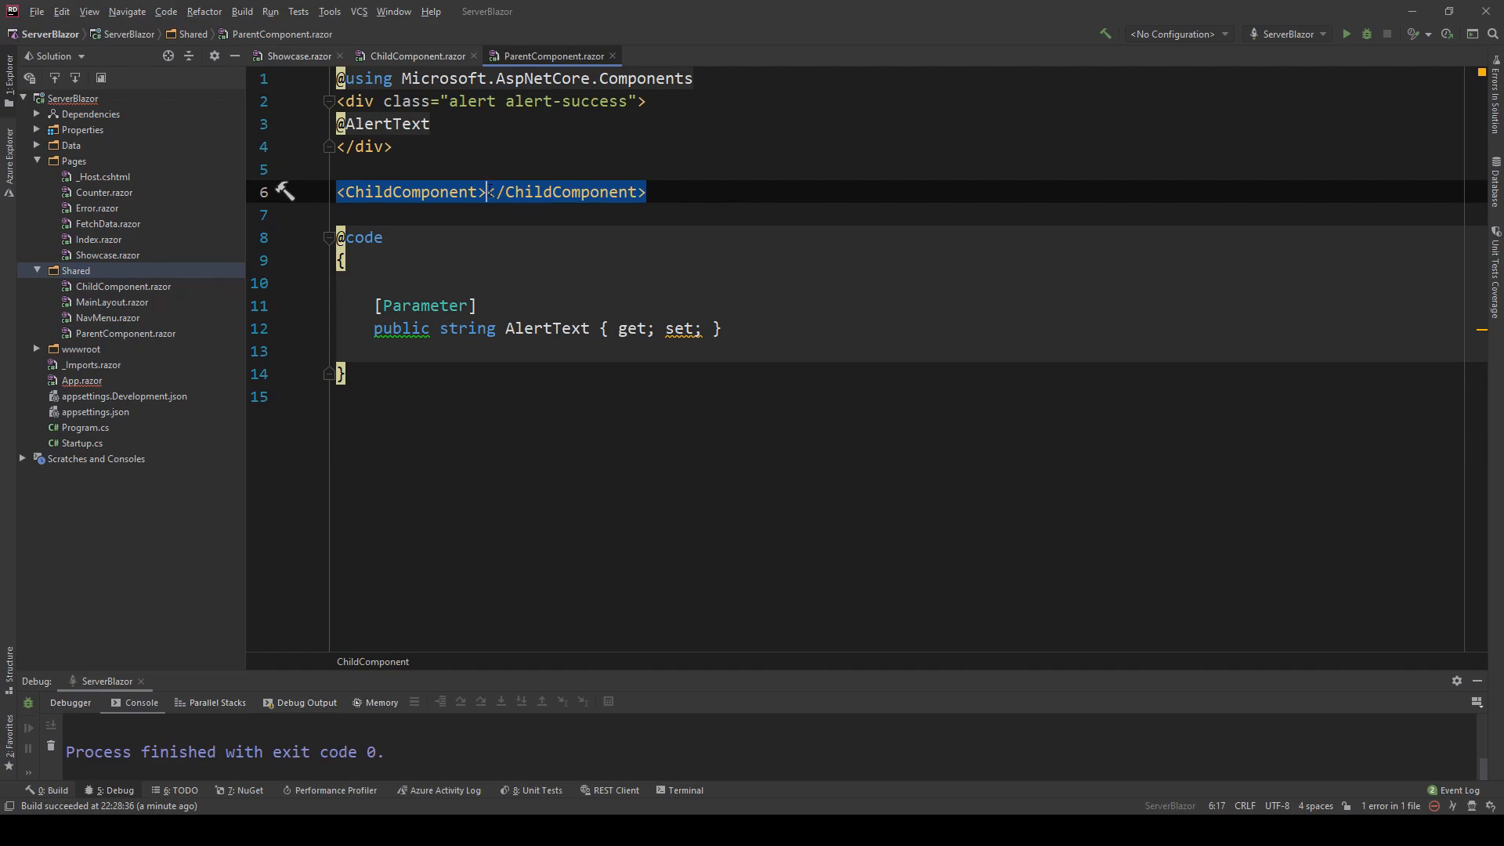
{"action": "type", "text": "This is a child"}
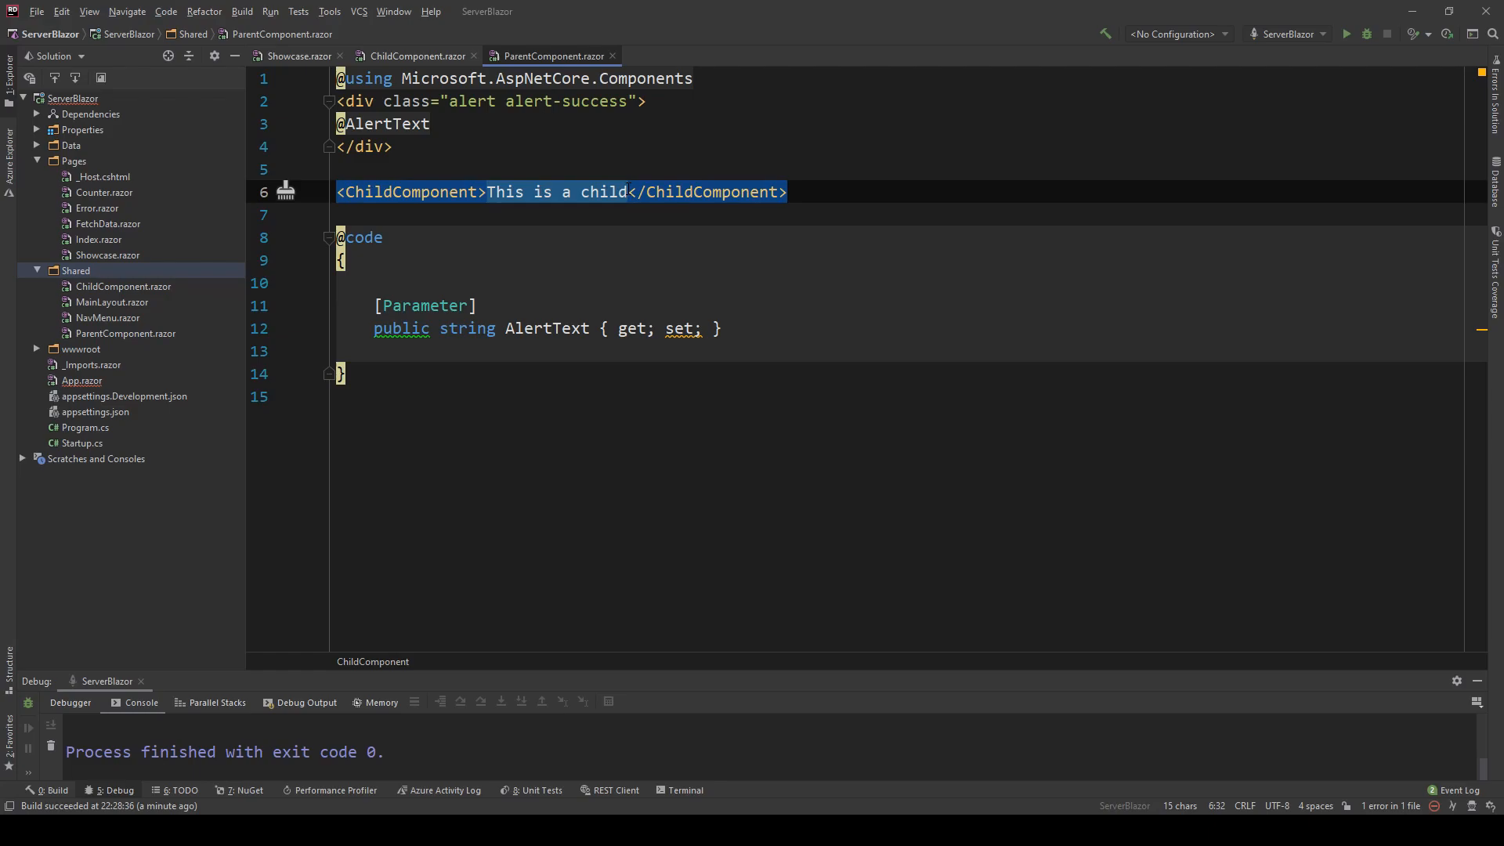
{"action": "left_click", "coordinate": [418, 55]}
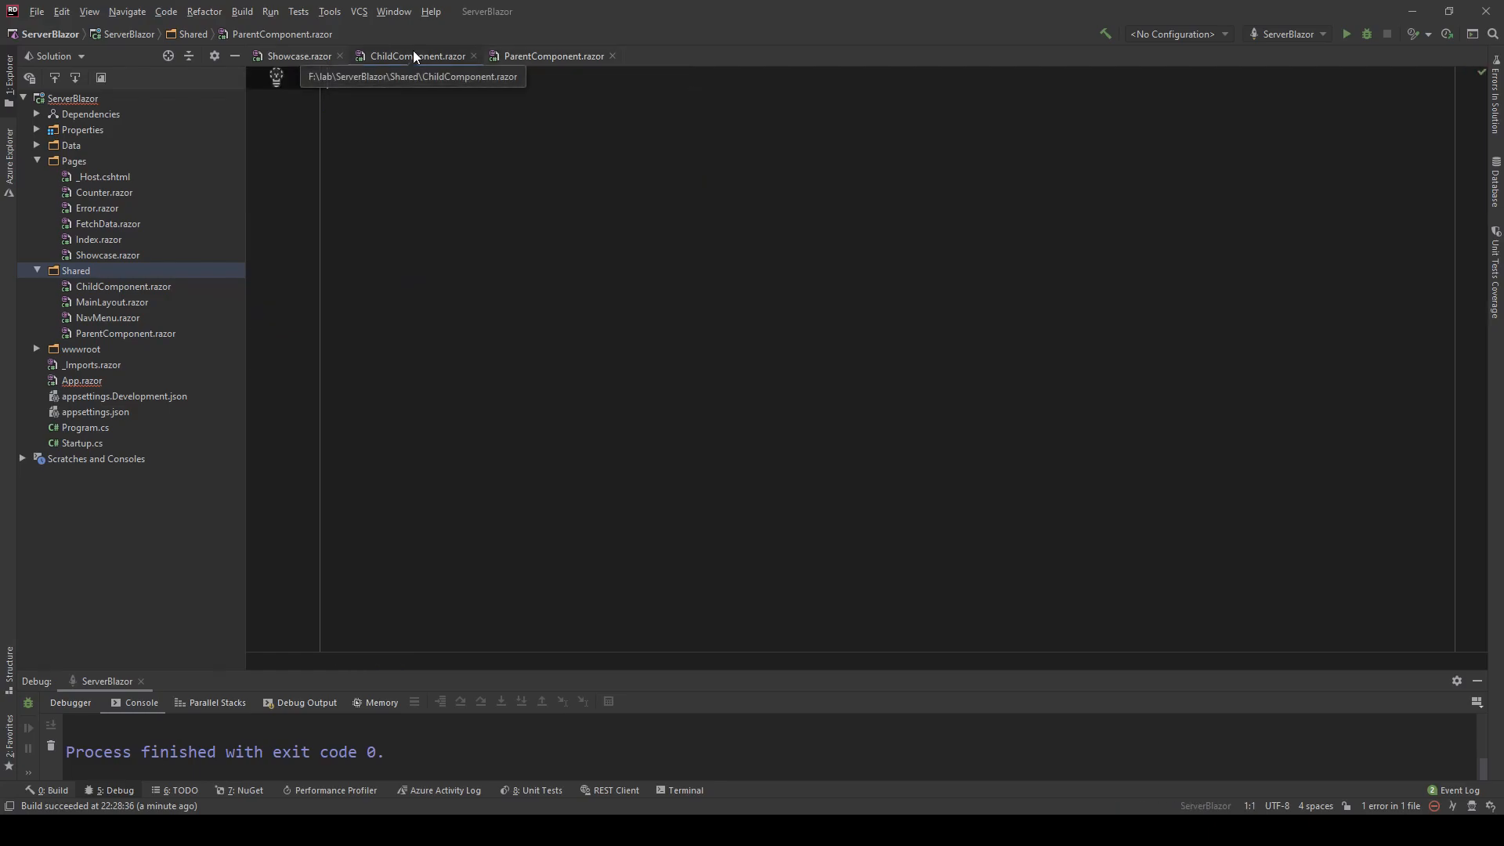
{"action": "left_click", "coordinate": [413, 56]}
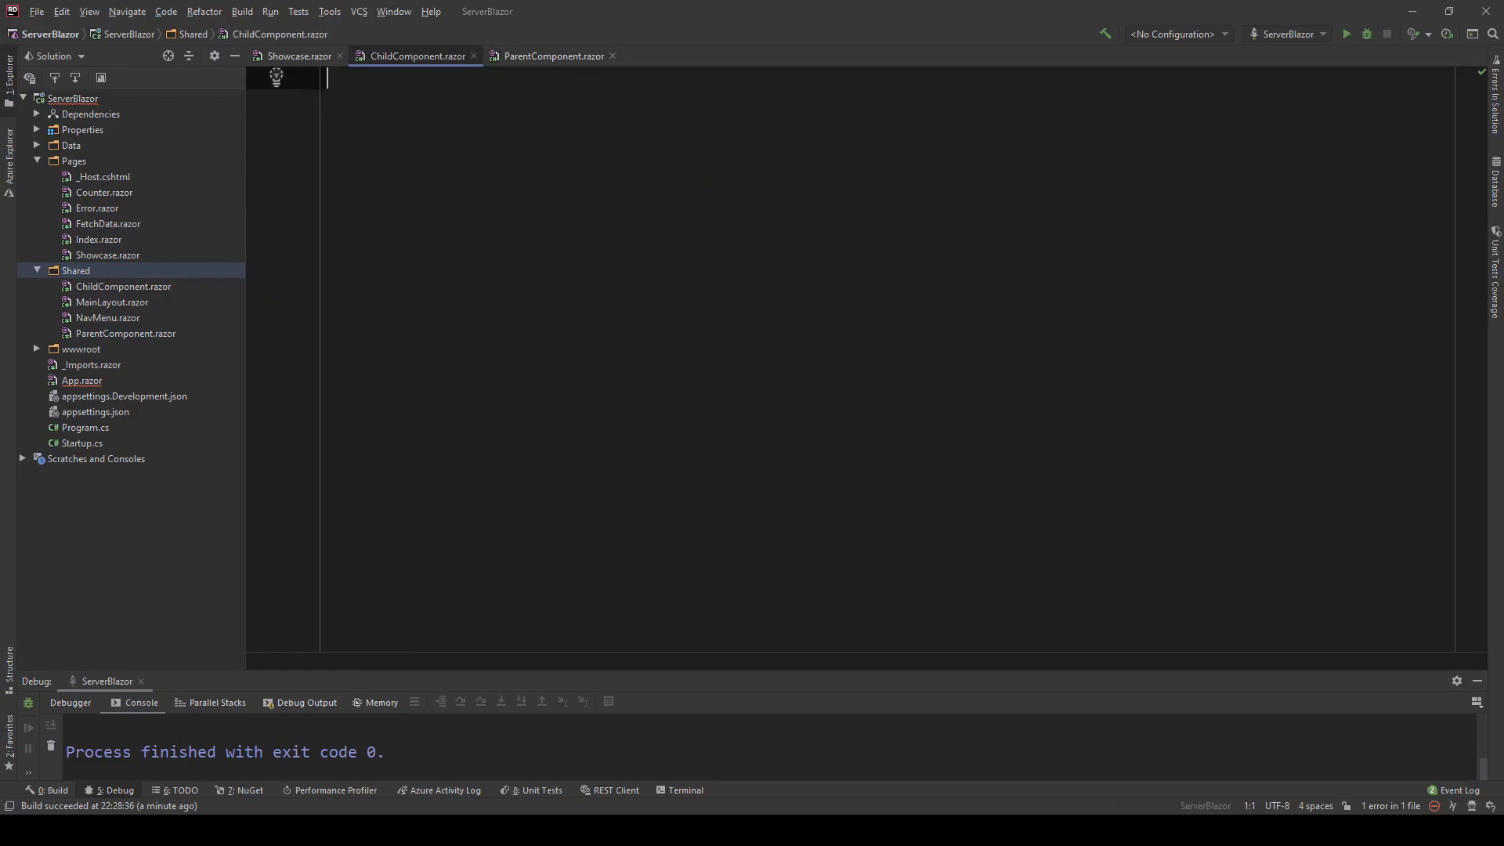
{"action": "left_click", "coordinate": [552, 56]}
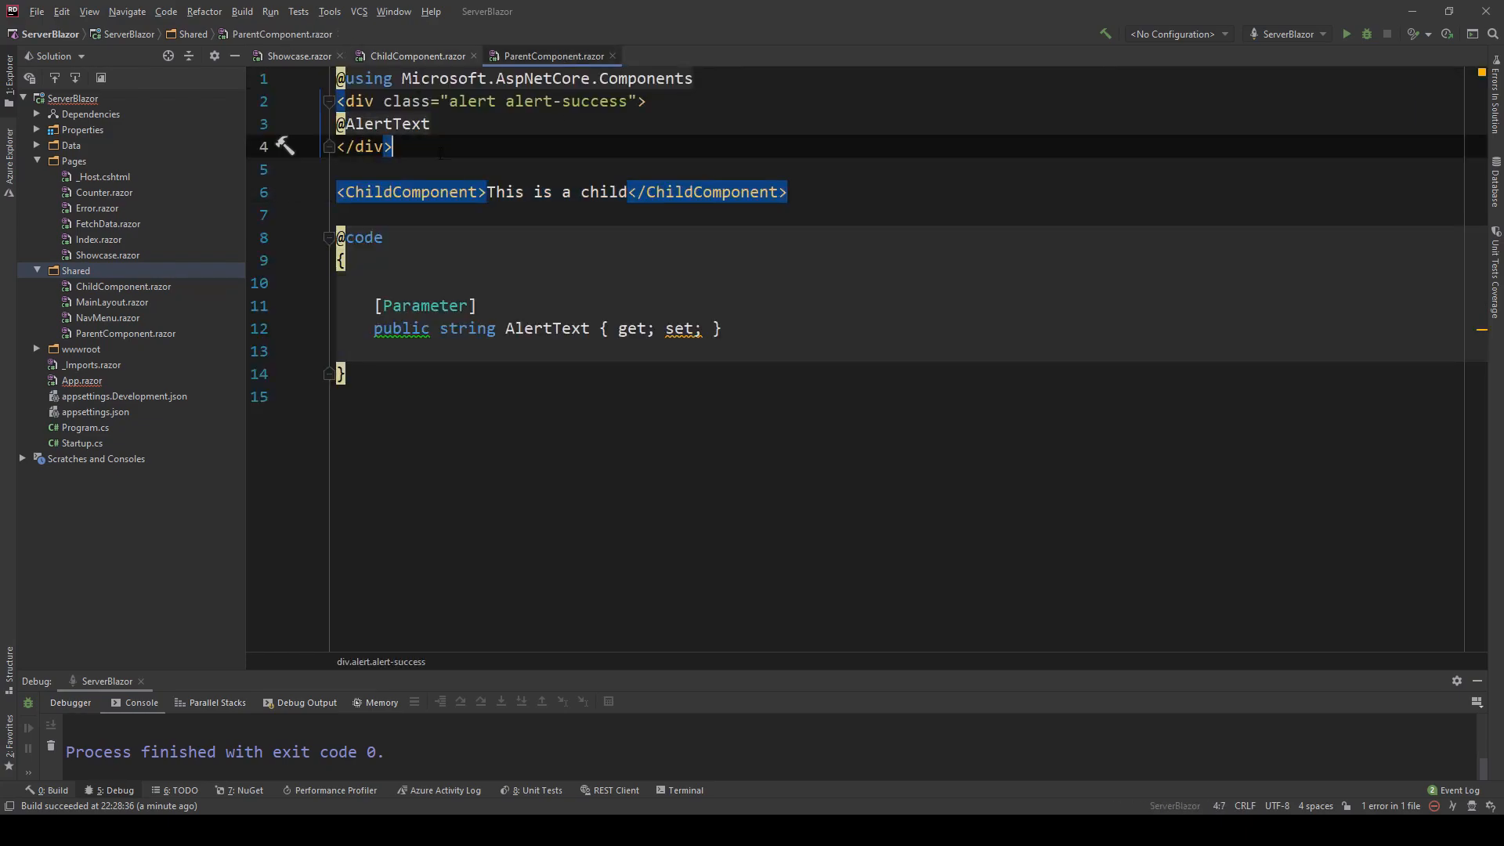
{"action": "left_click", "coordinate": [416, 56]}
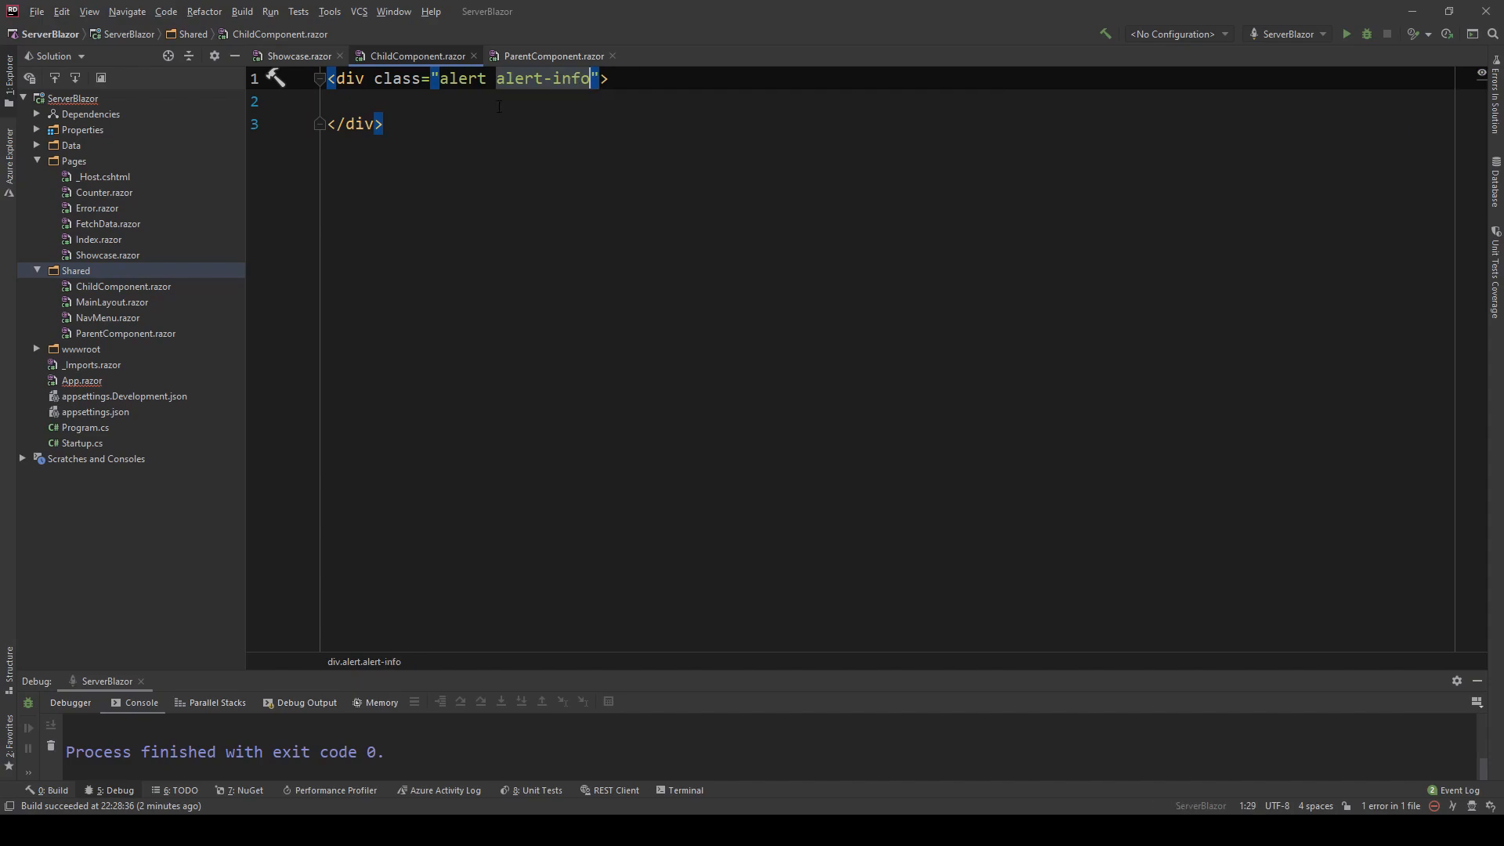
{"action": "type", "text": "@code"}
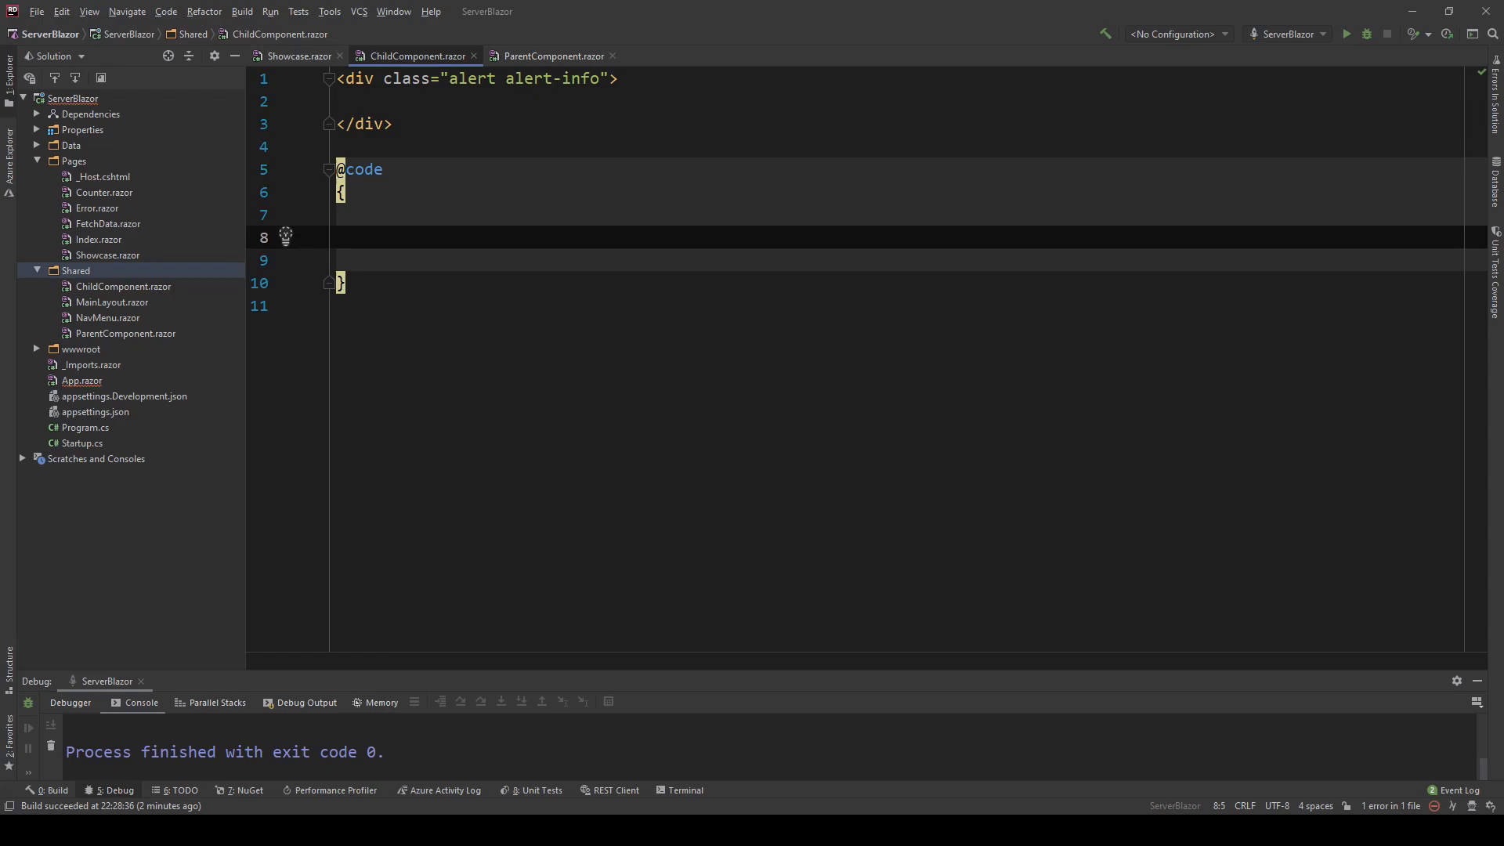
{"action": "type", "text": "public TYPE Type { get; set; }"}
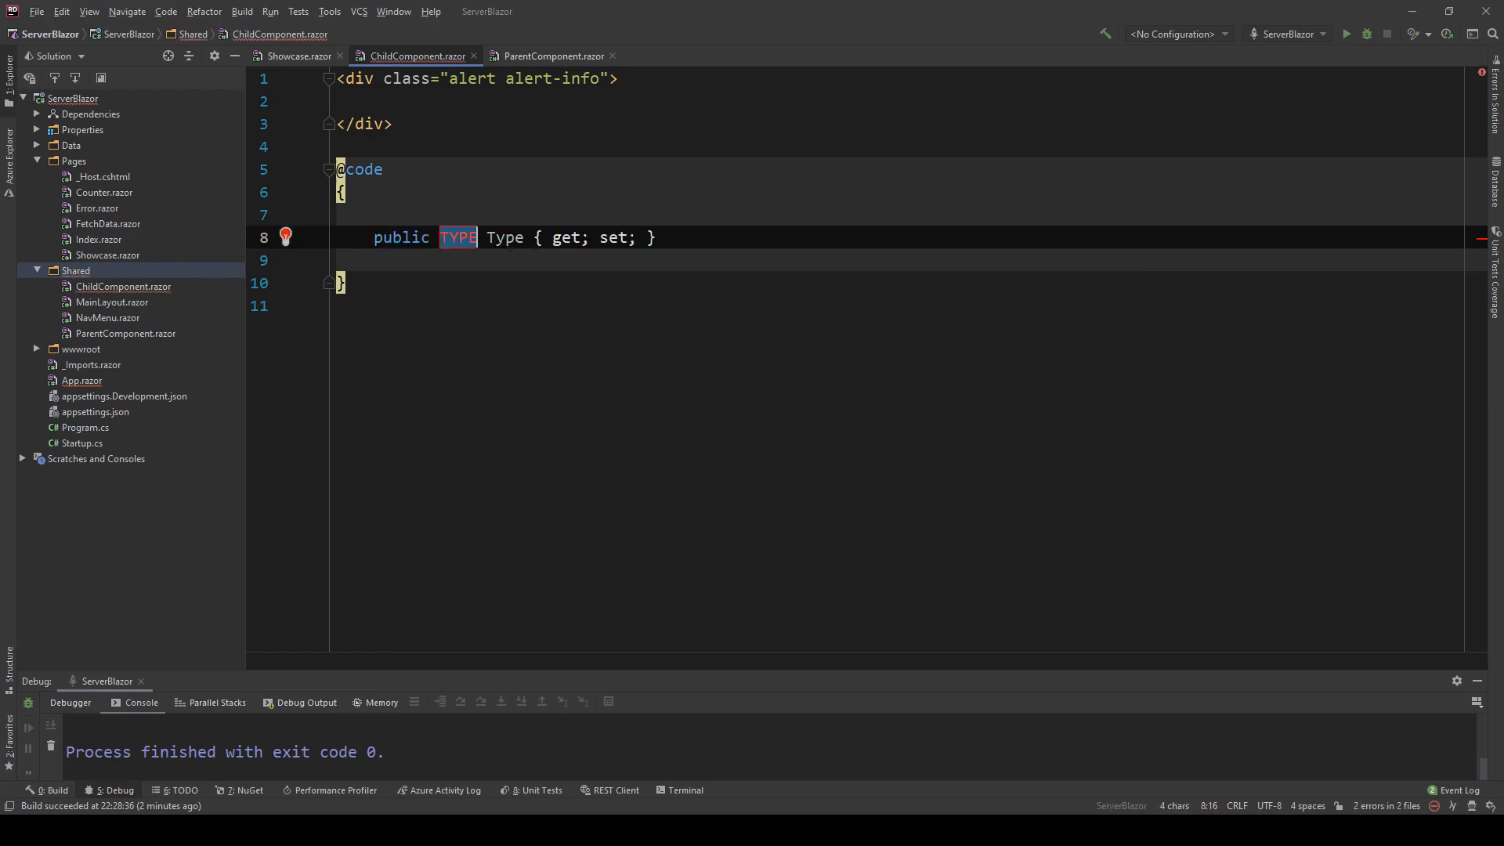
{"action": "type", "text": "R"}
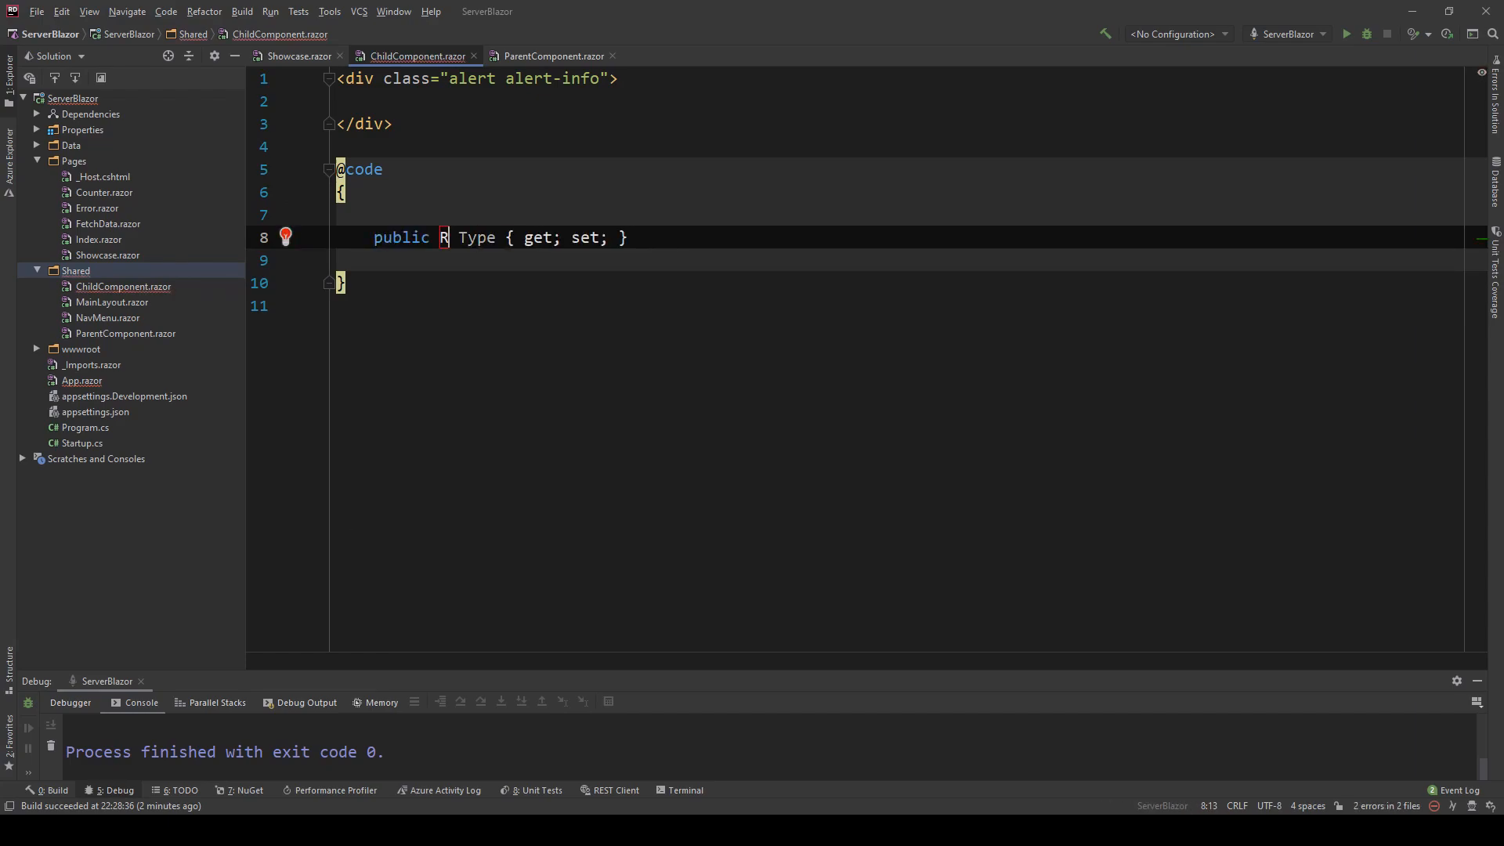
{"action": "type", "text": "enderFragment"}
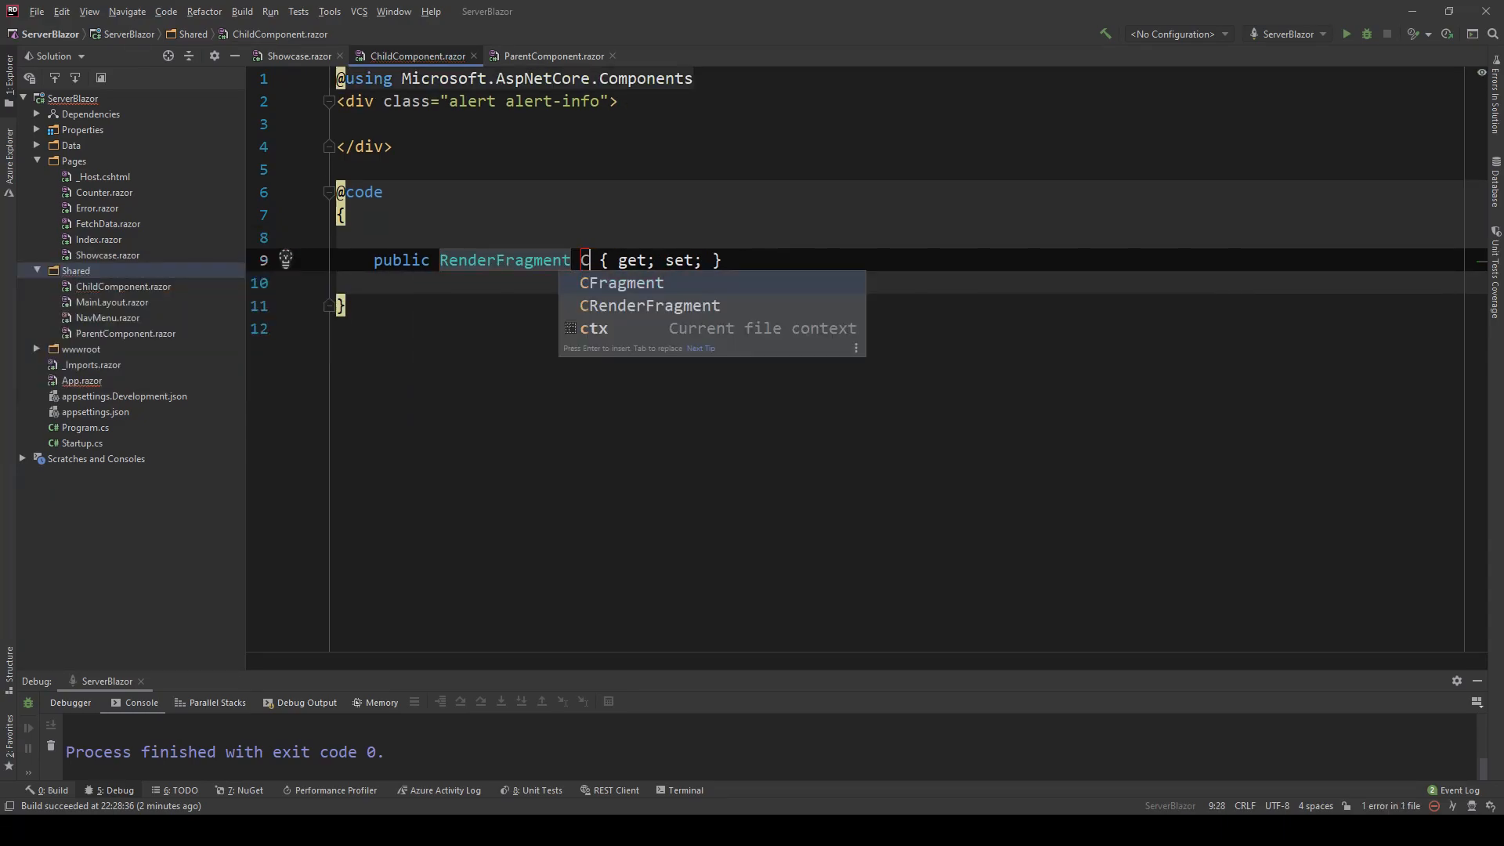
{"action": "type", "text": "ChildContent"}
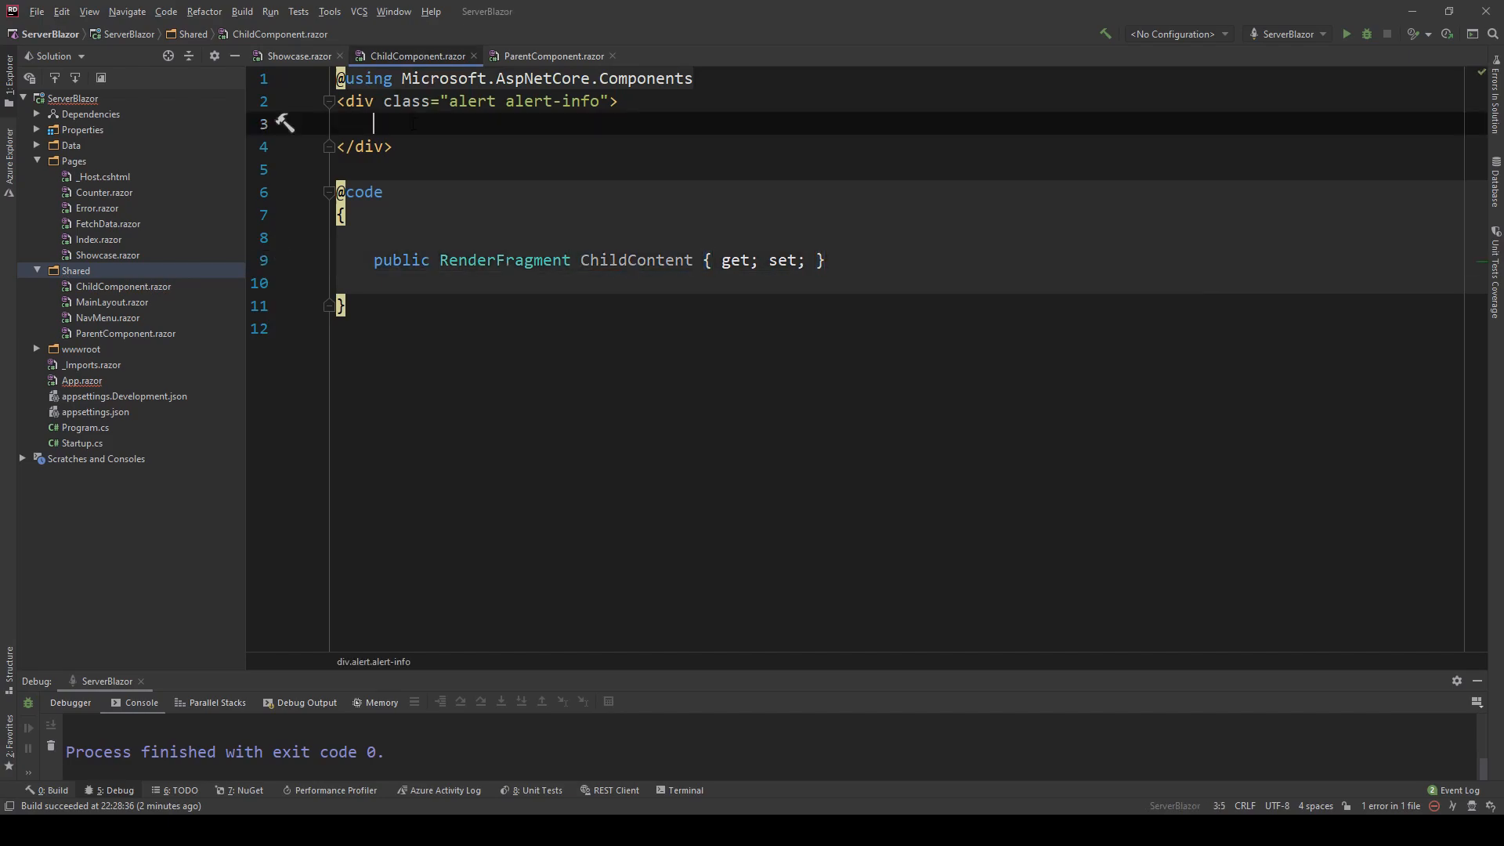
{"action": "type", "text": "@ChildContent"}
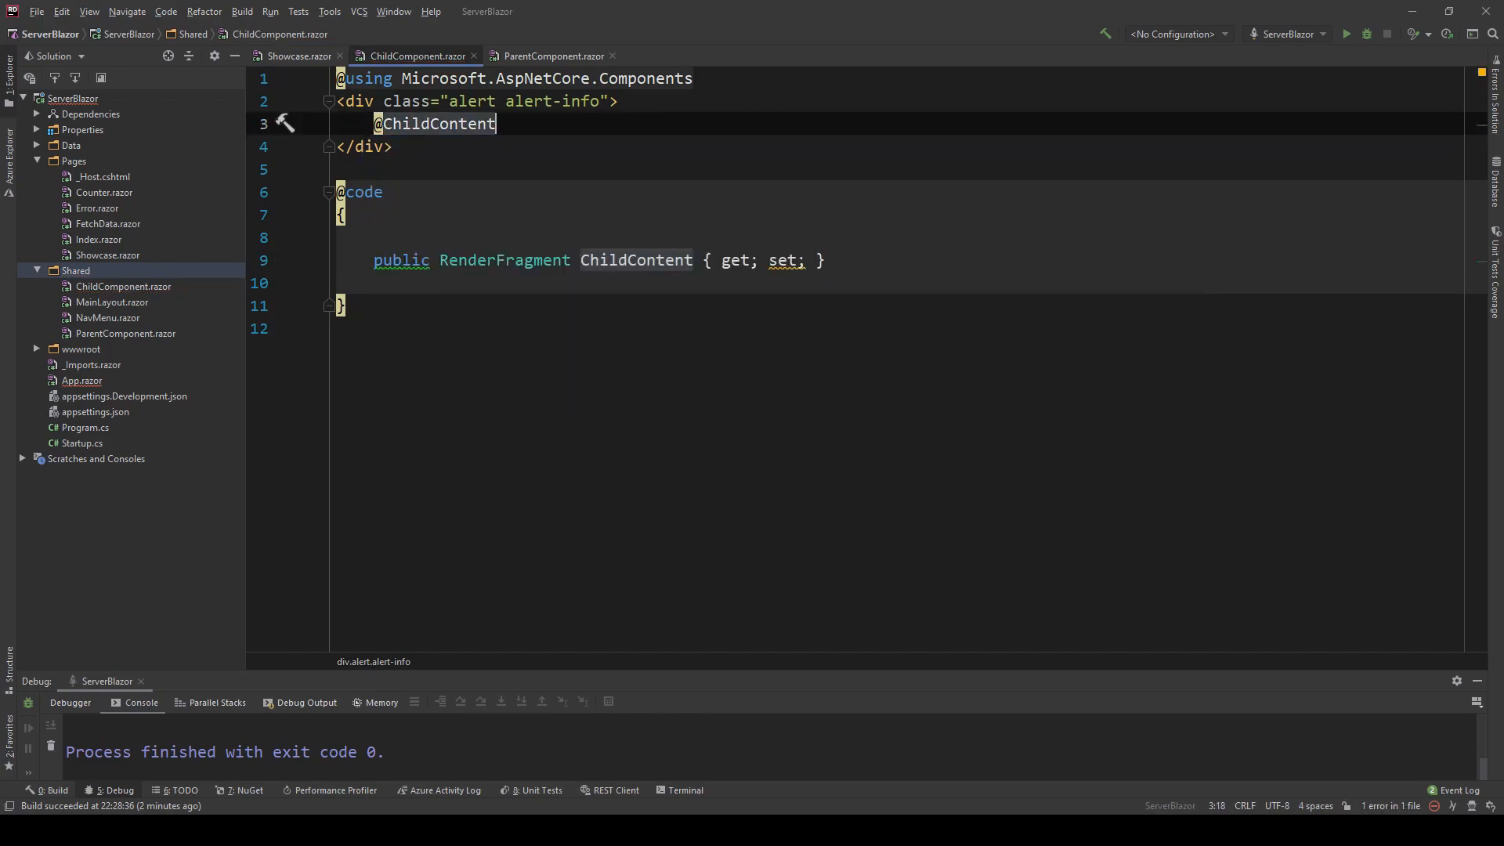
{"action": "type", "text": "[Parameter"}
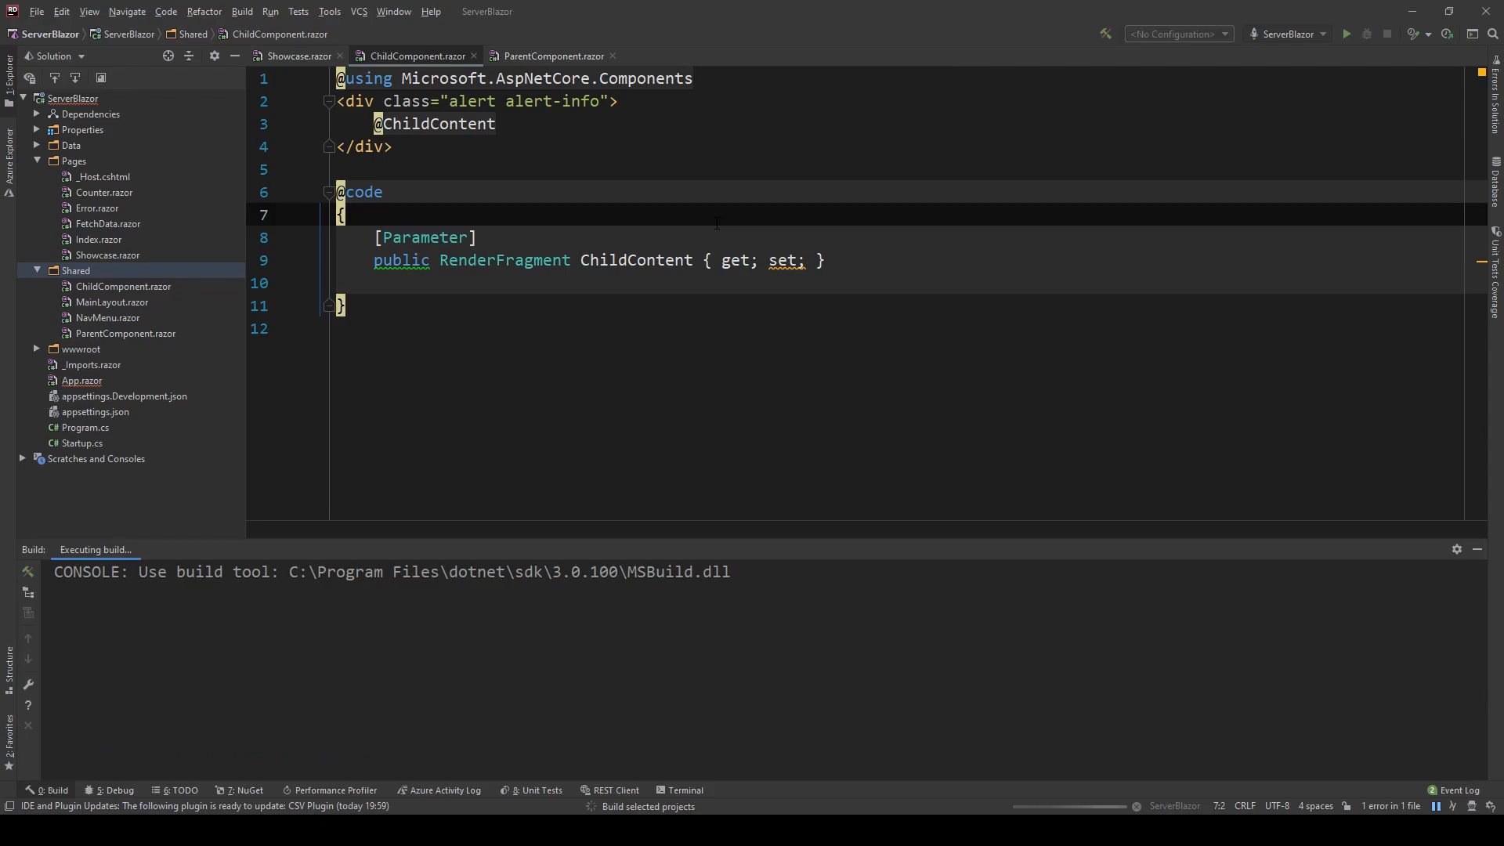
Reload localhost:5001/showcase to see the green alert and blue 'This is a child' box
{"action": "left_click", "coordinate": [1364, 34]}
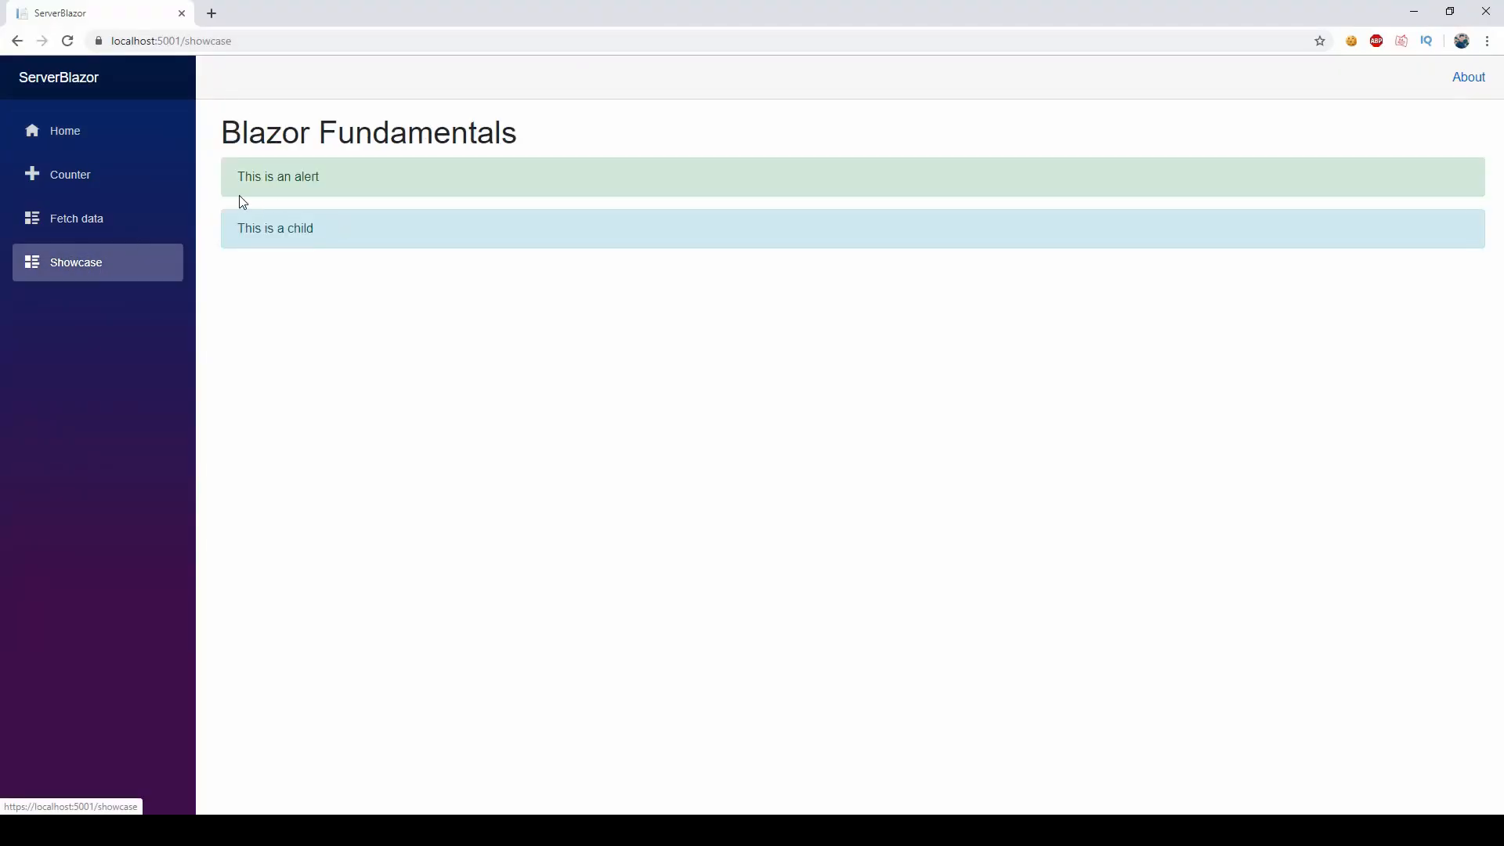
{"action": "double_click", "coordinate": [274, 228]}
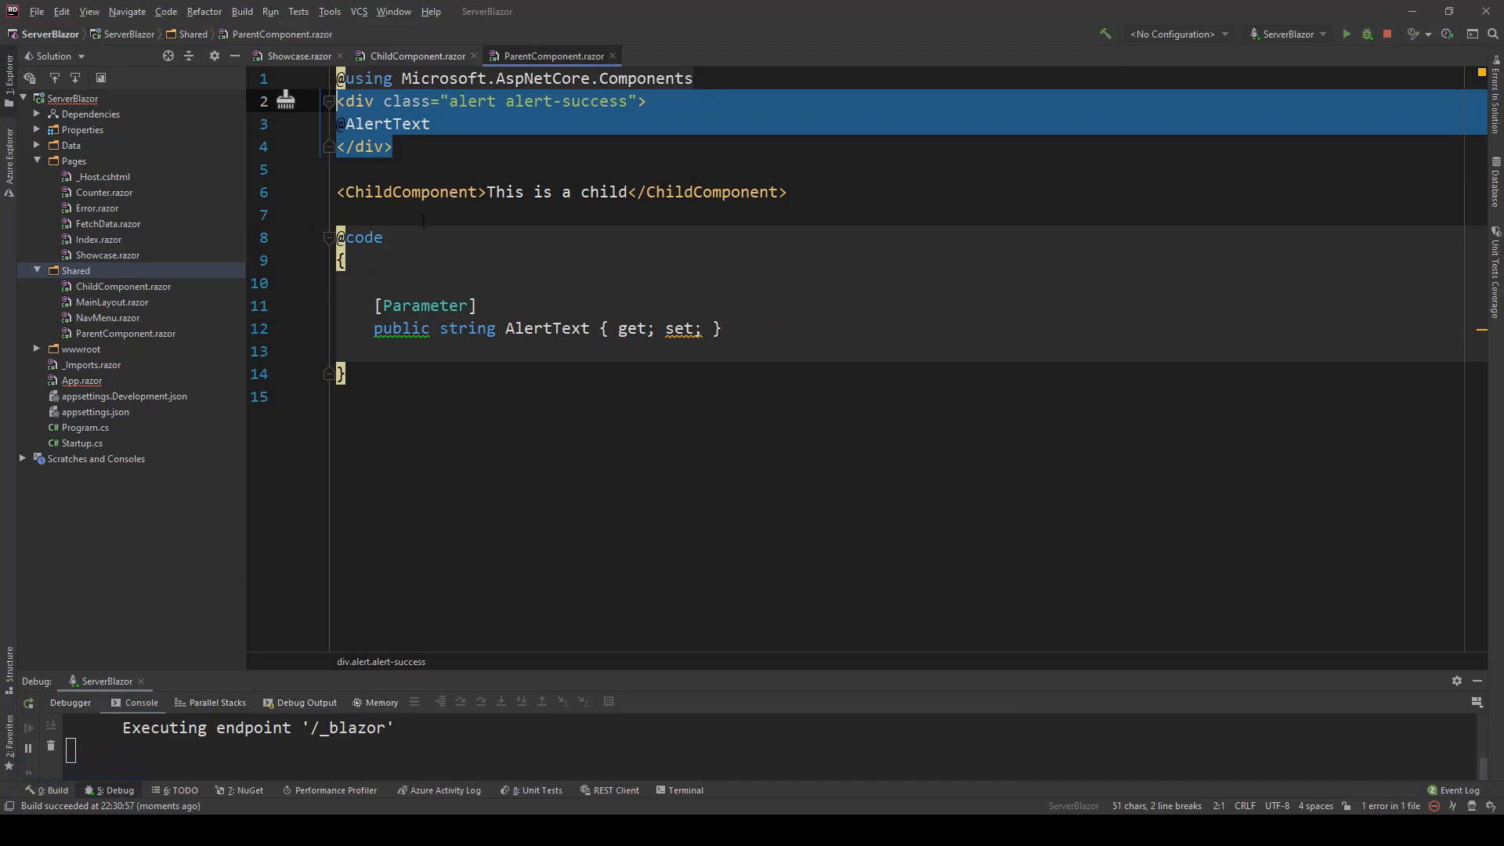
Review Showcase.razor, then return to ChildComponent to add an empty alert-info div
{"action": "left_click", "coordinate": [296, 56]}
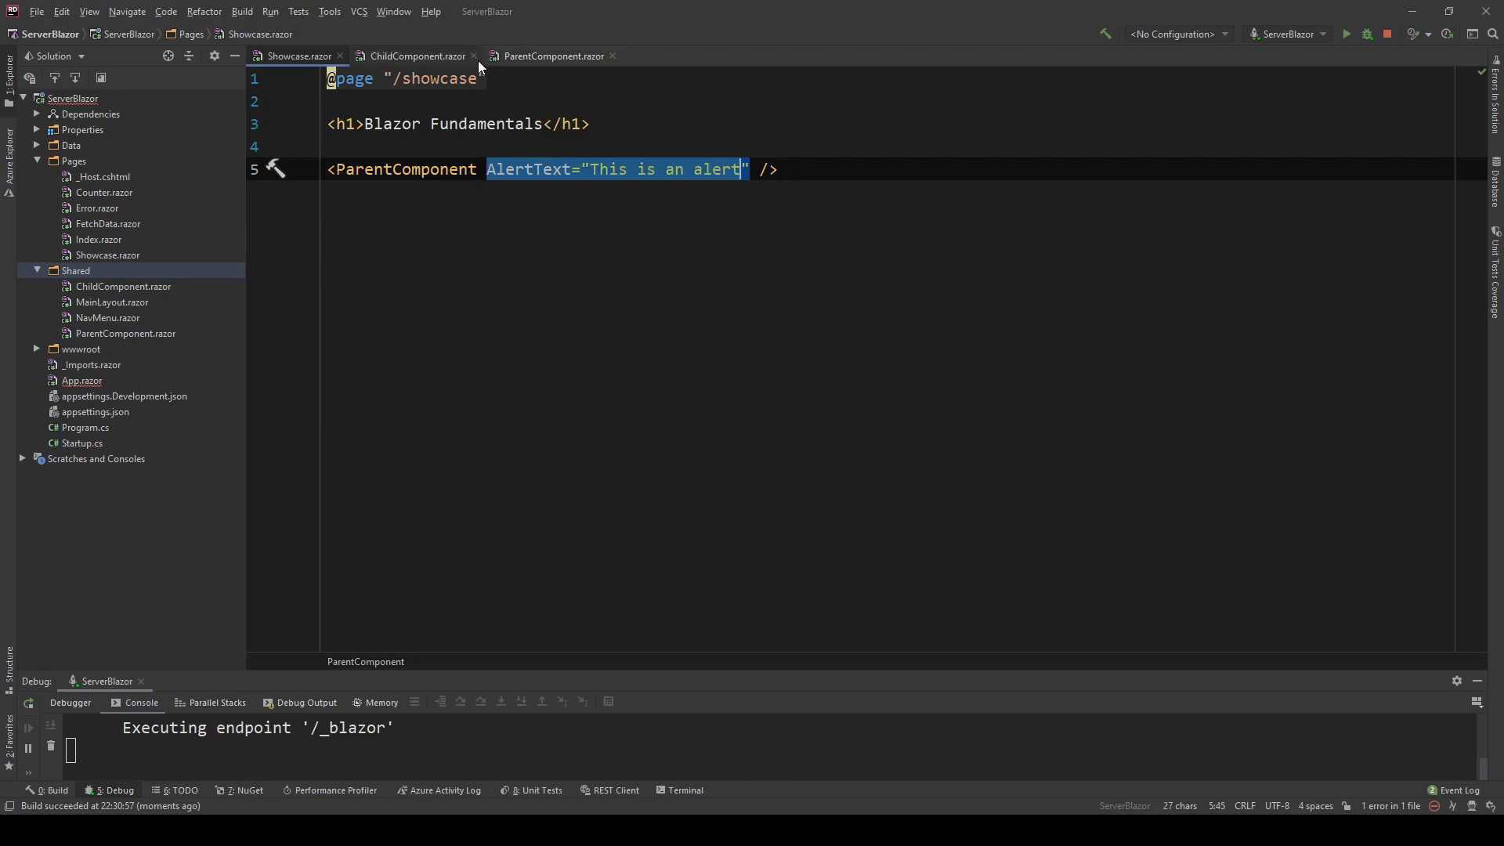
{"action": "left_click", "coordinate": [554, 56]}
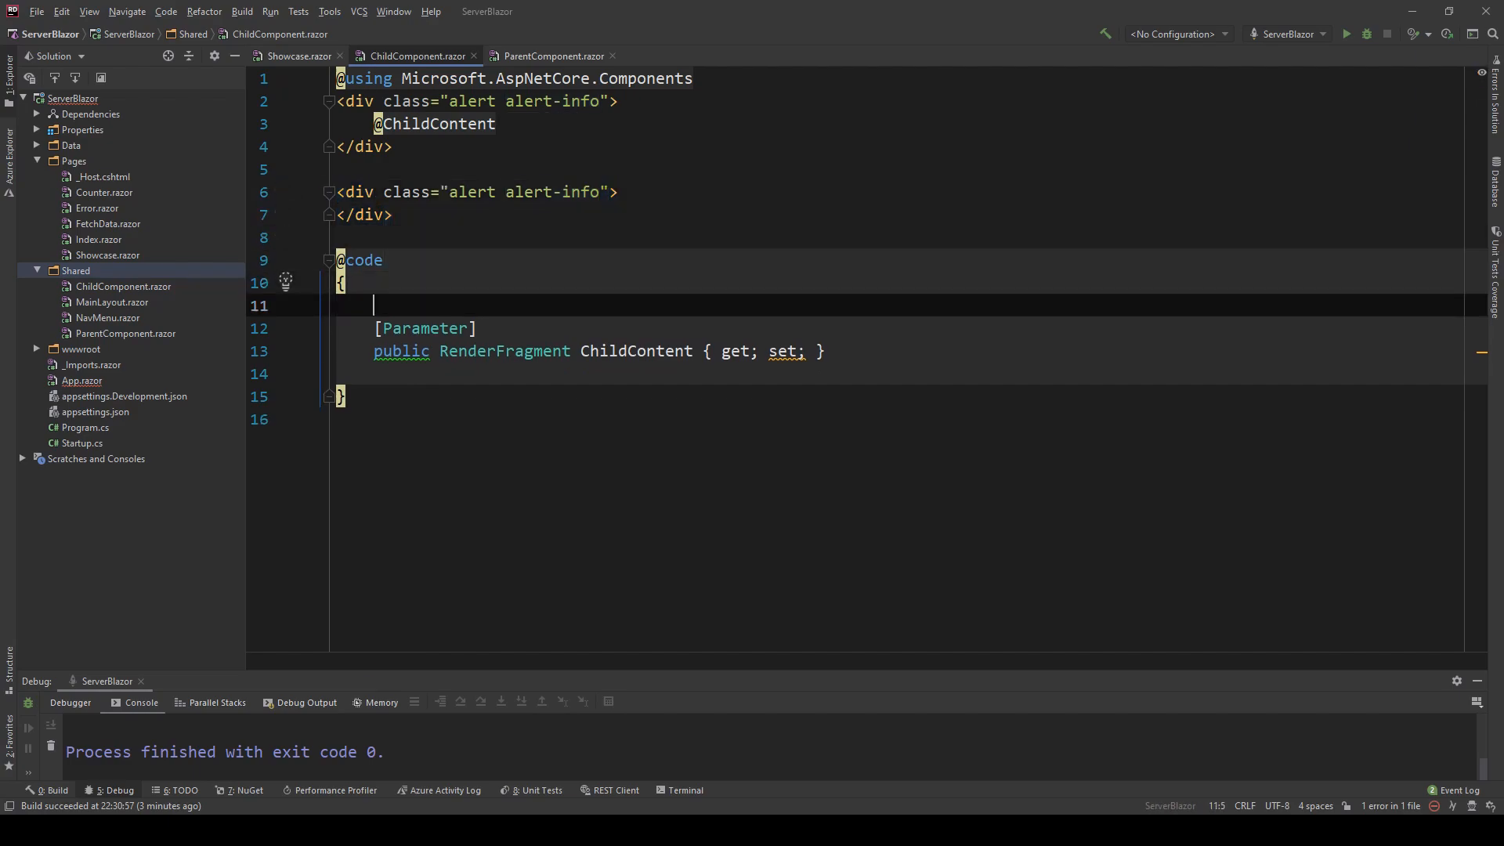
{"action": "key", "text": "Enter"}
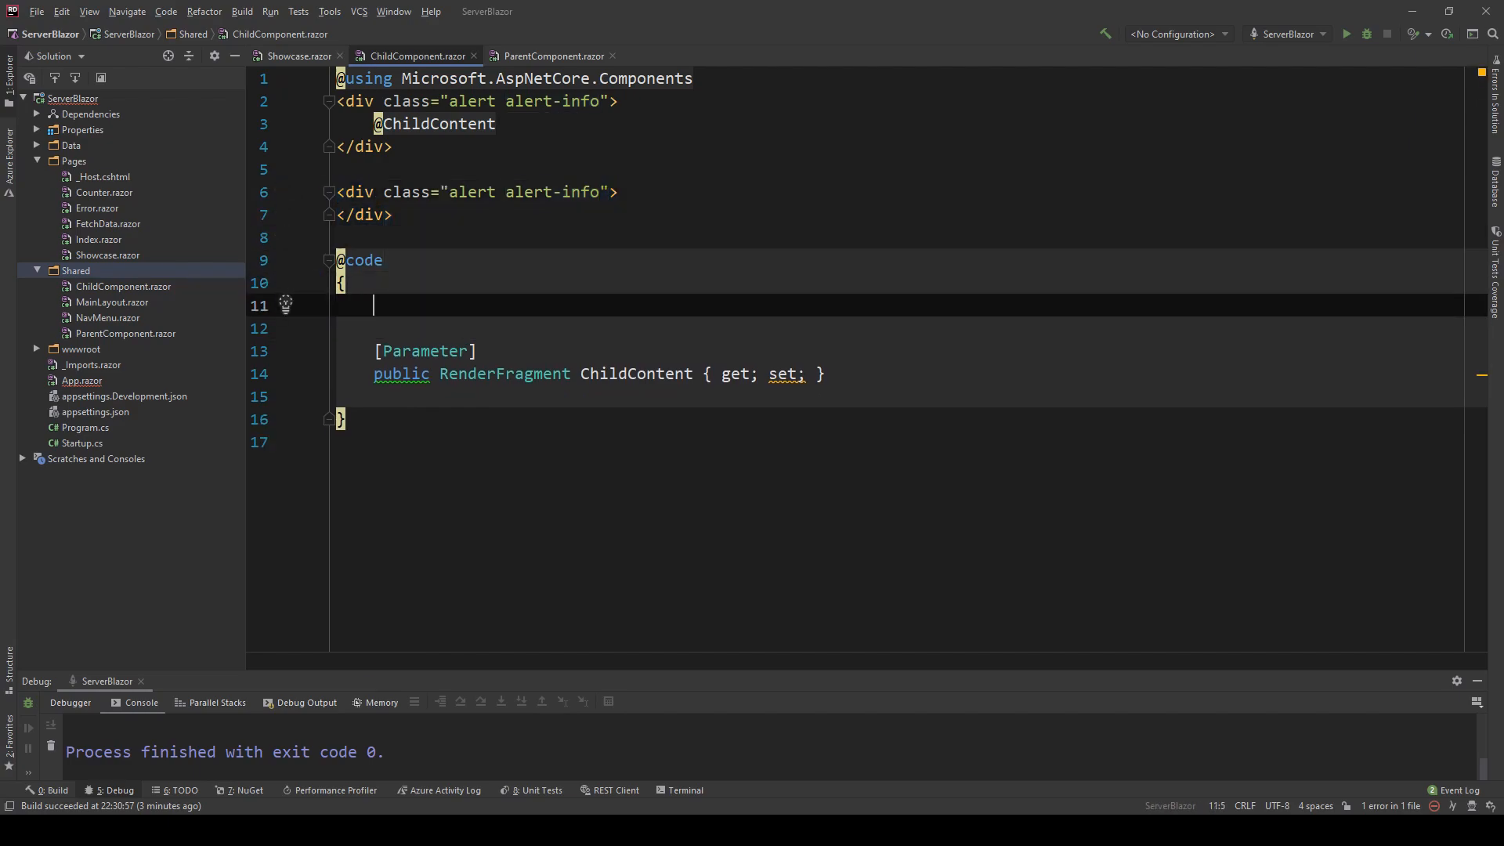
{"action": "type", "text": "prio"}
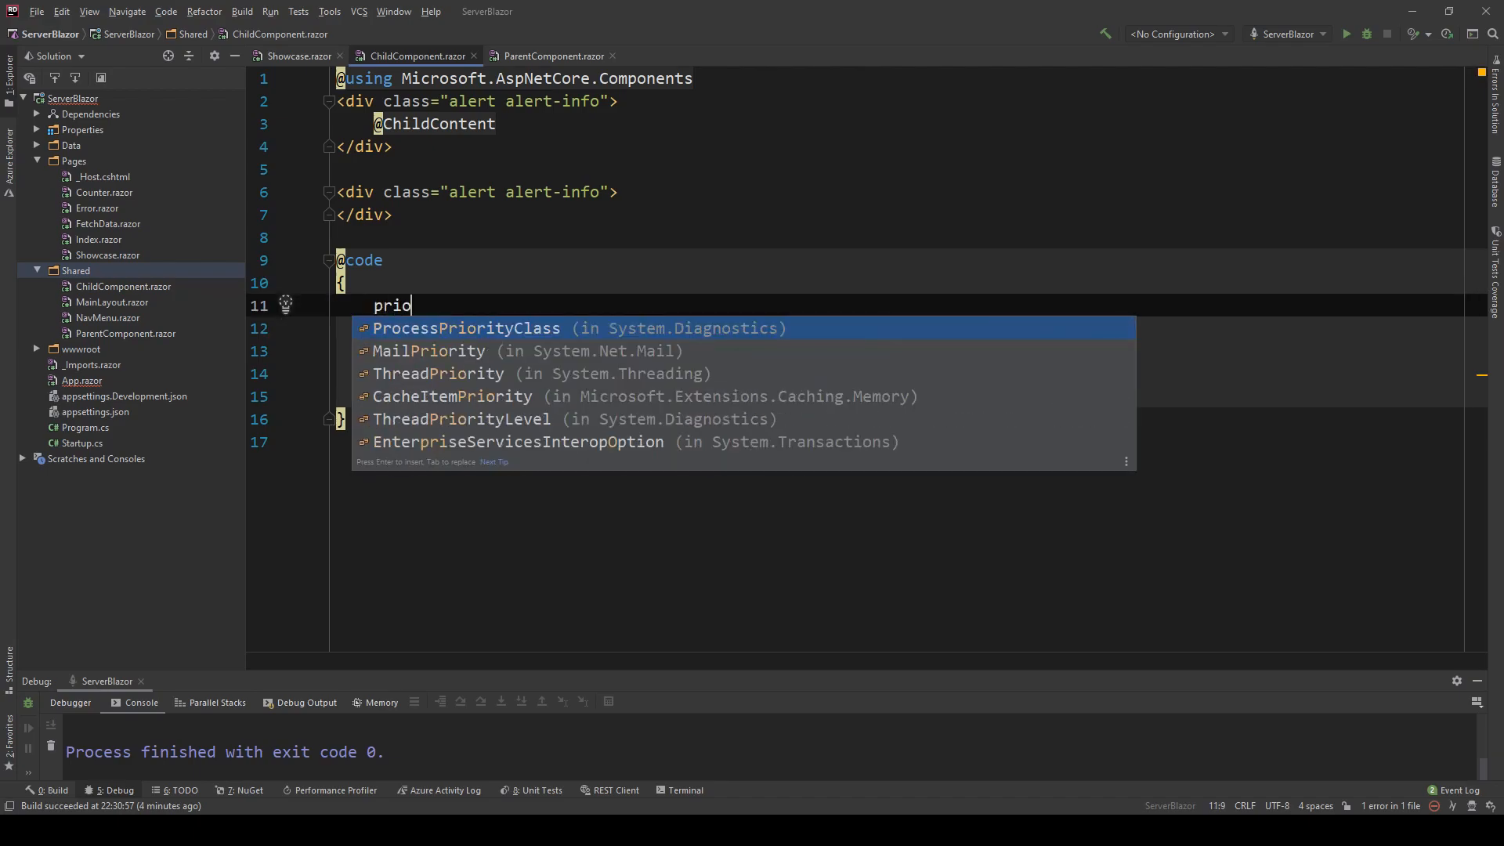
{"action": "type", "text": "private"}
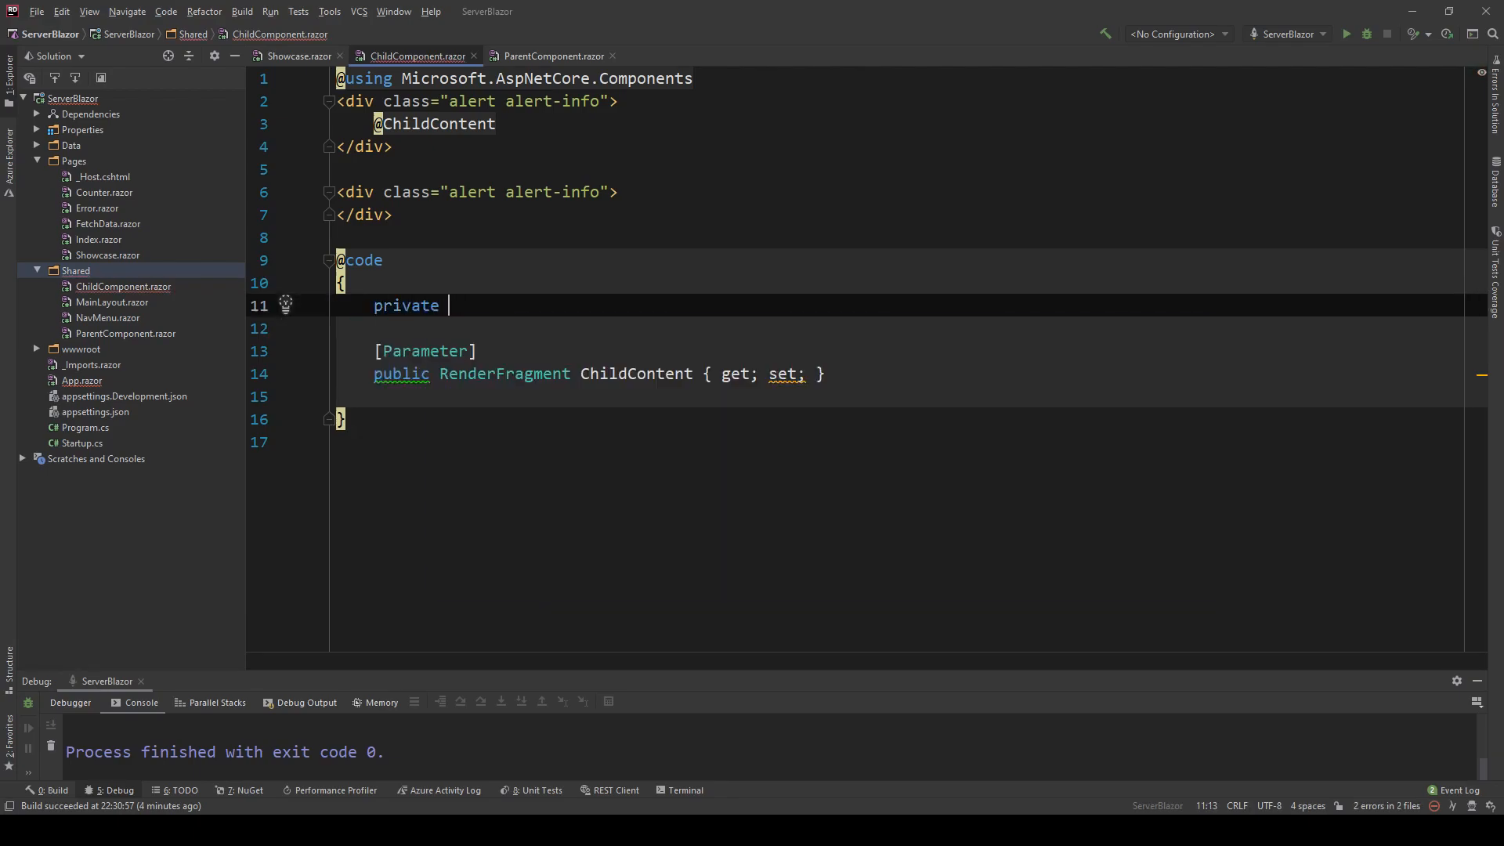
{"action": "type", "text": "bool"}
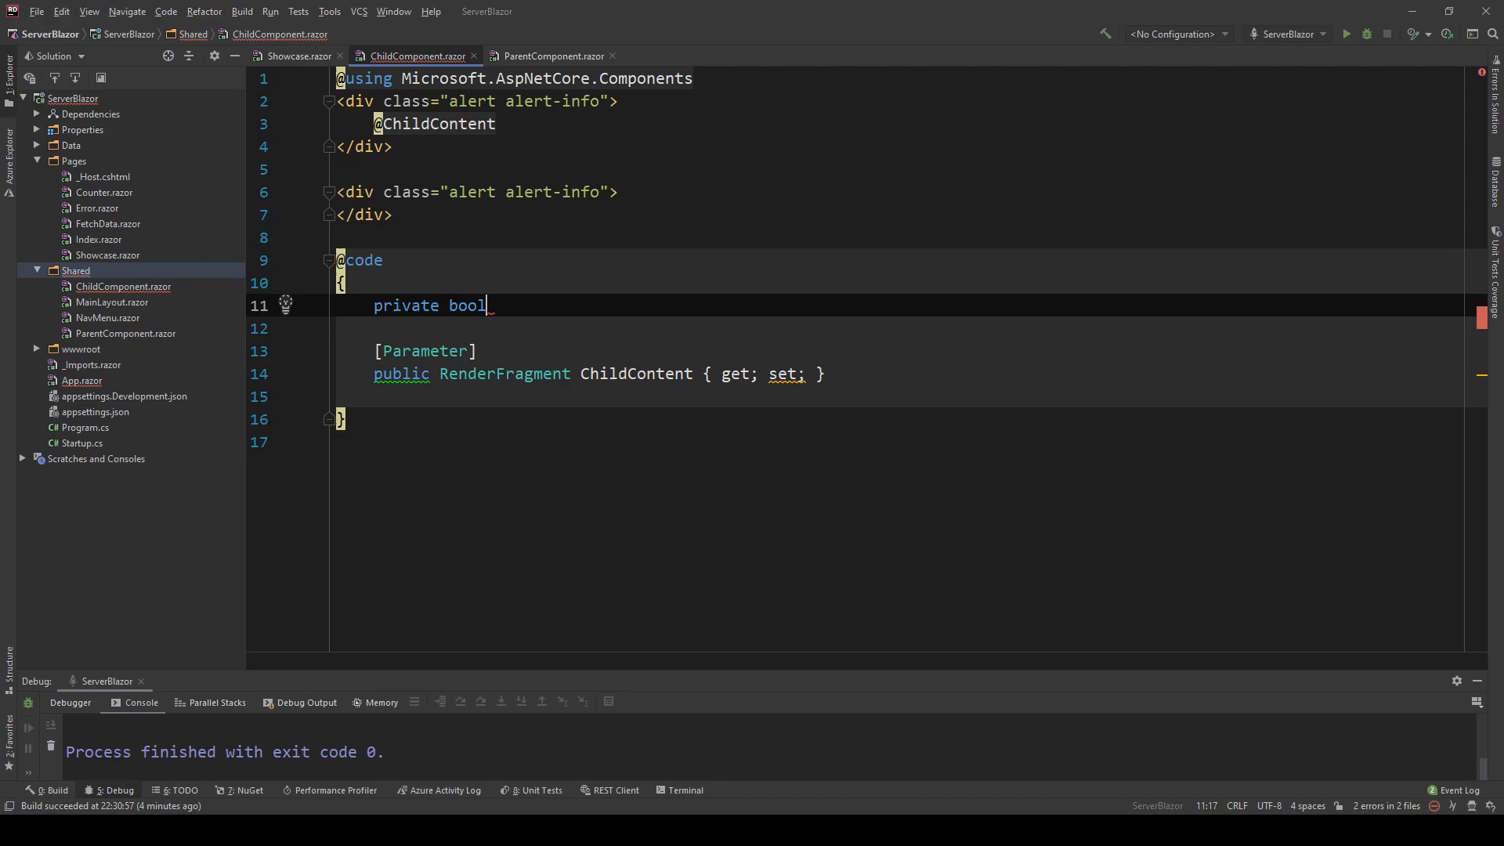
{"action": "type", "text": "_darkThem"}
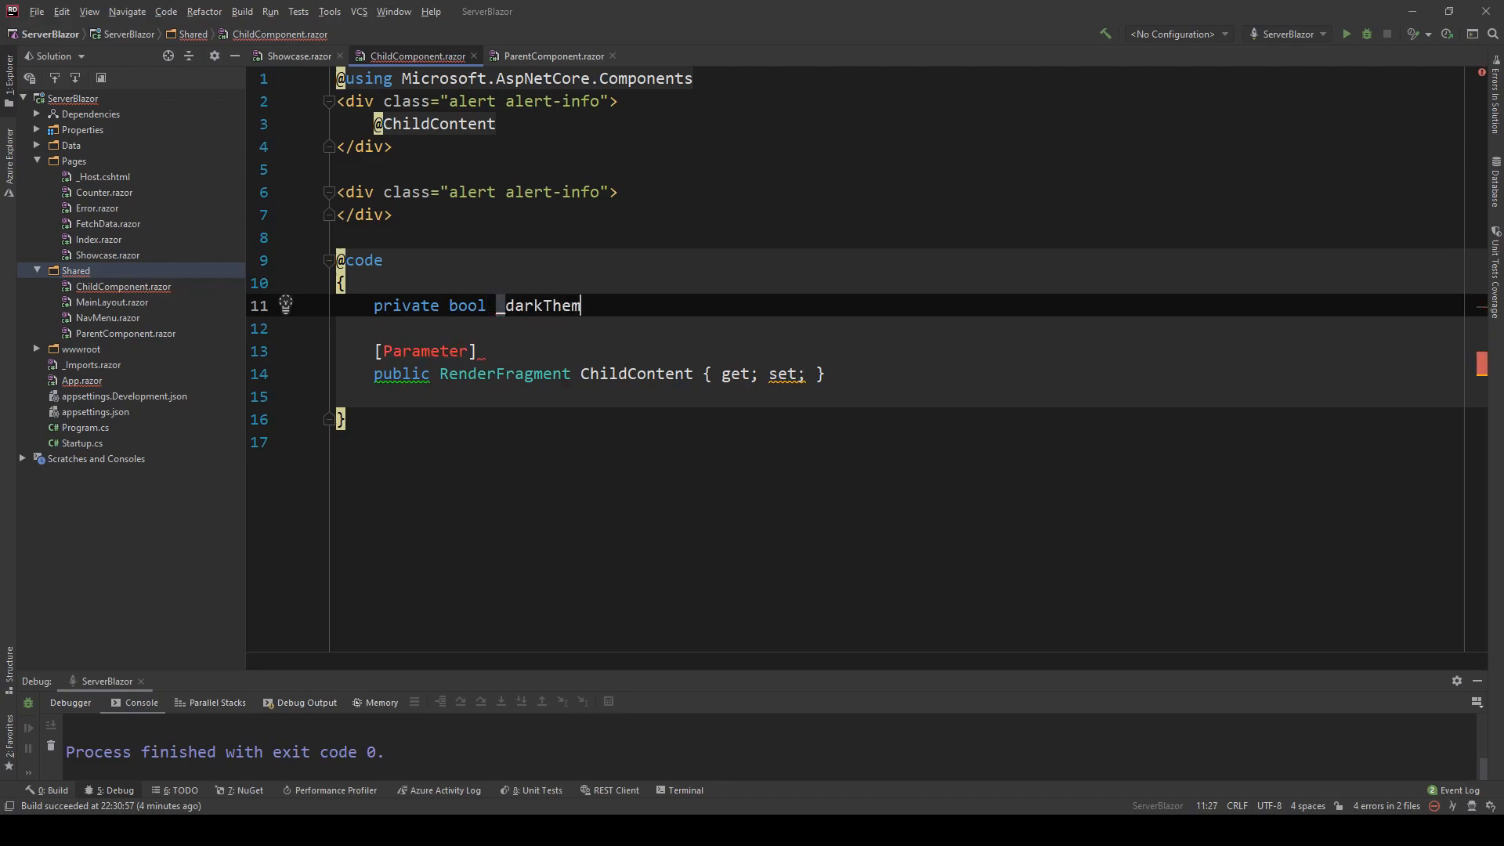
{"action": "type", "text": "eOn;"}
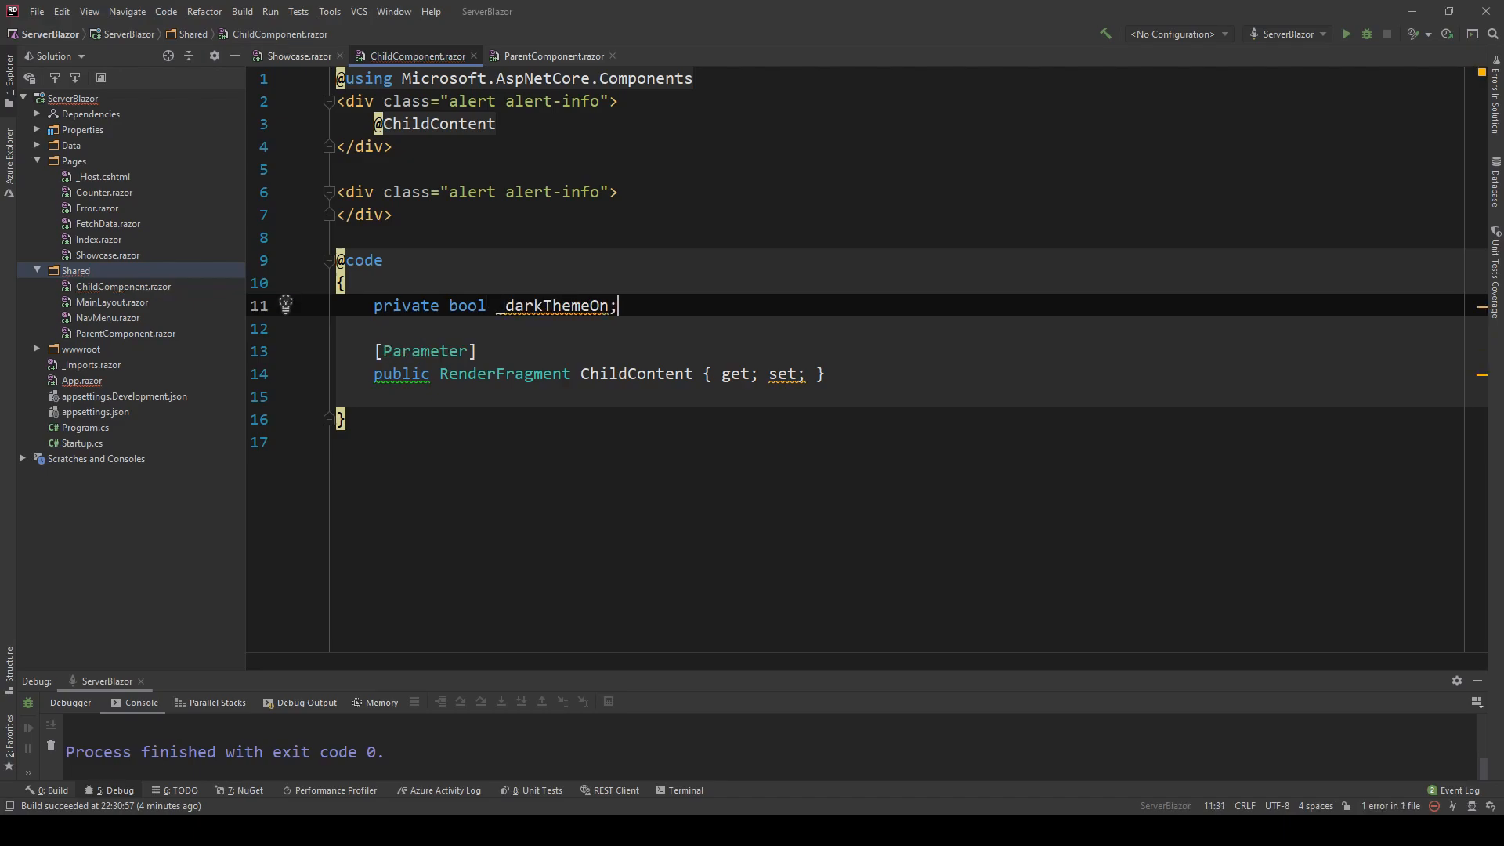
Add private string AlertTheme => _darkThemeOn ? "dark" : "light"
{"action": "key", "text": "Enter"}
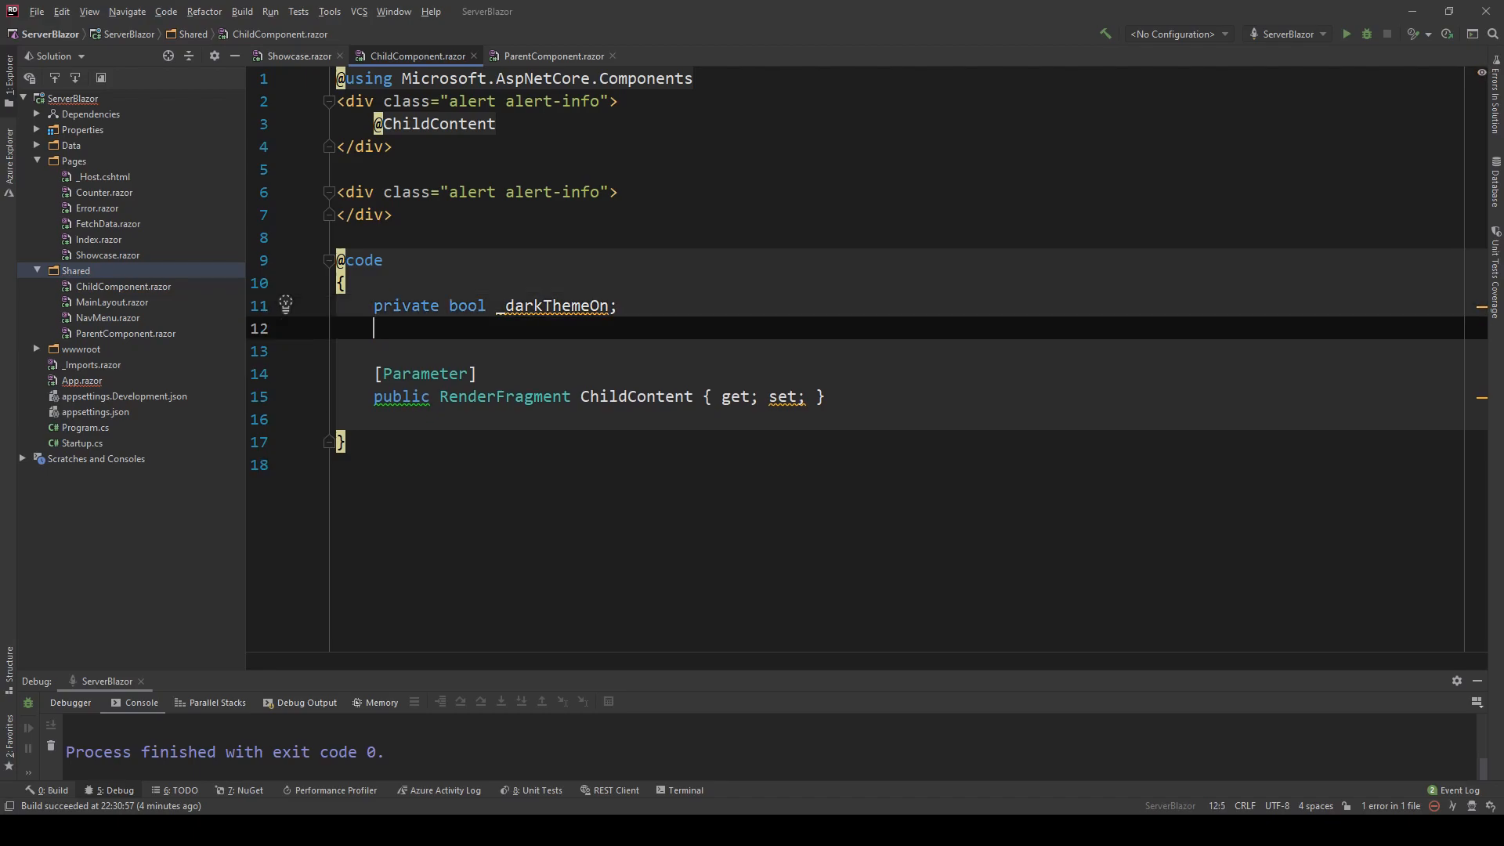
{"action": "type", "text": "private"}
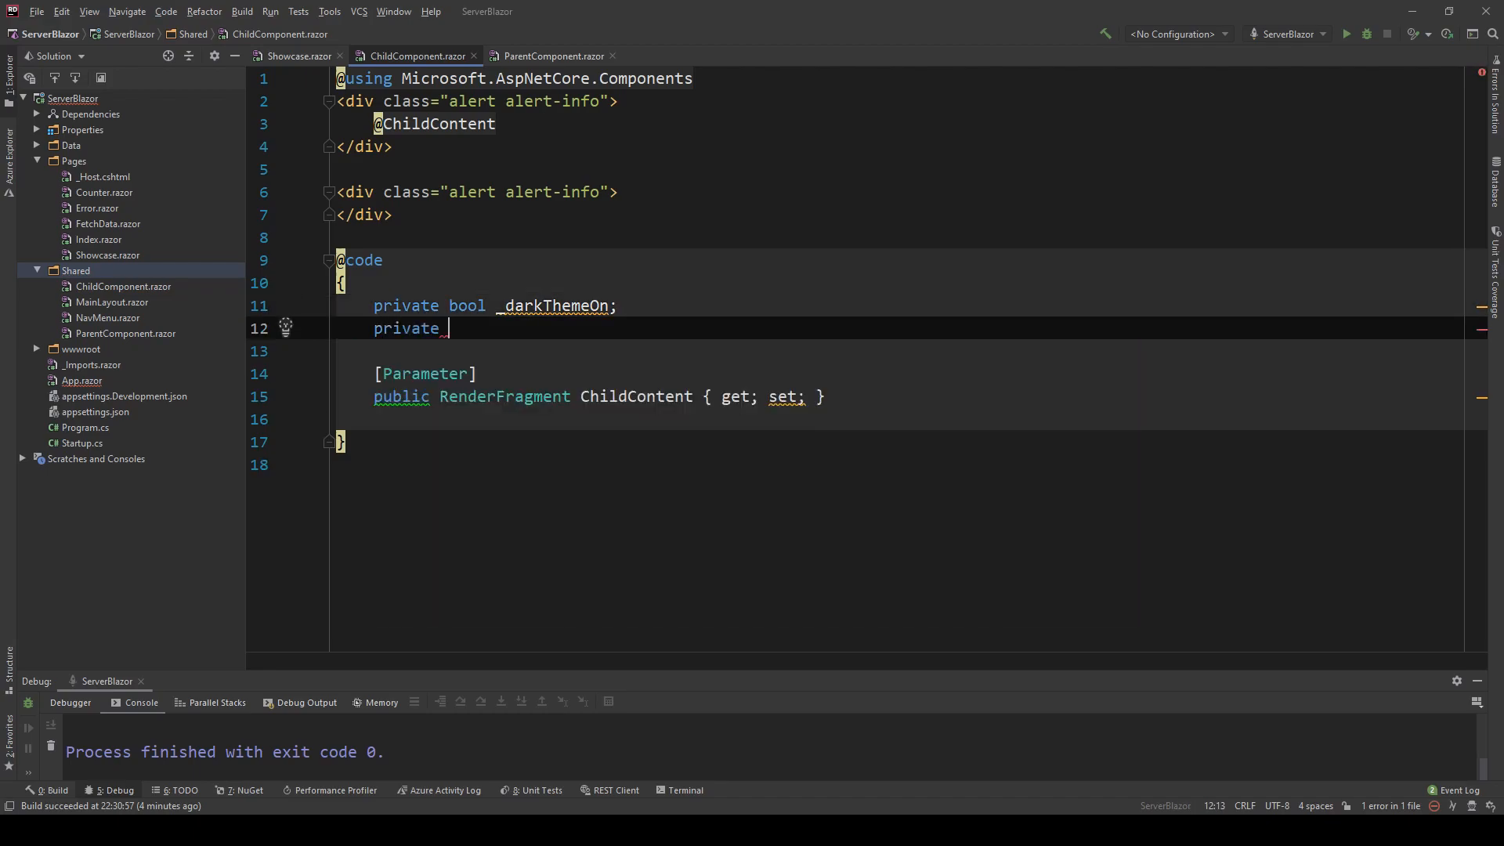
{"action": "type", "text": "string _AlertTheme =>"}
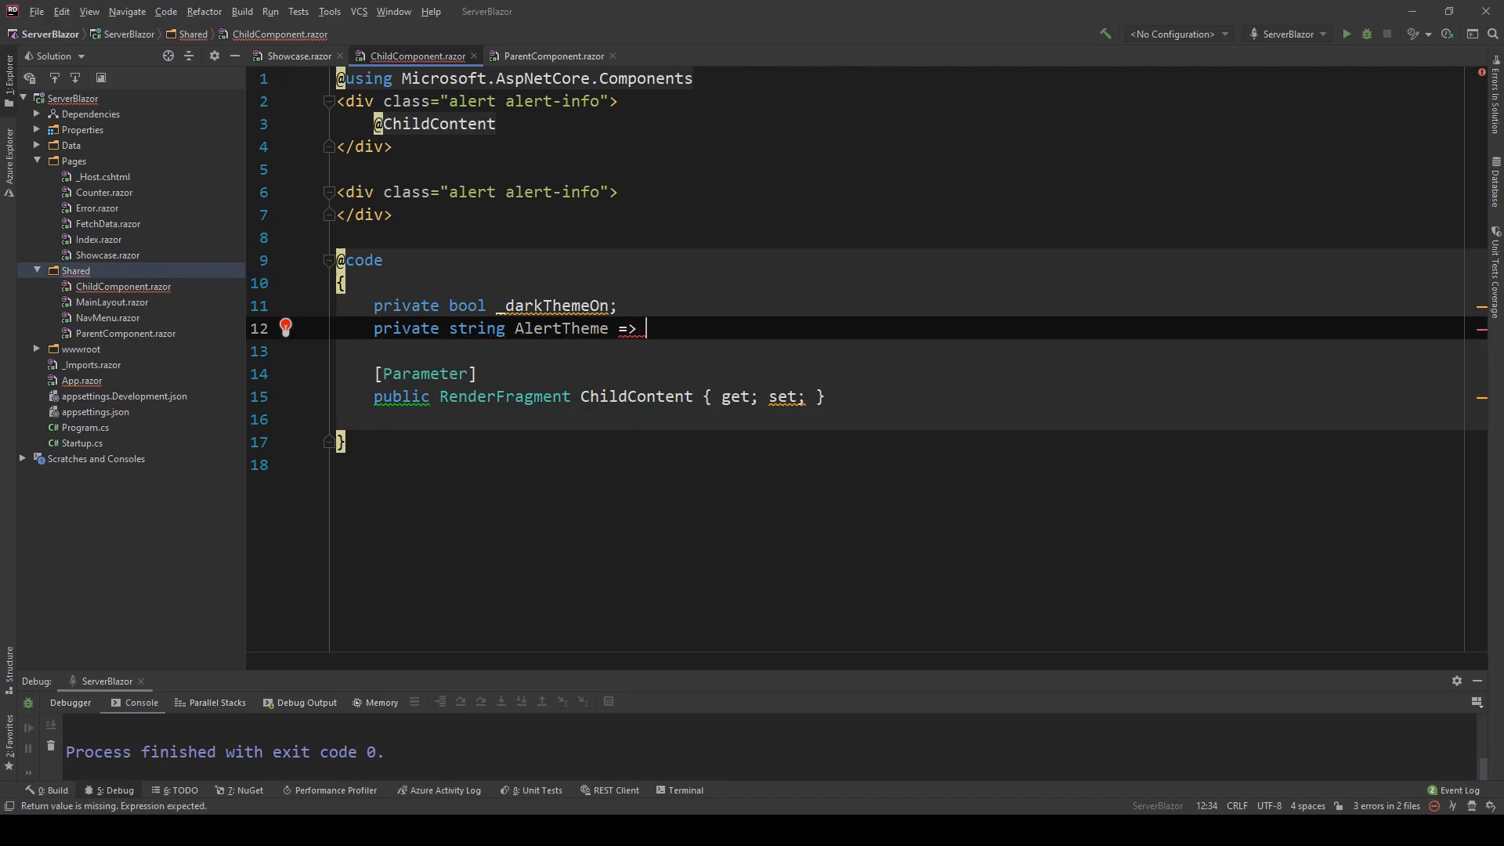
{"action": "type", "text": "_darkThemeOn ?"}
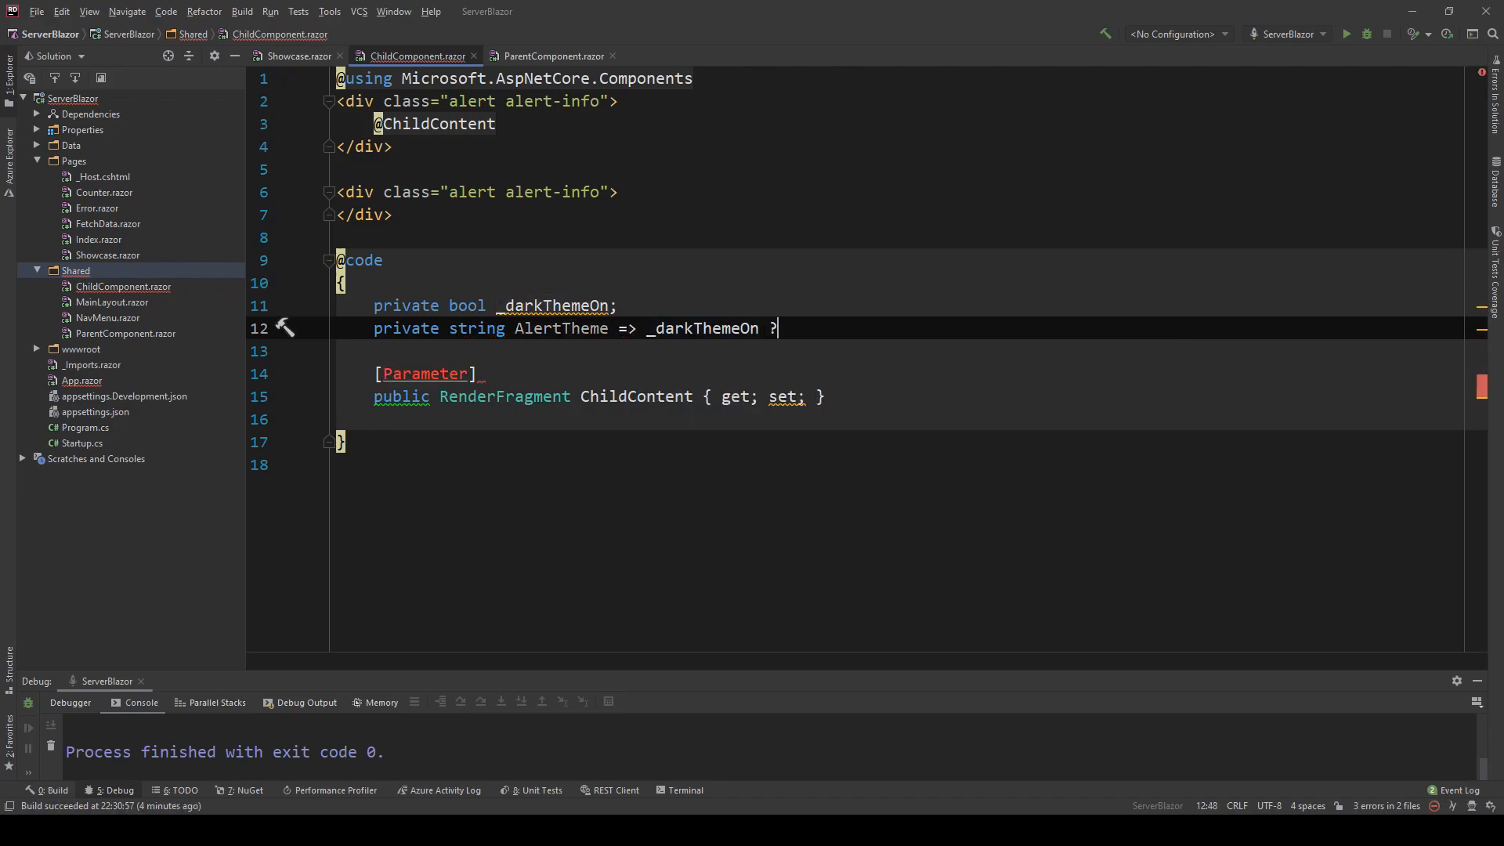
{"action": "type", "text": "\"dark\""}
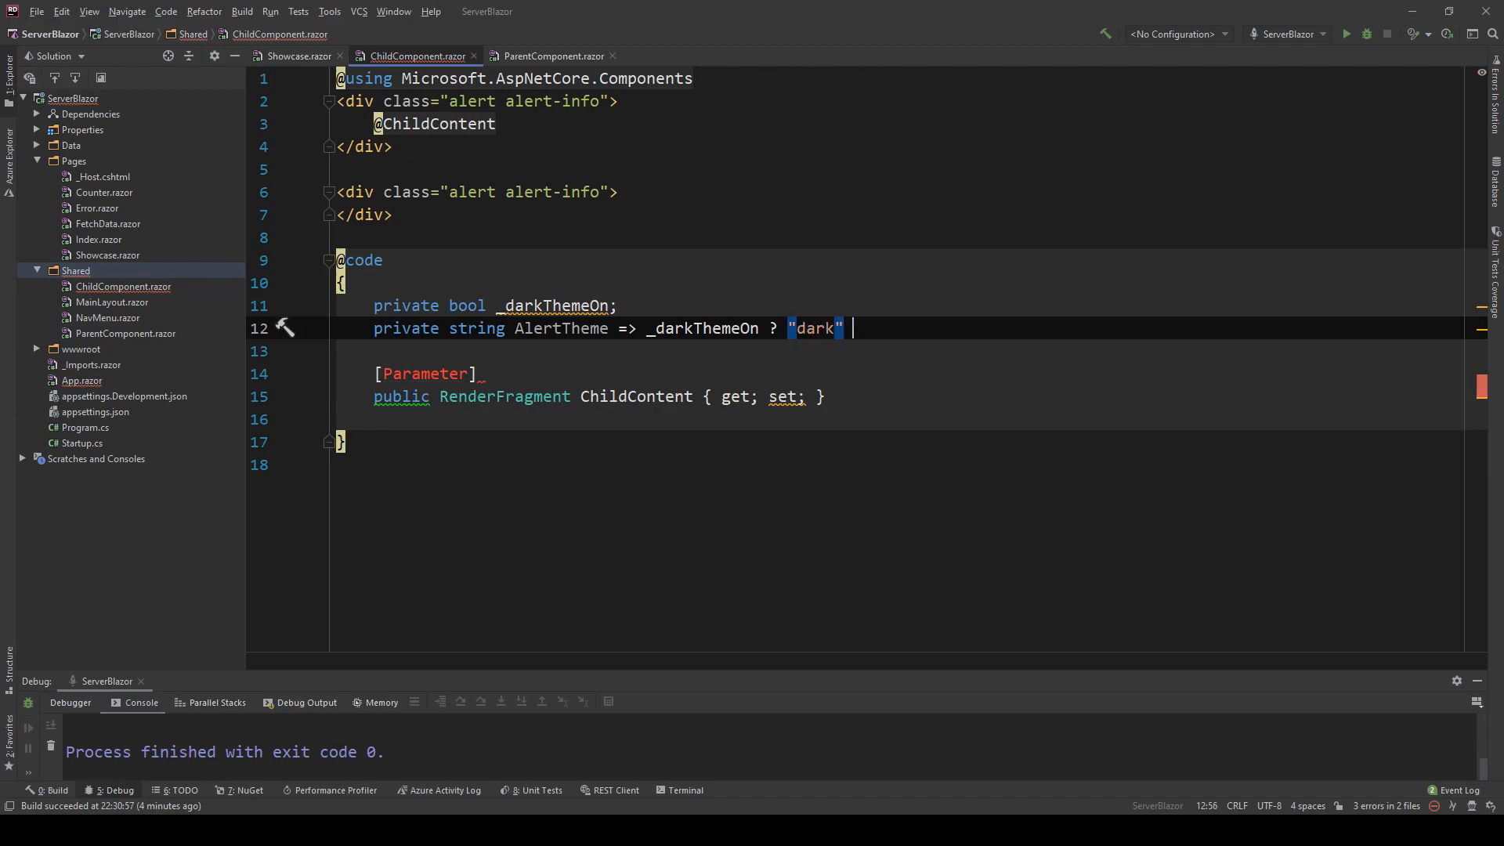
{"action": "type", "text": ": \"ligh\""}
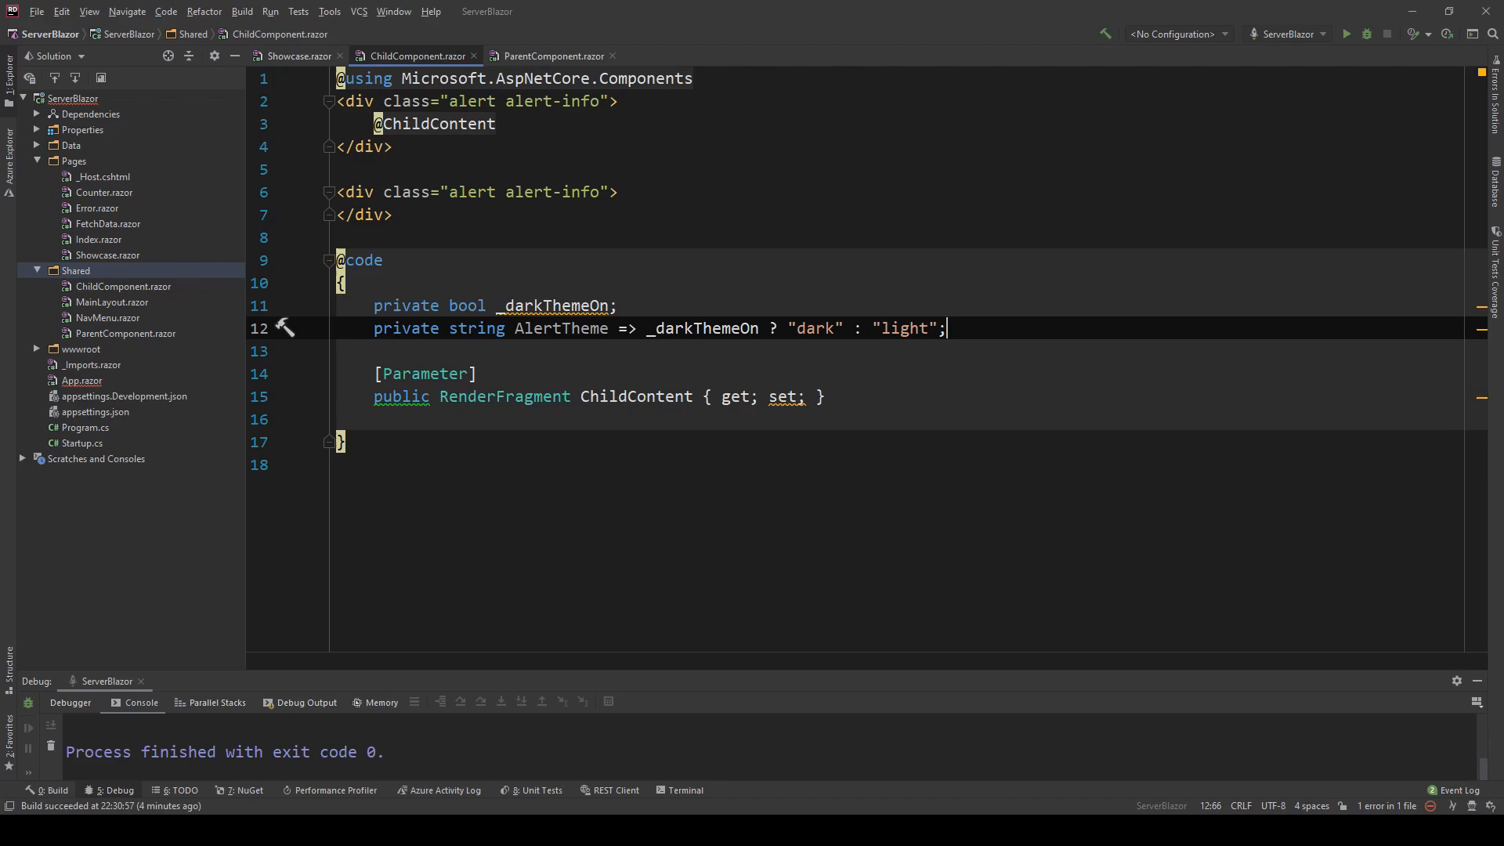
{"action": "double_click", "coordinate": [561, 328]}
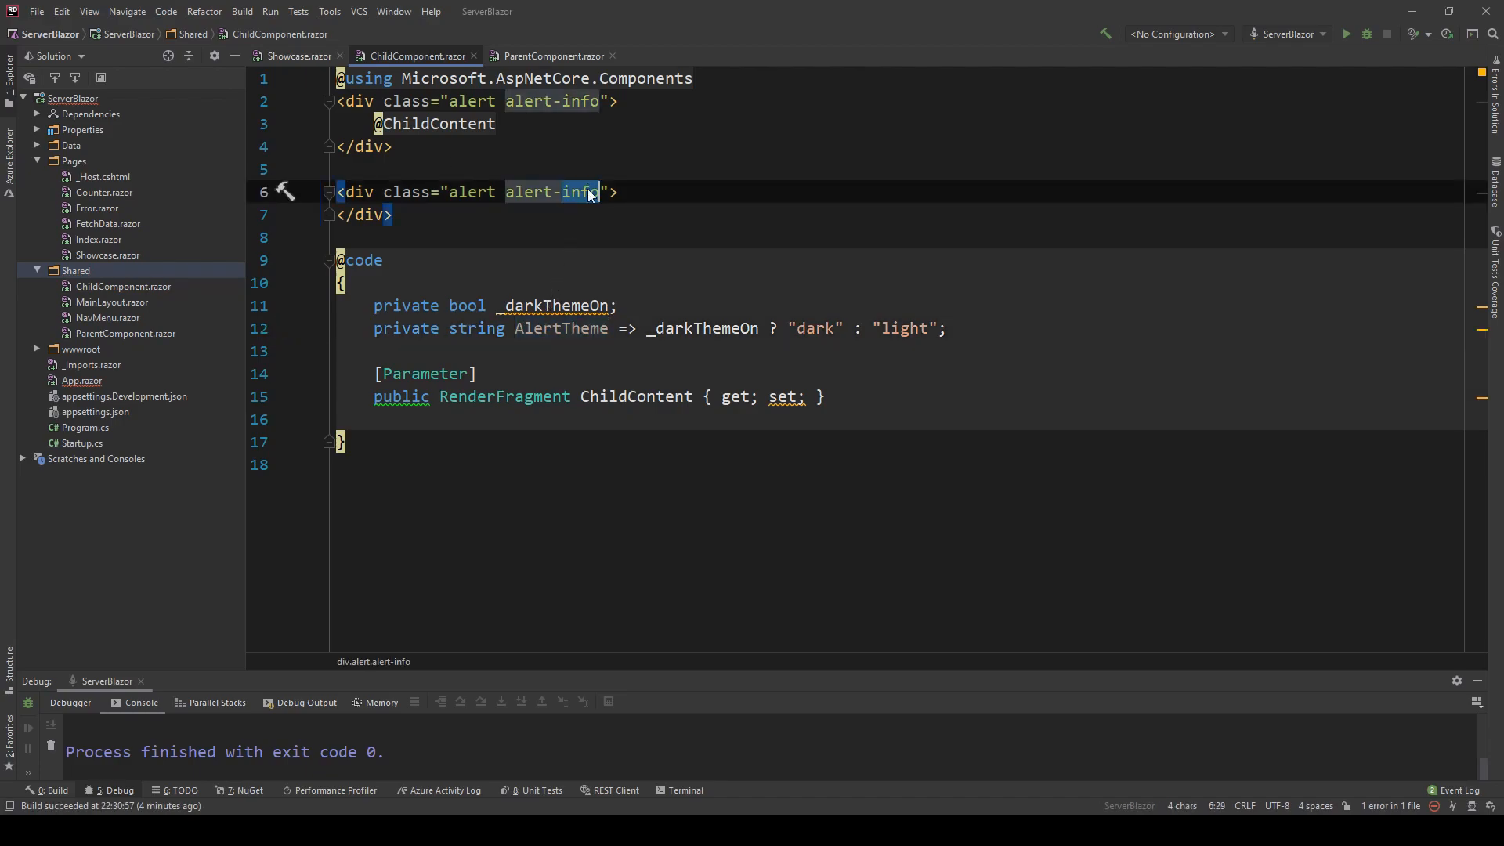
{"action": "type", "text": "@AlertTheme"}
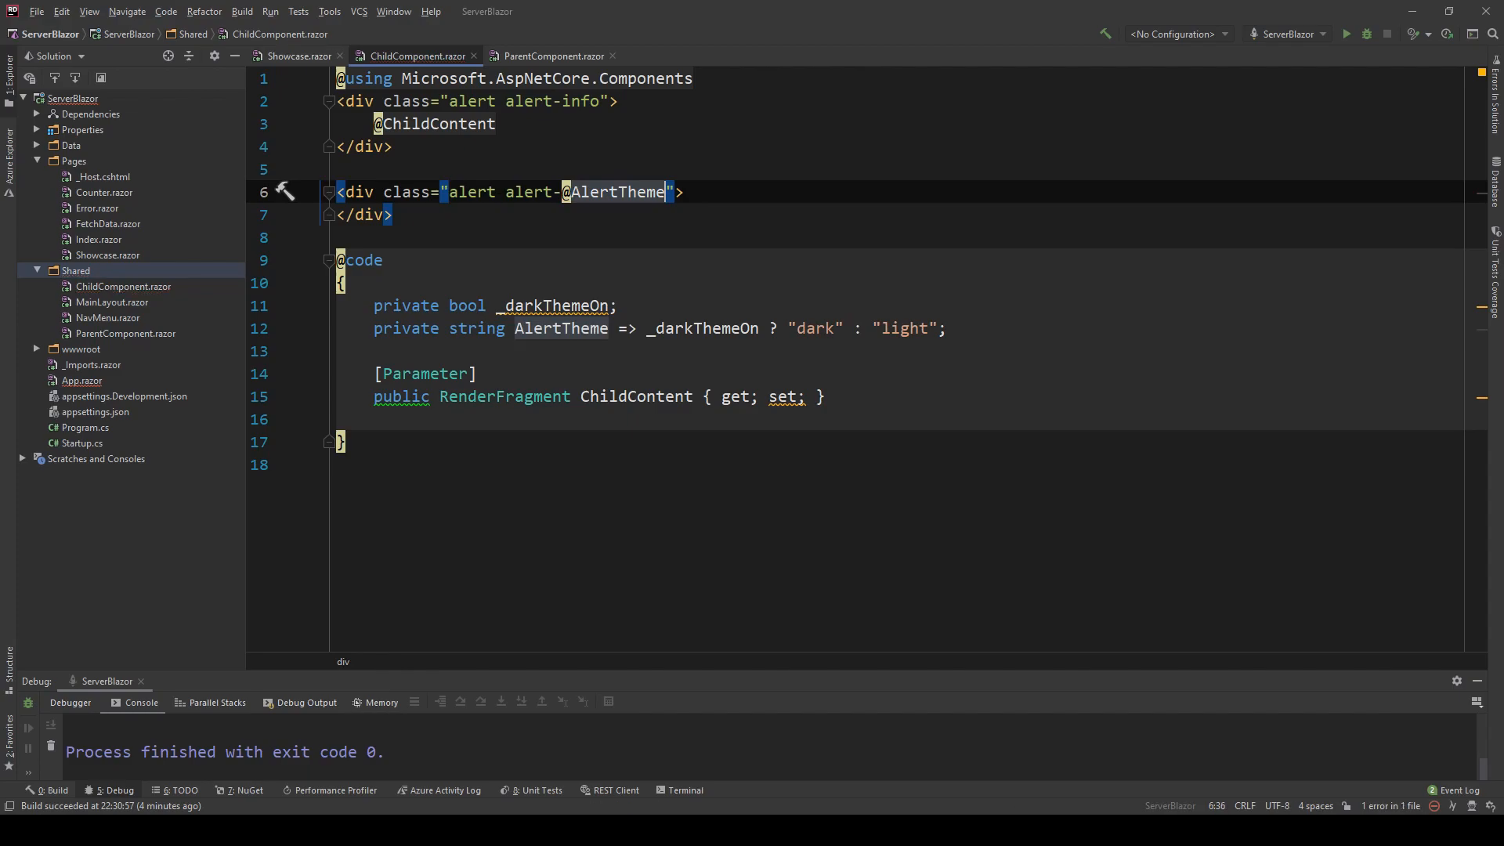
{"action": "double_click", "coordinate": [553, 306]}
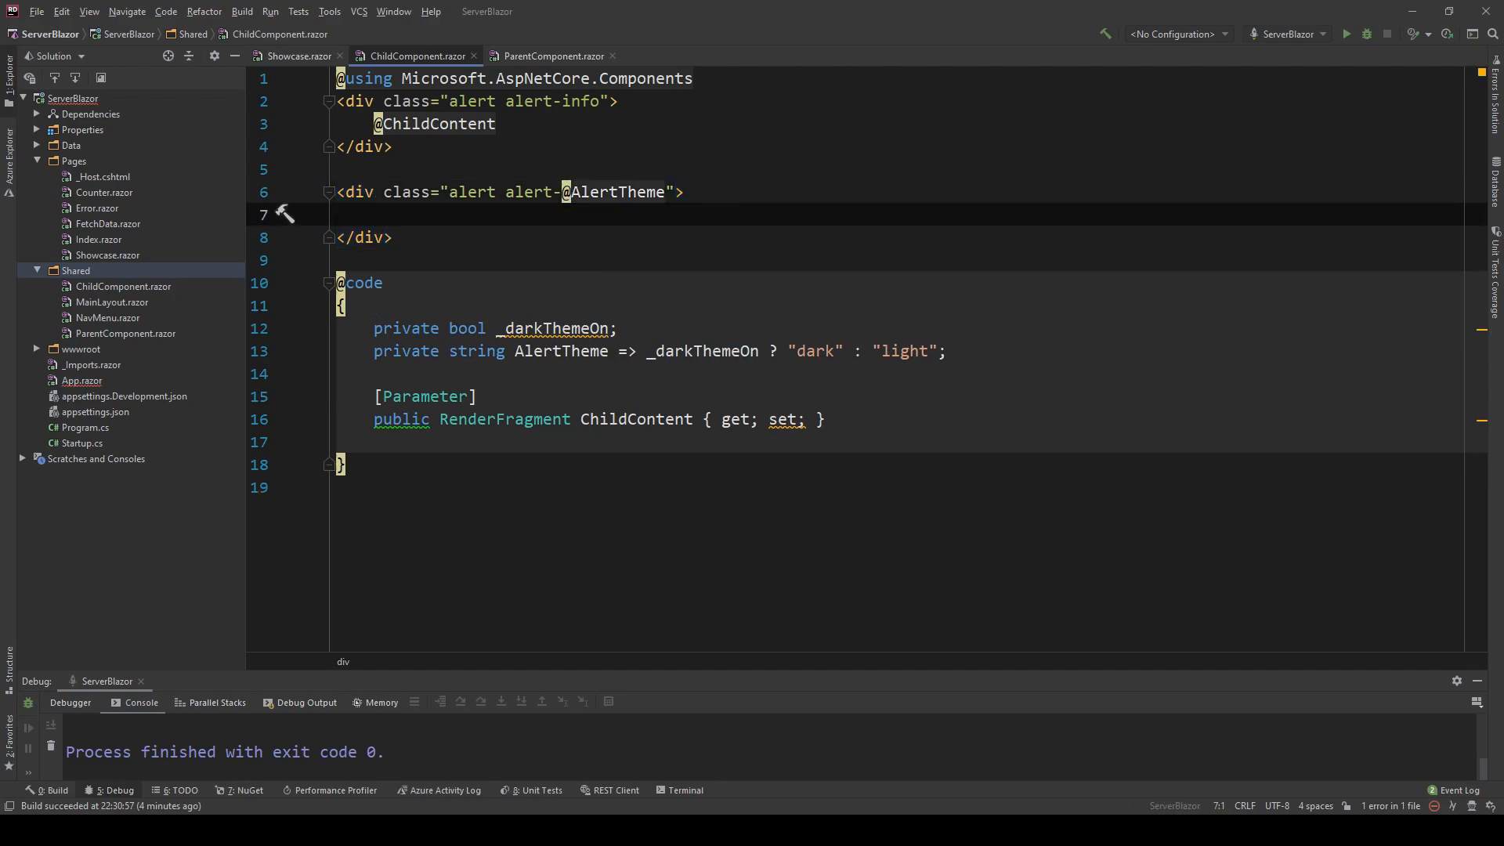
{"action": "type", "text": "Toggle dark theme <inpu"}
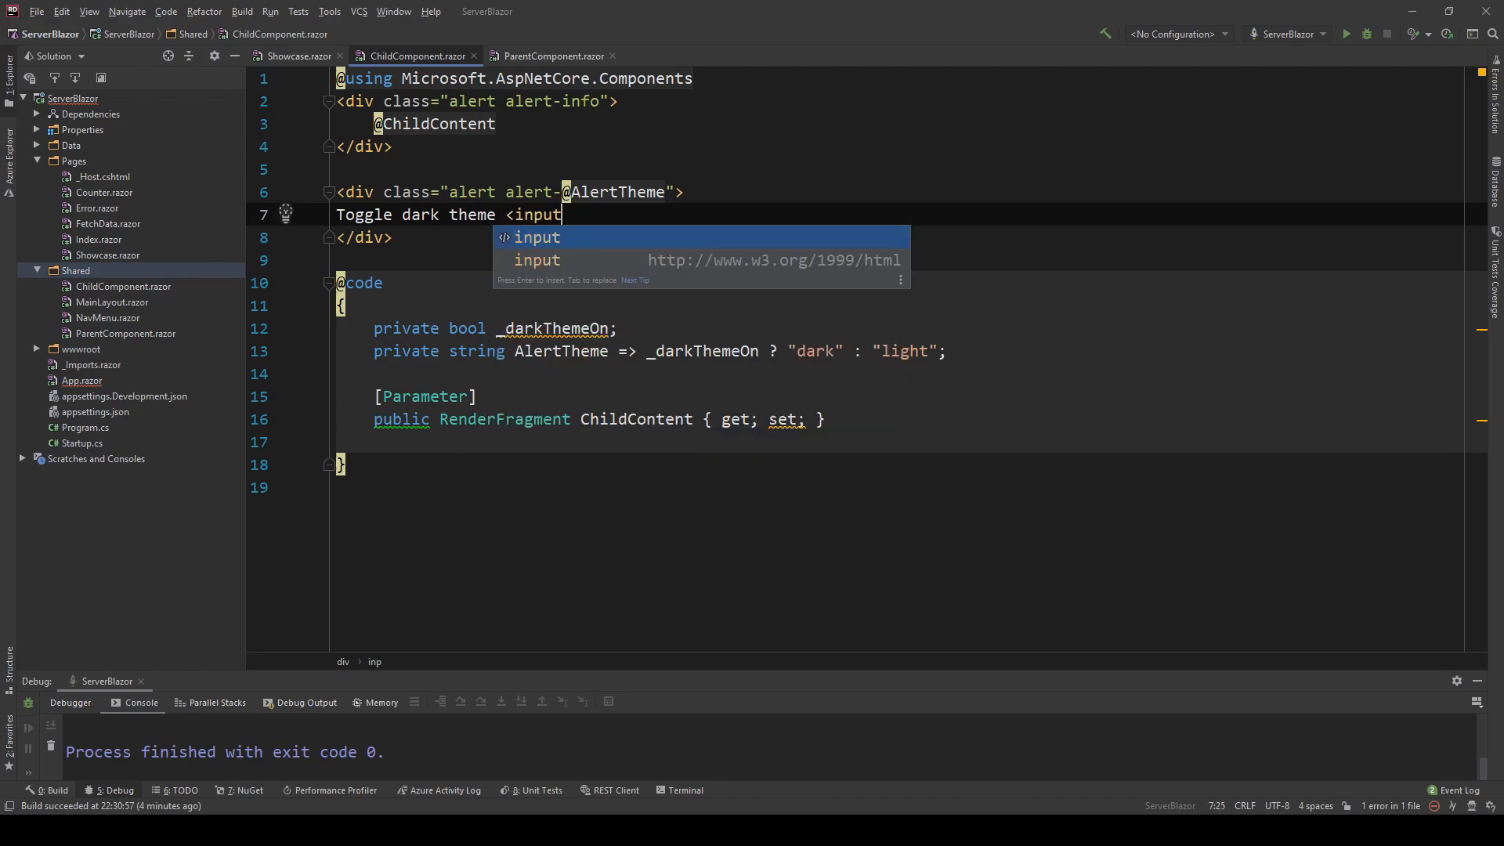
{"action": "type", "text": "type=\"checkbox\" @"}
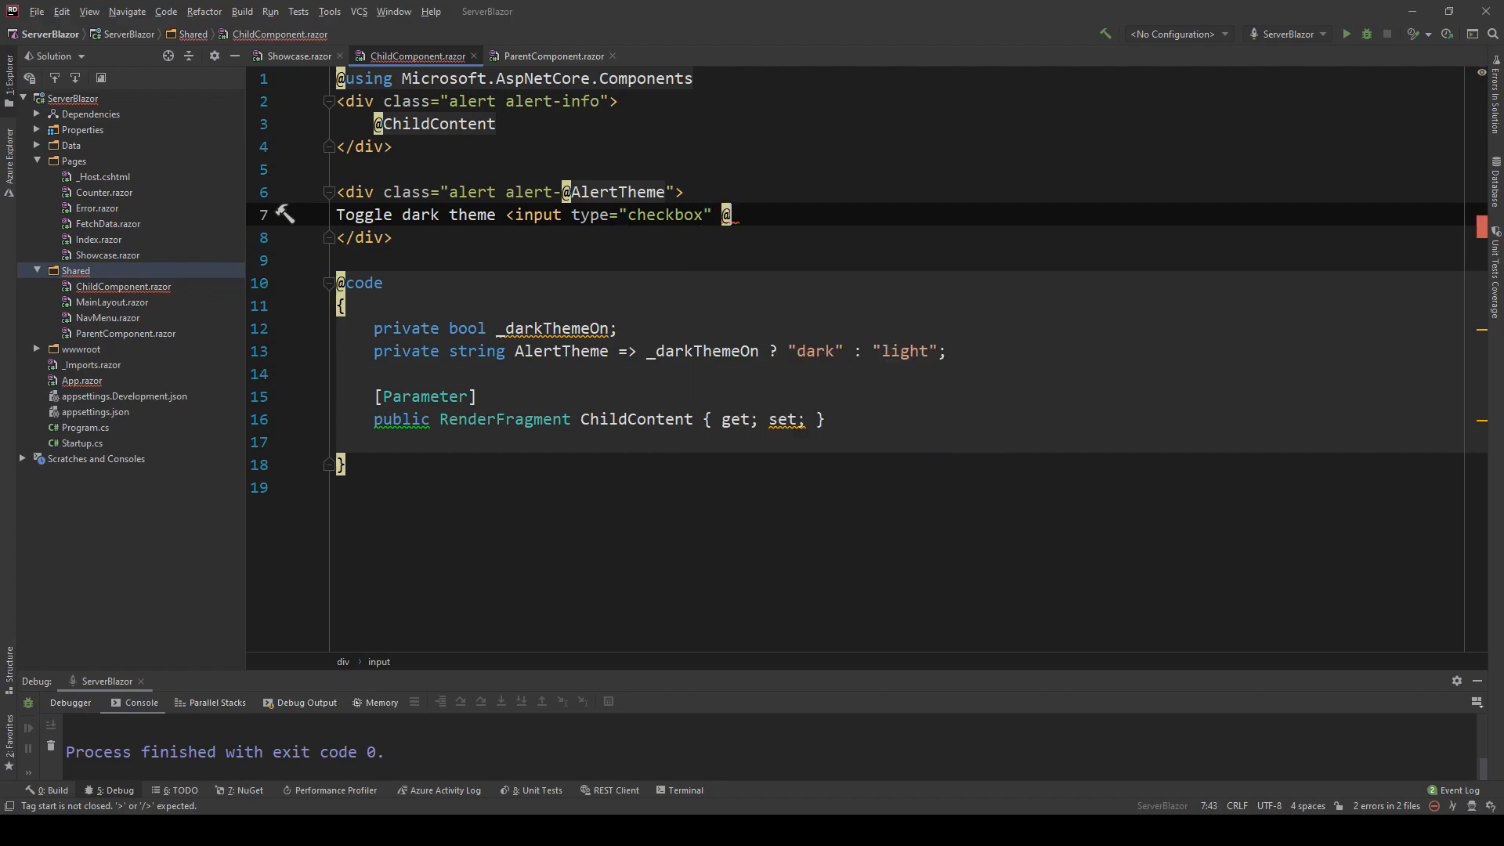
{"action": "type", "text": "BindAttribute="}
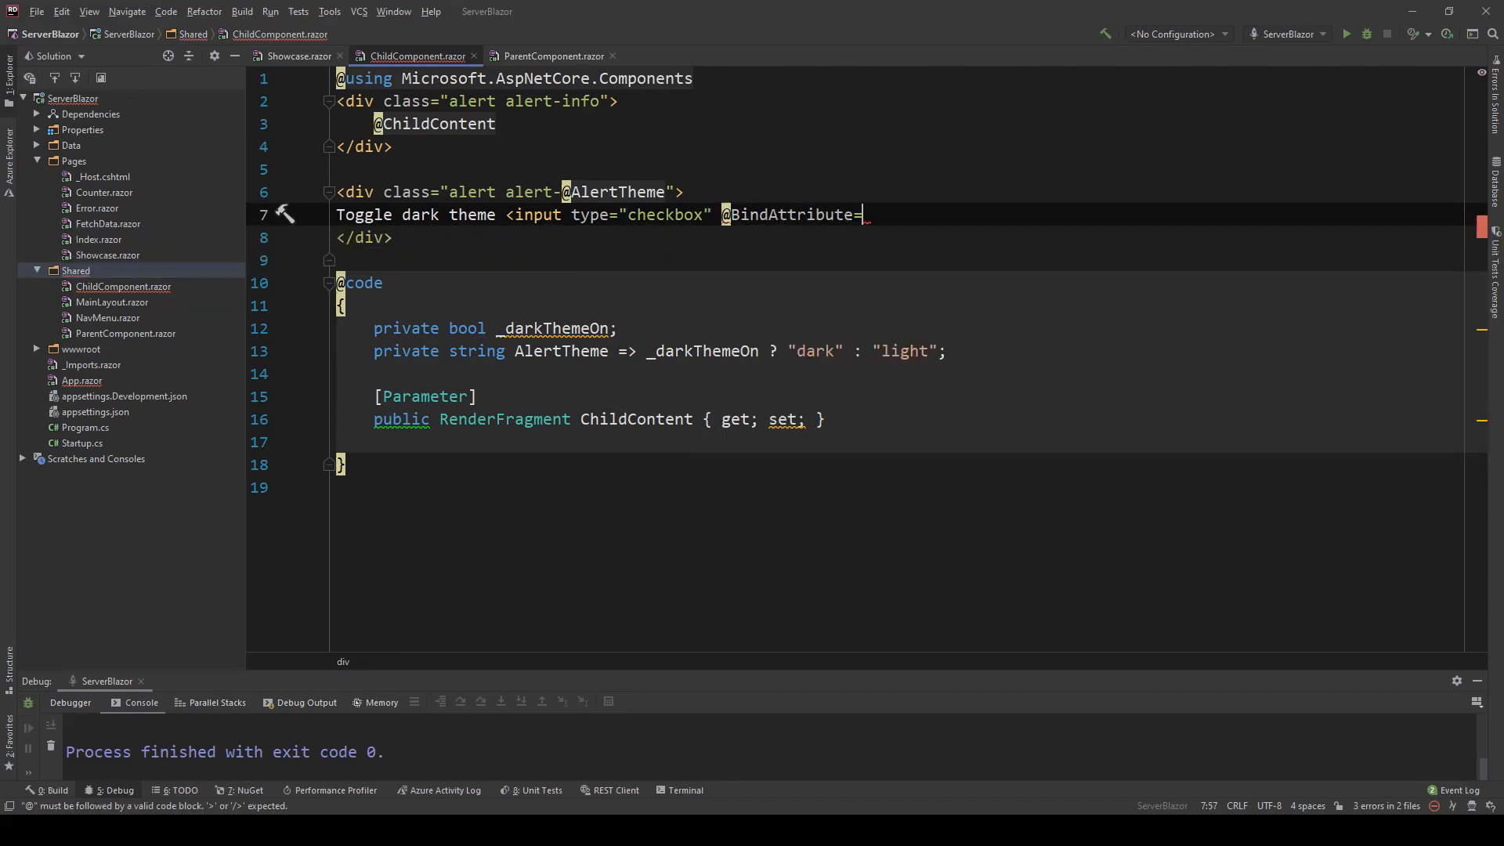
{"action": "type", "text": "@bind="}
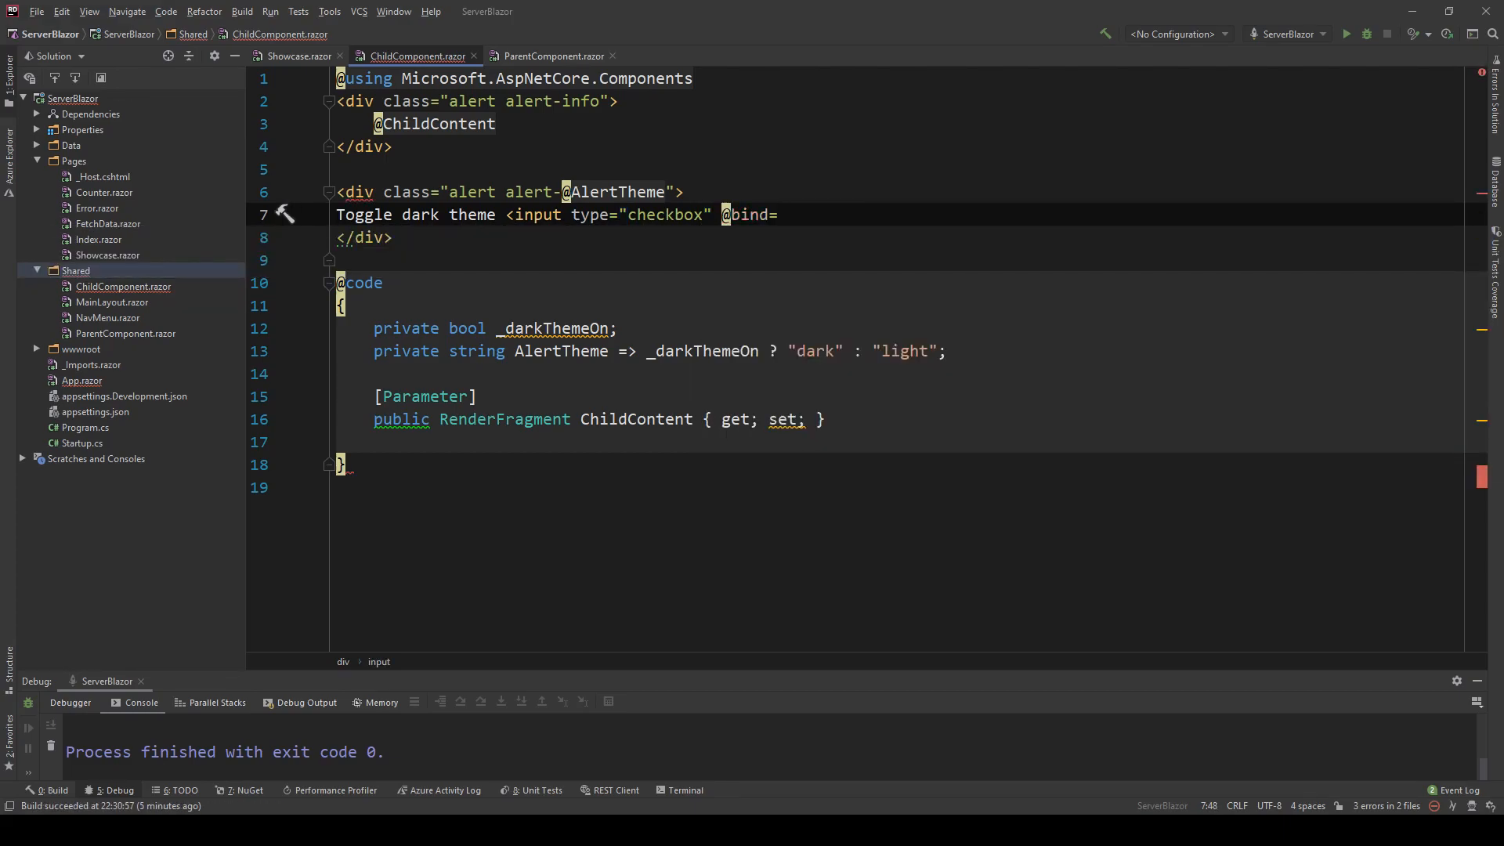
{"action": "type", "text": "\"_d"}
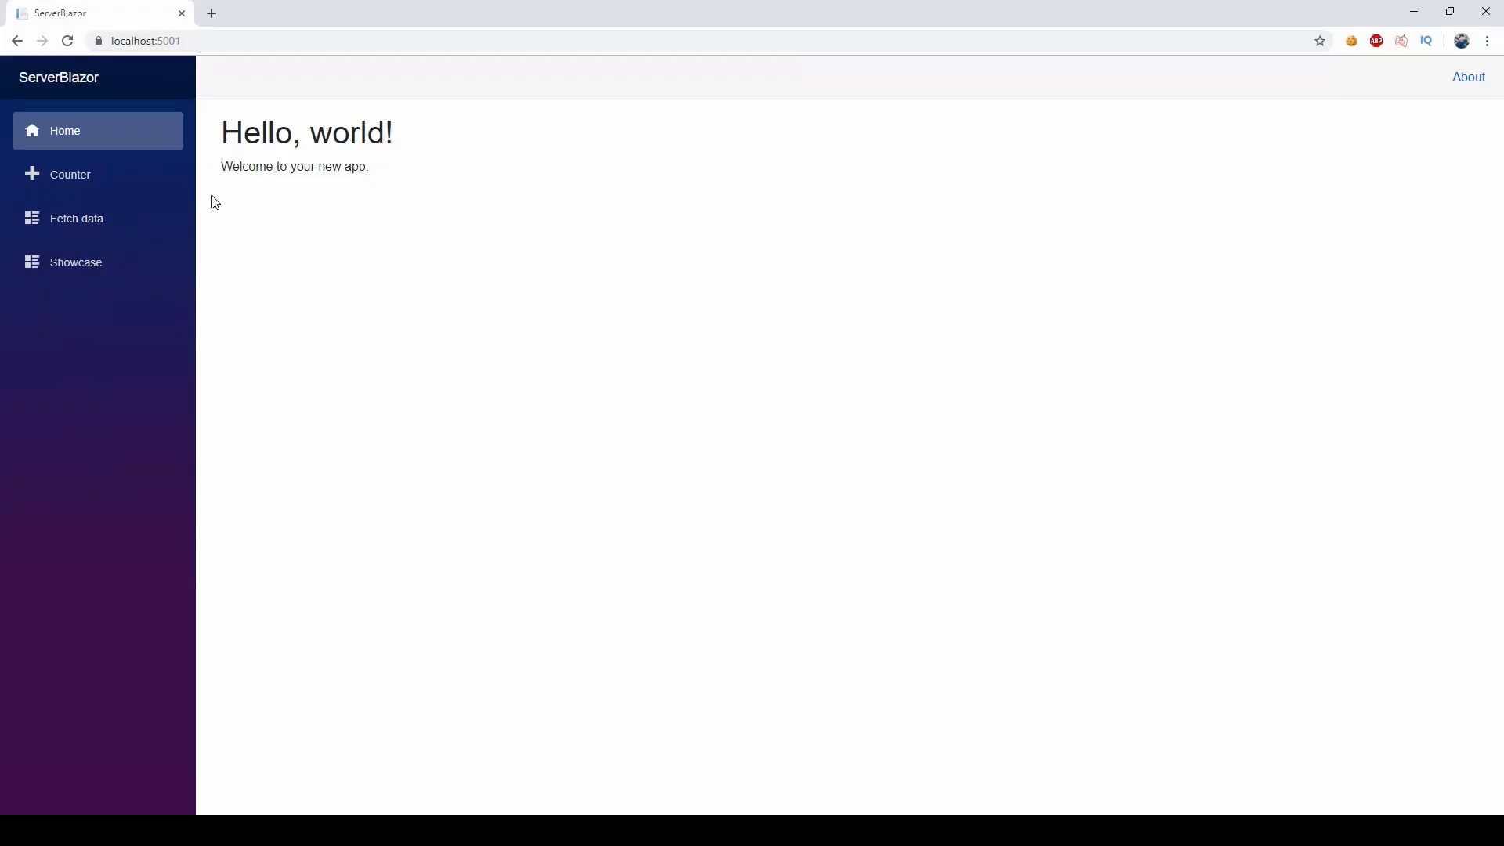
Go to the Showcase page and tick Toggle dark theme, turning the second alert grey
{"action": "left_click", "coordinate": [75, 262]}
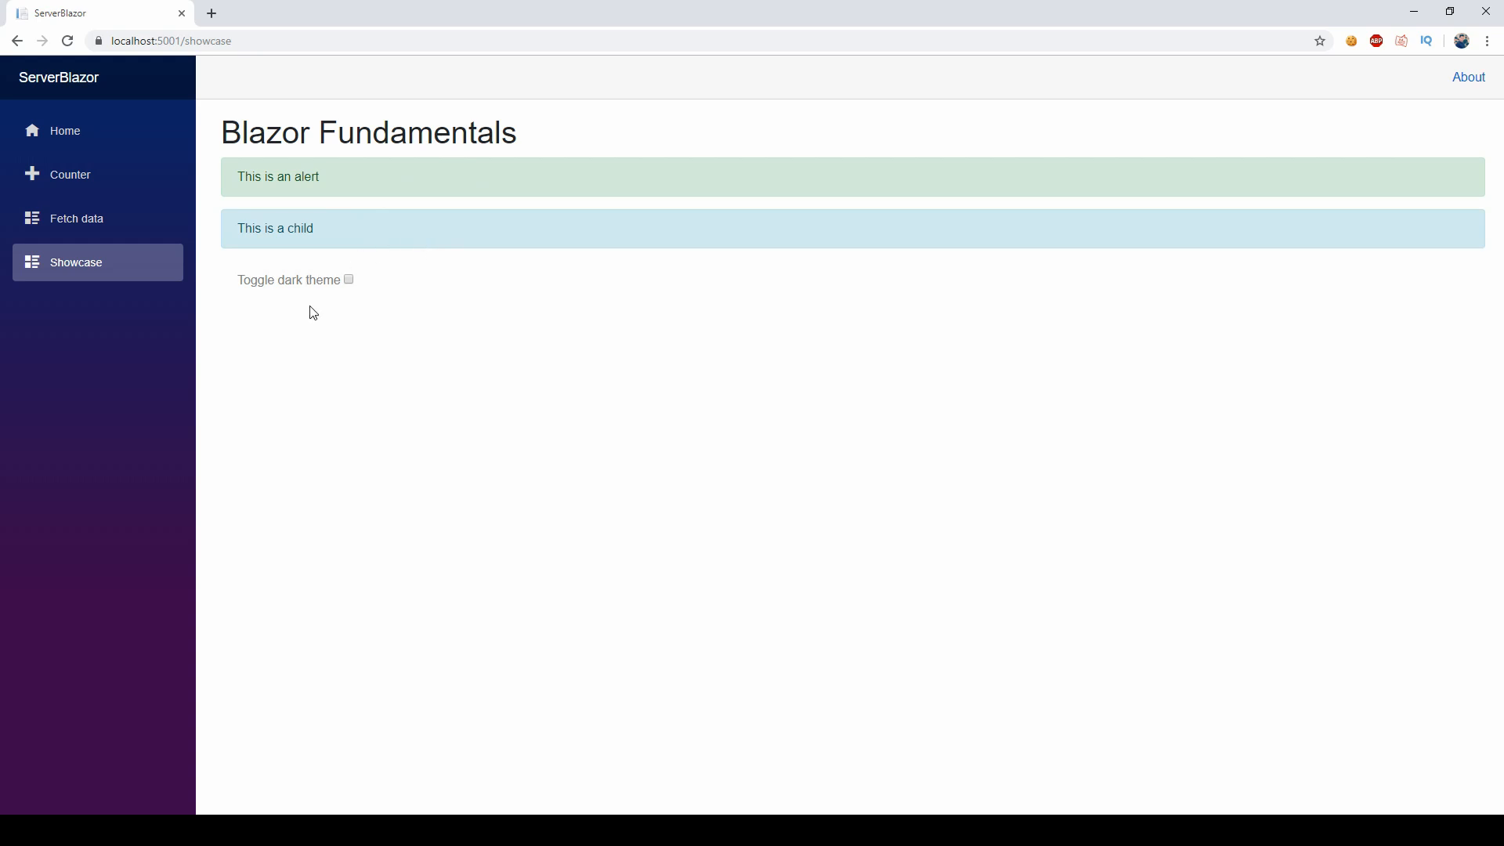
{"action": "mouse_move", "coordinate": [342, 280]}
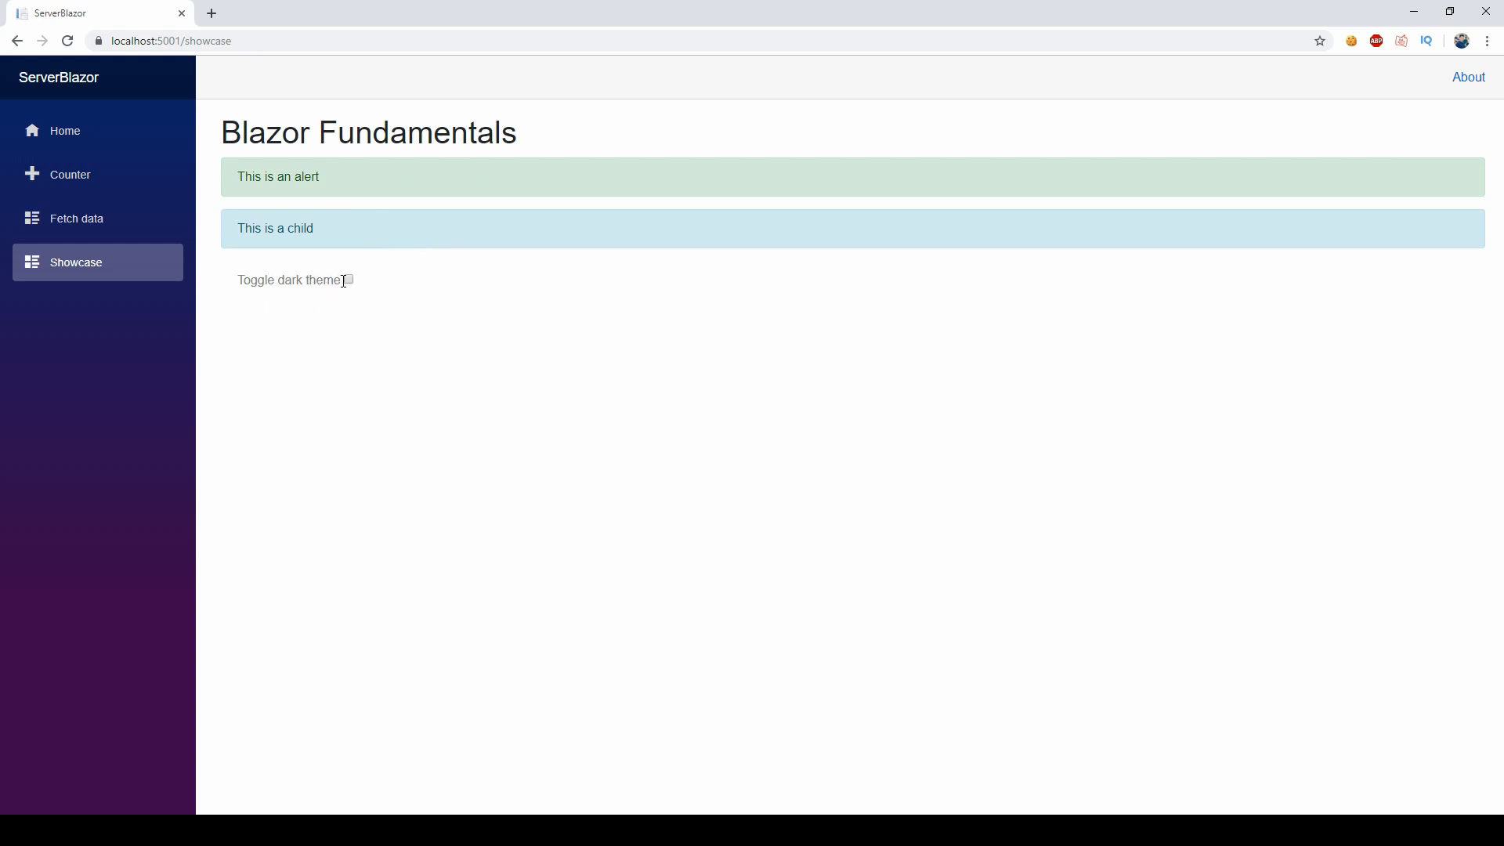
{"action": "left_click", "coordinate": [349, 280]}
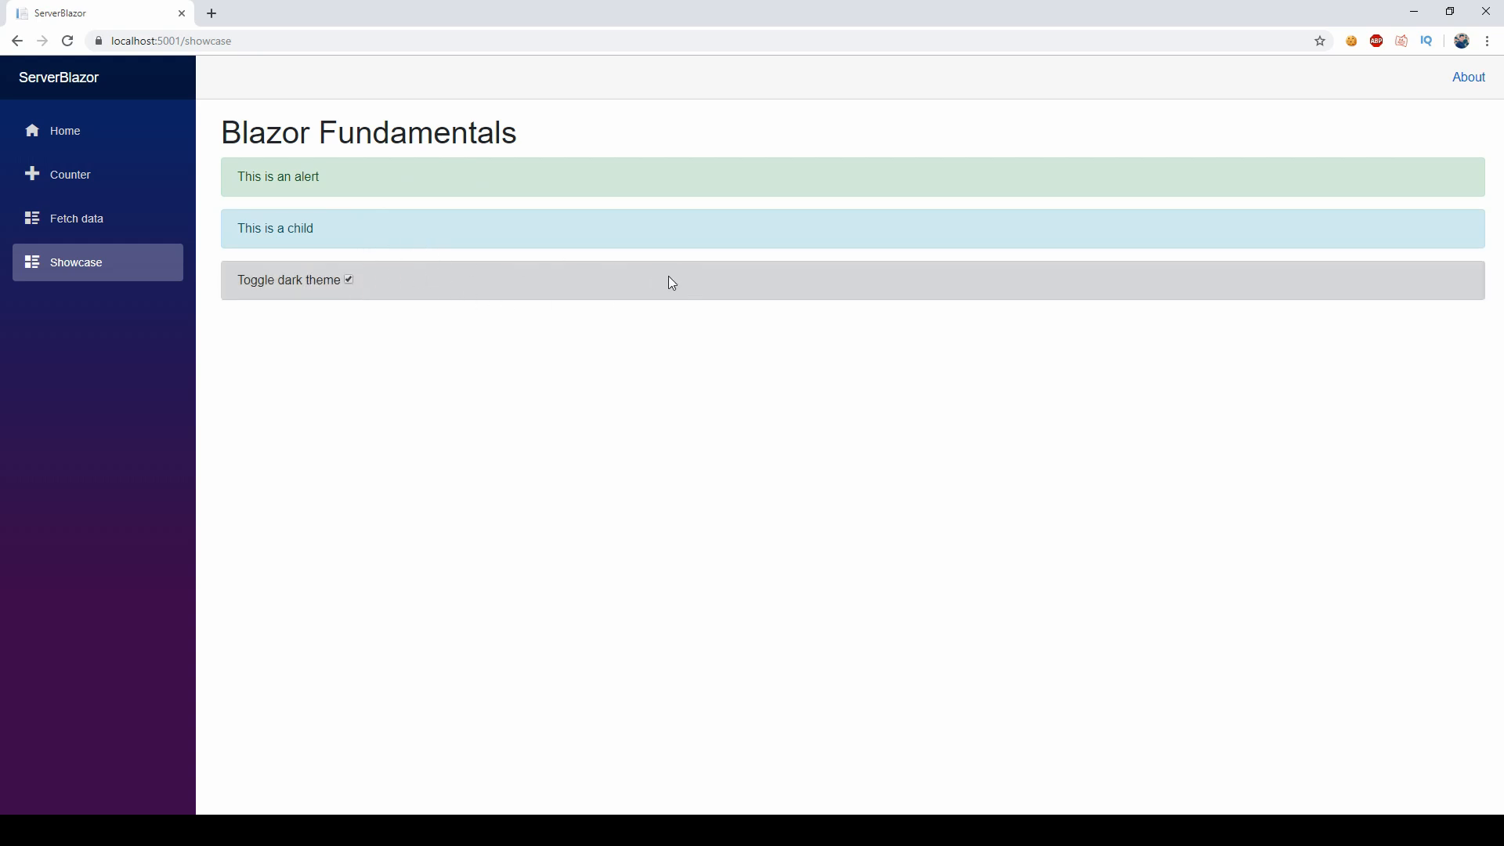
{"action": "left_click", "coordinate": [349, 279]}
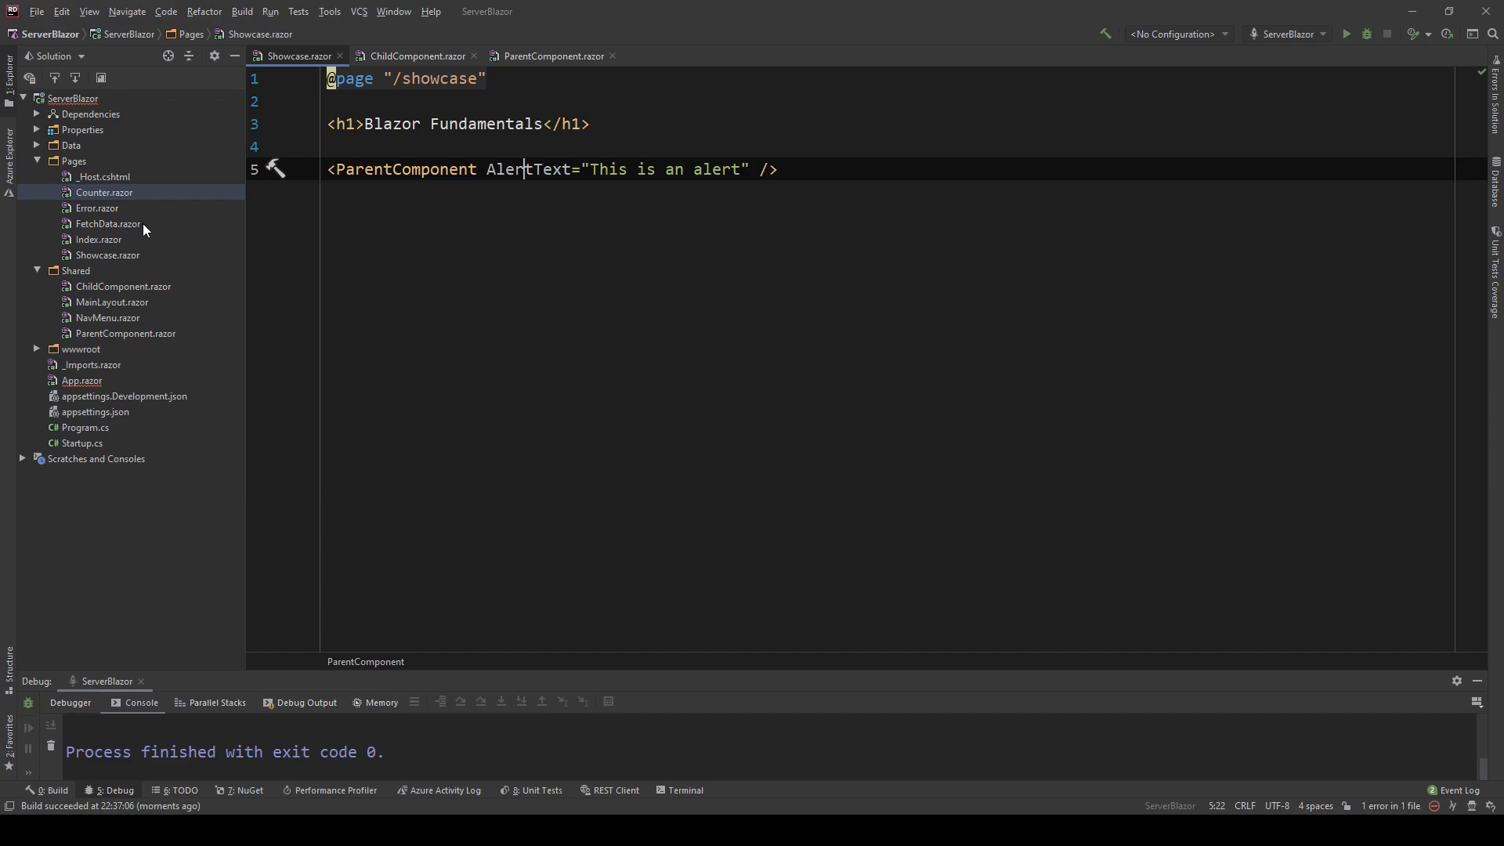
{"action": "mouse_move", "coordinate": [121, 202]}
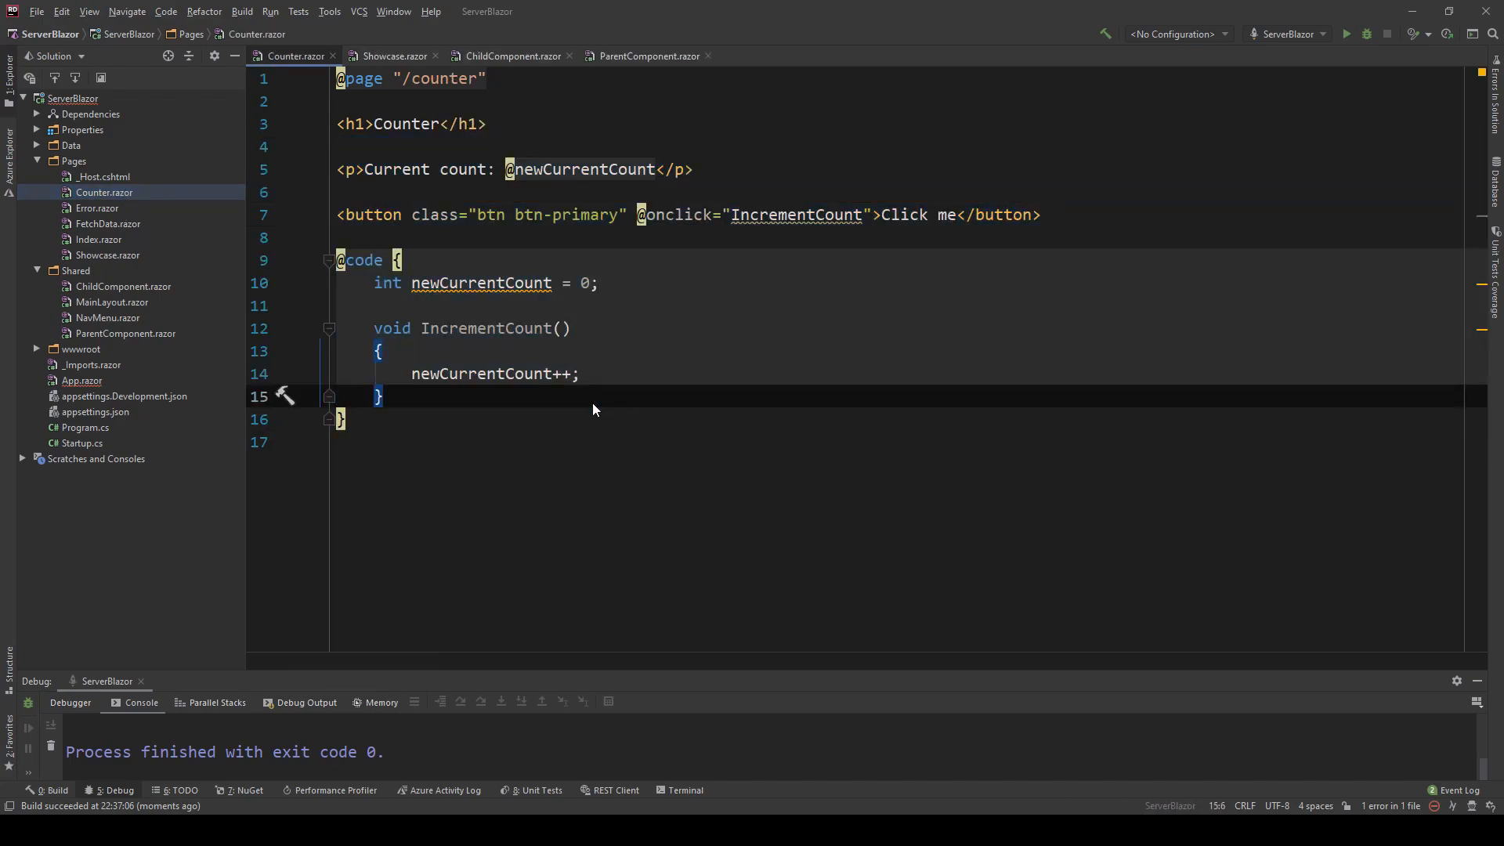
{"action": "mouse_move", "coordinate": [723, 254]}
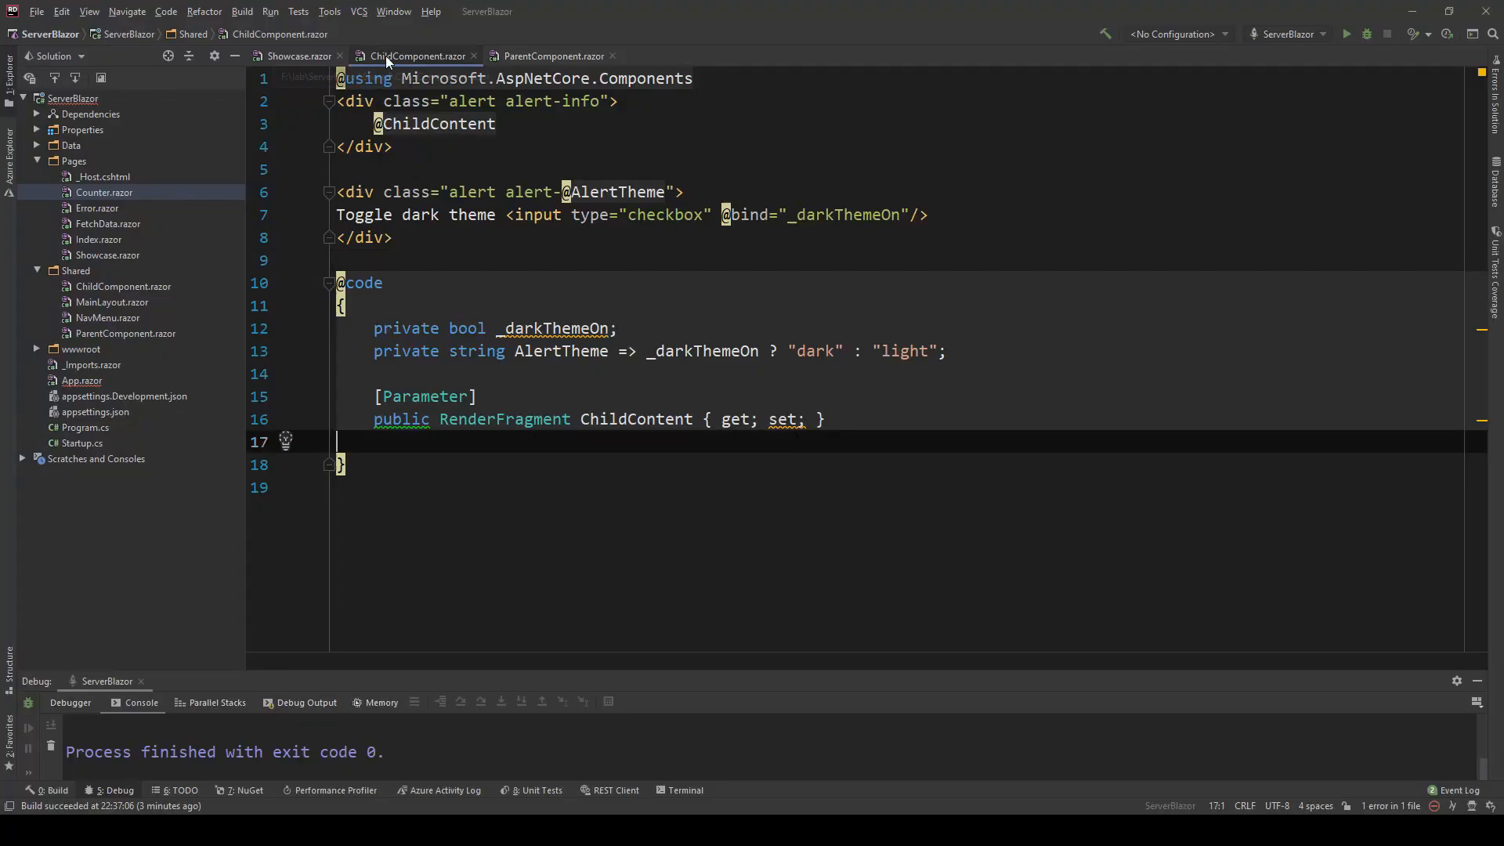
Add an OnInitialized override setting _darkThemeOn = true, then run ServerBlazor in debug
{"action": "key", "text": "Enter"}
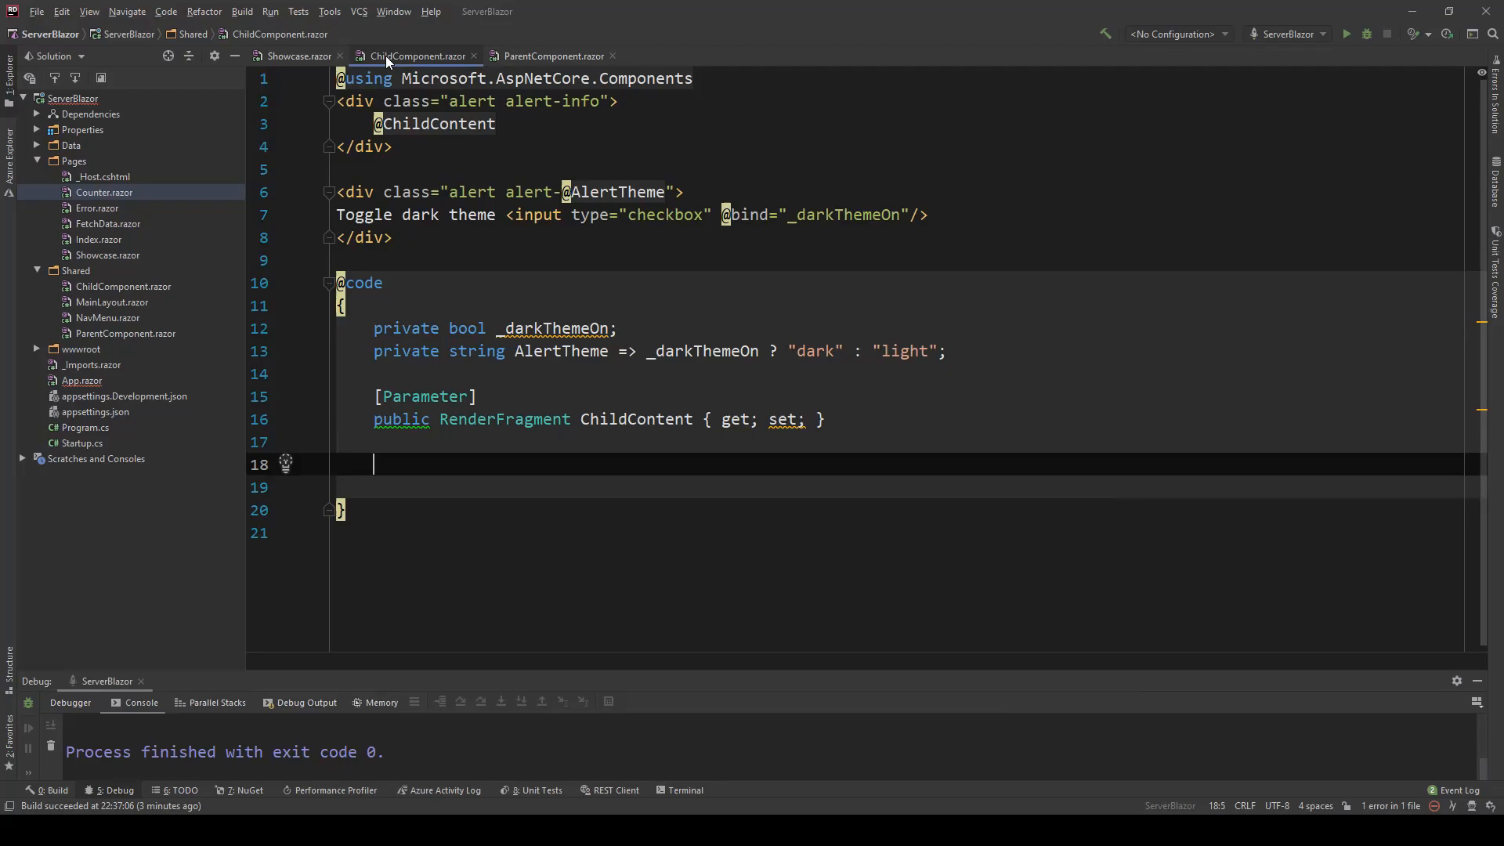
{"action": "type", "text": "overr"}
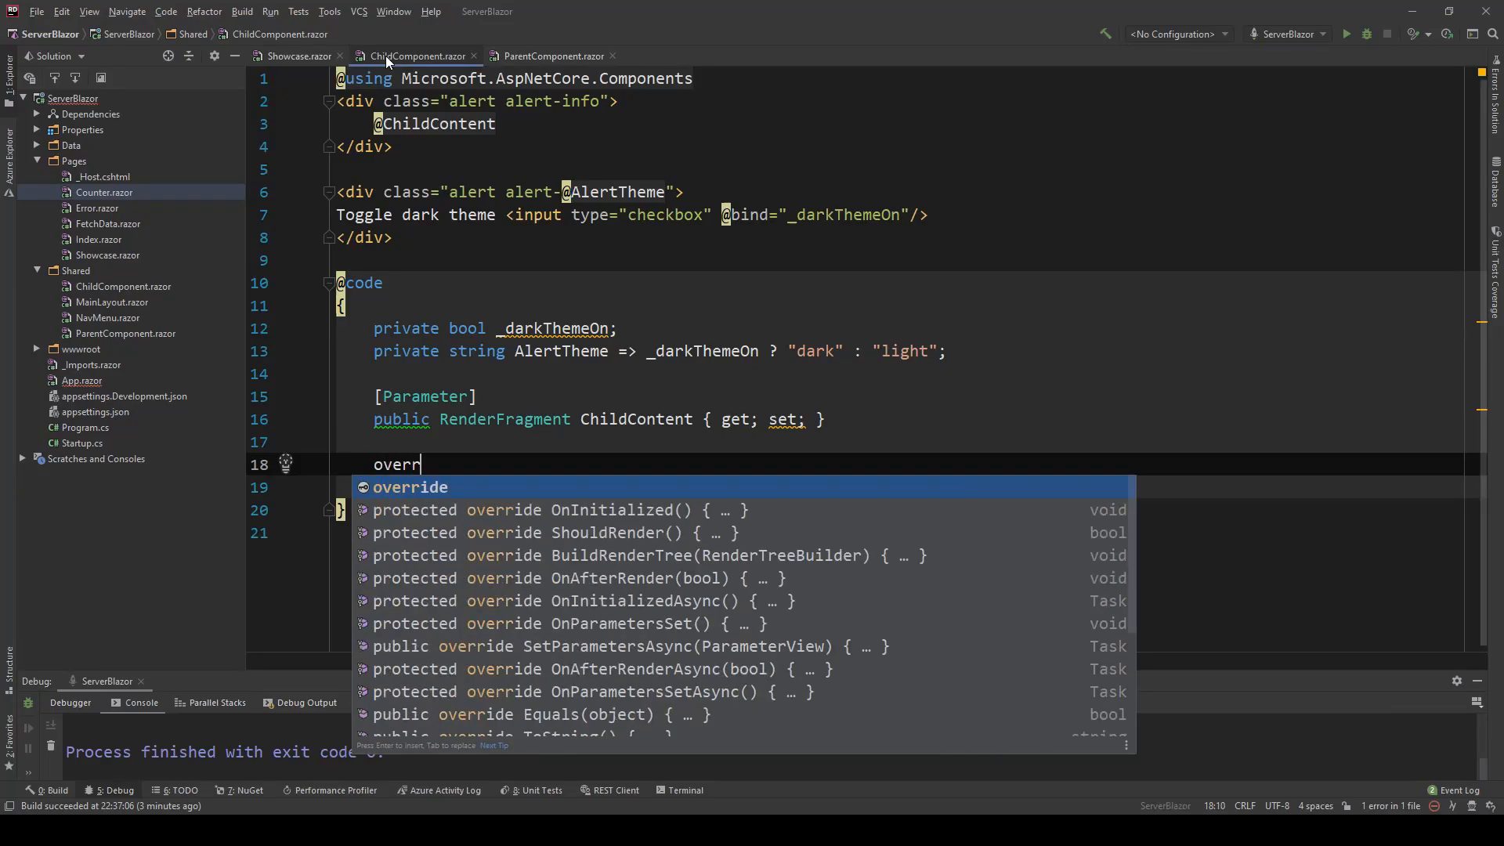
{"action": "type", "text": "ide void OnInitialized("}
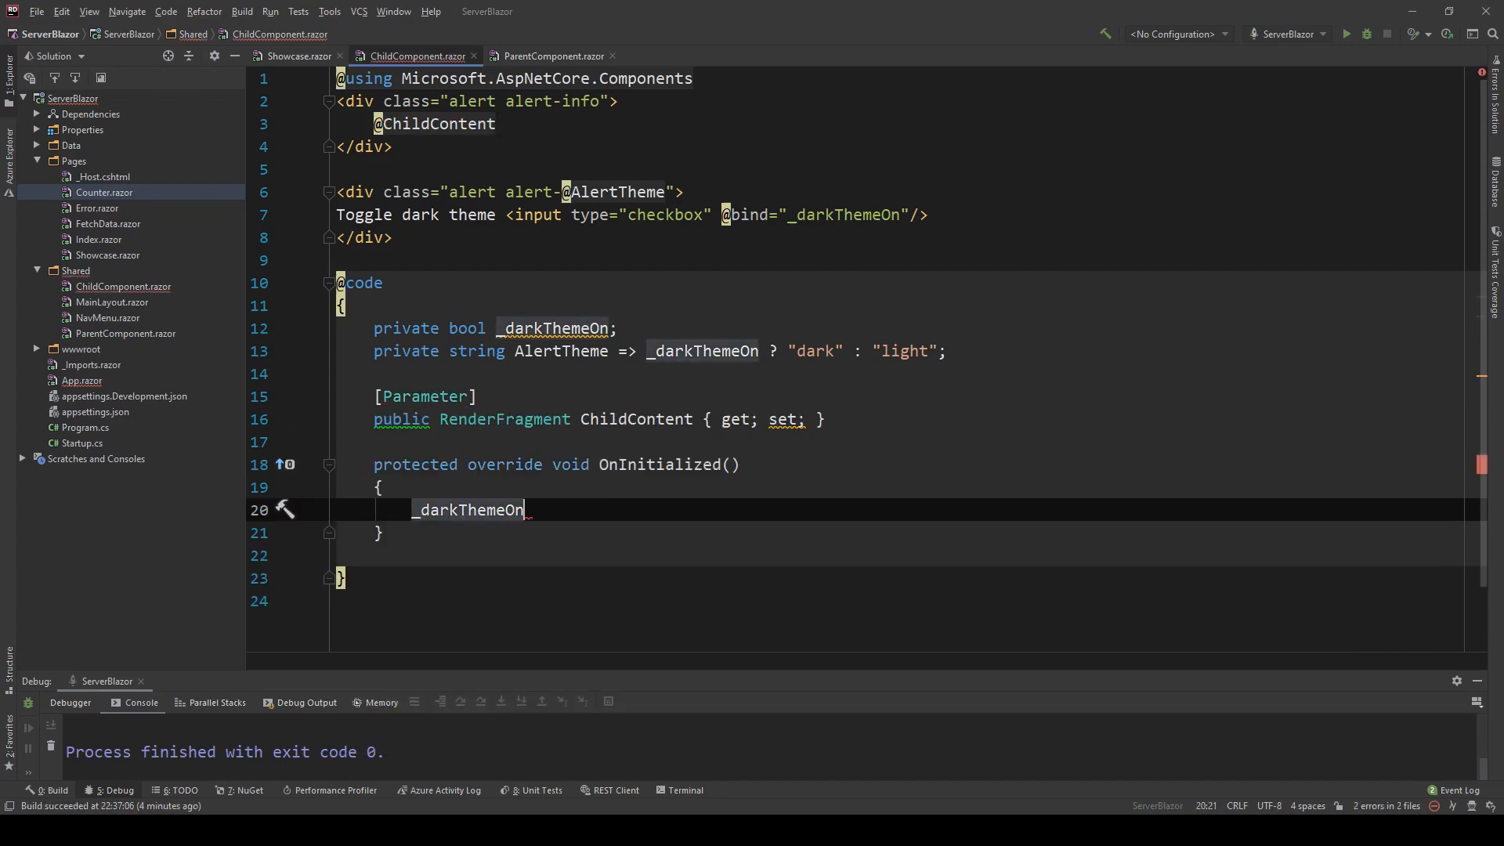
{"action": "type", "text": "= true;"}
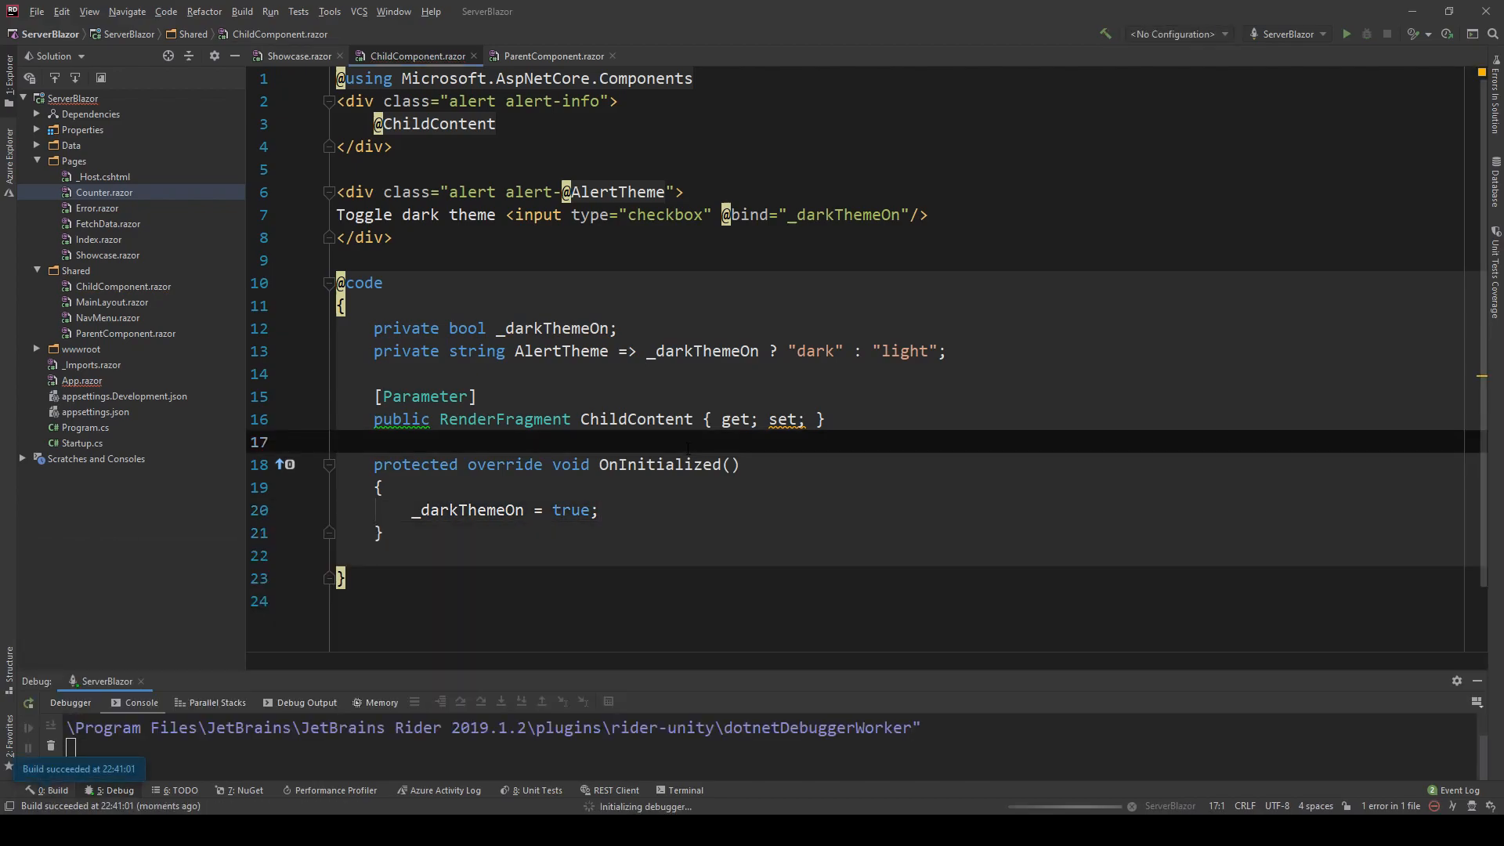
{"action": "left_click", "coordinate": [1349, 34]}
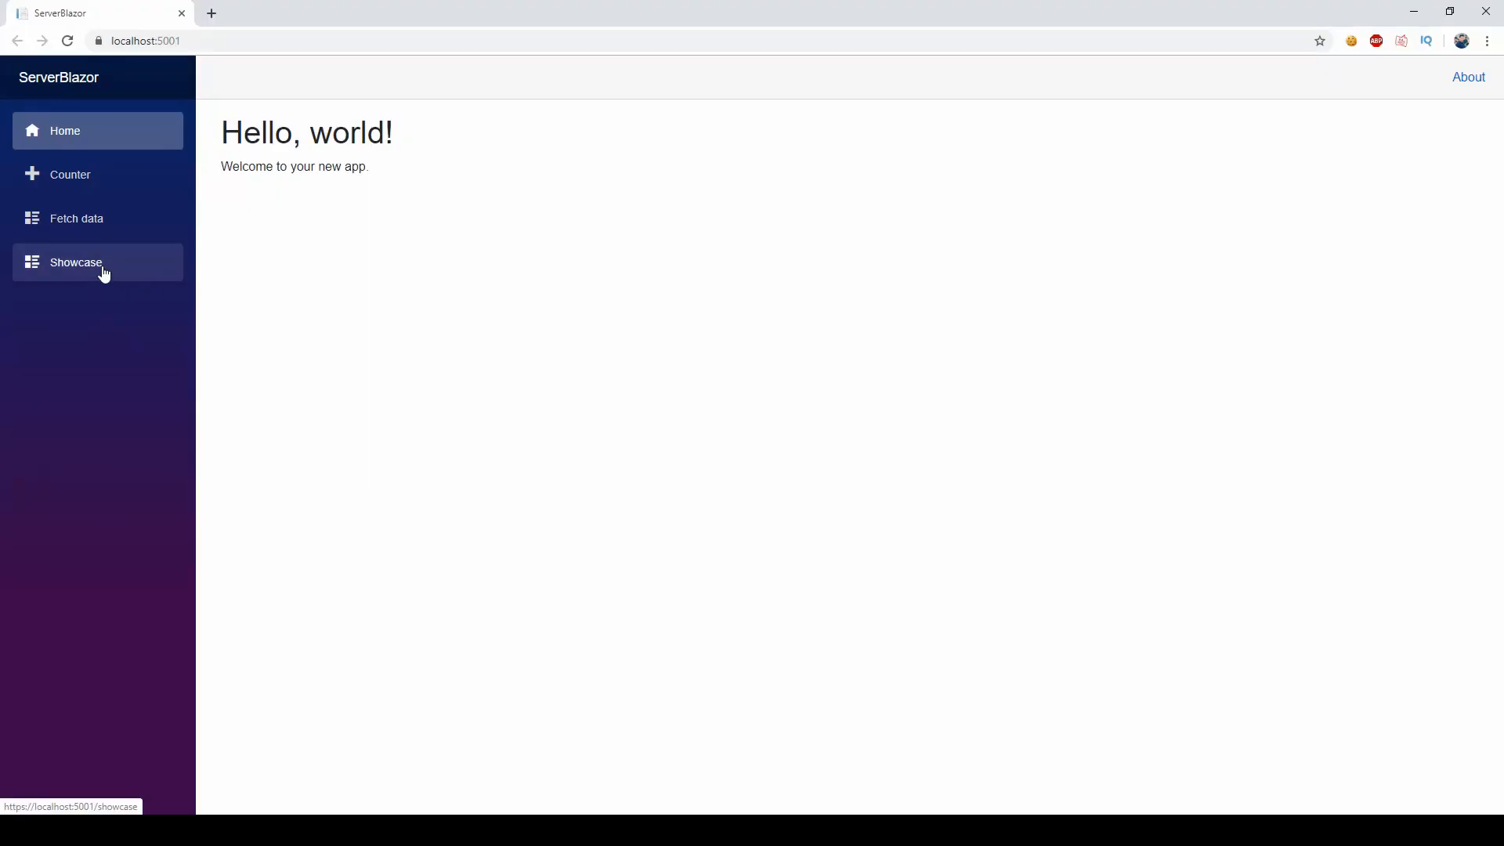
Navigate to the Showcase page of the rebuilt ServerBlazor app
{"action": "left_click", "coordinate": [75, 261]}
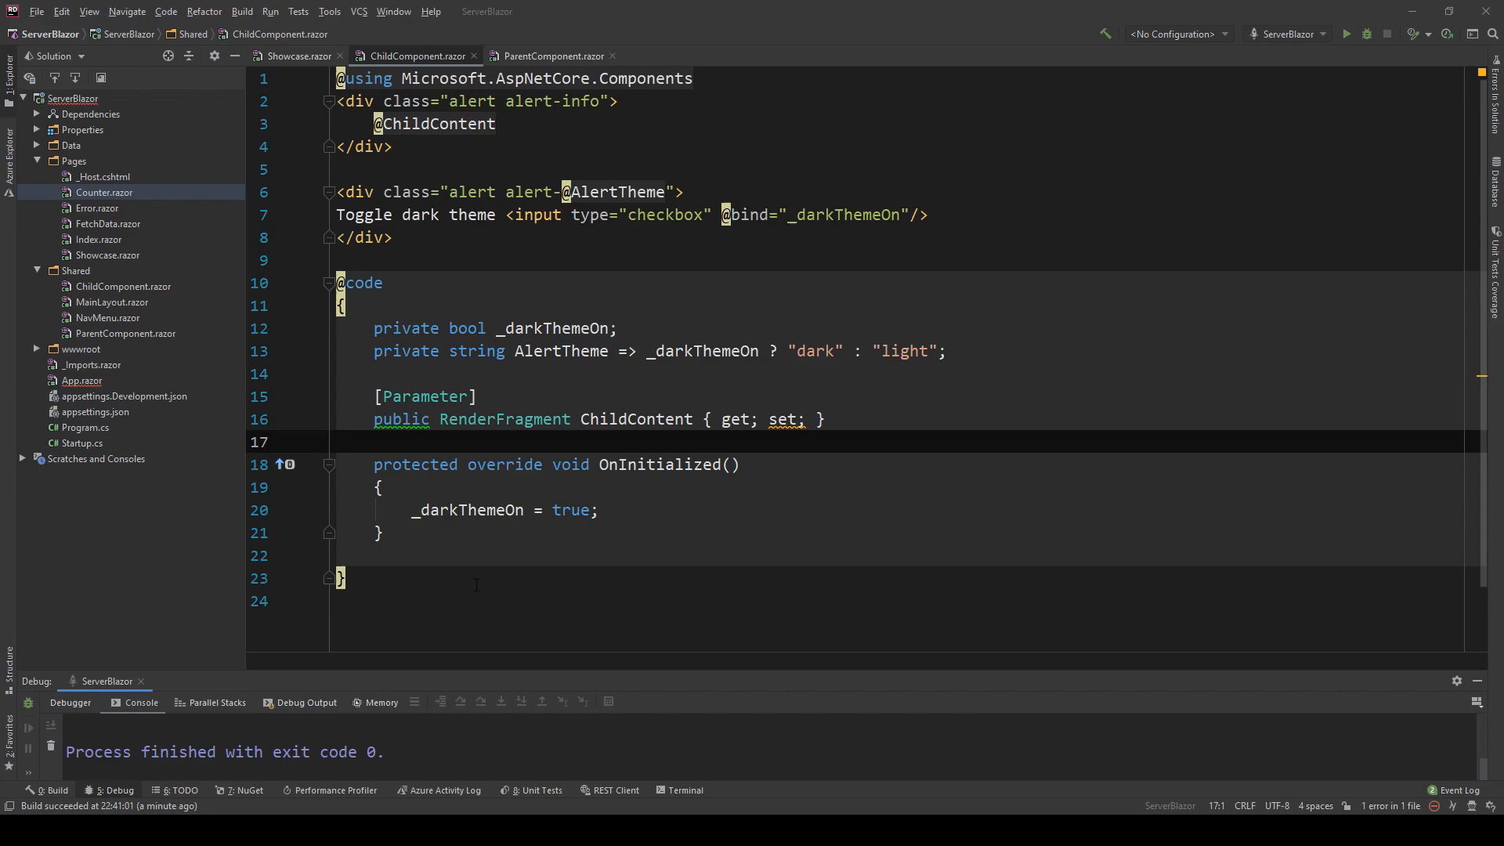
Add a ChildComponentBase class to the Shared folder that inherits ComponentBase
{"action": "left_click_drag", "start_coordinate": [340, 282], "coordinate": [341, 578]}
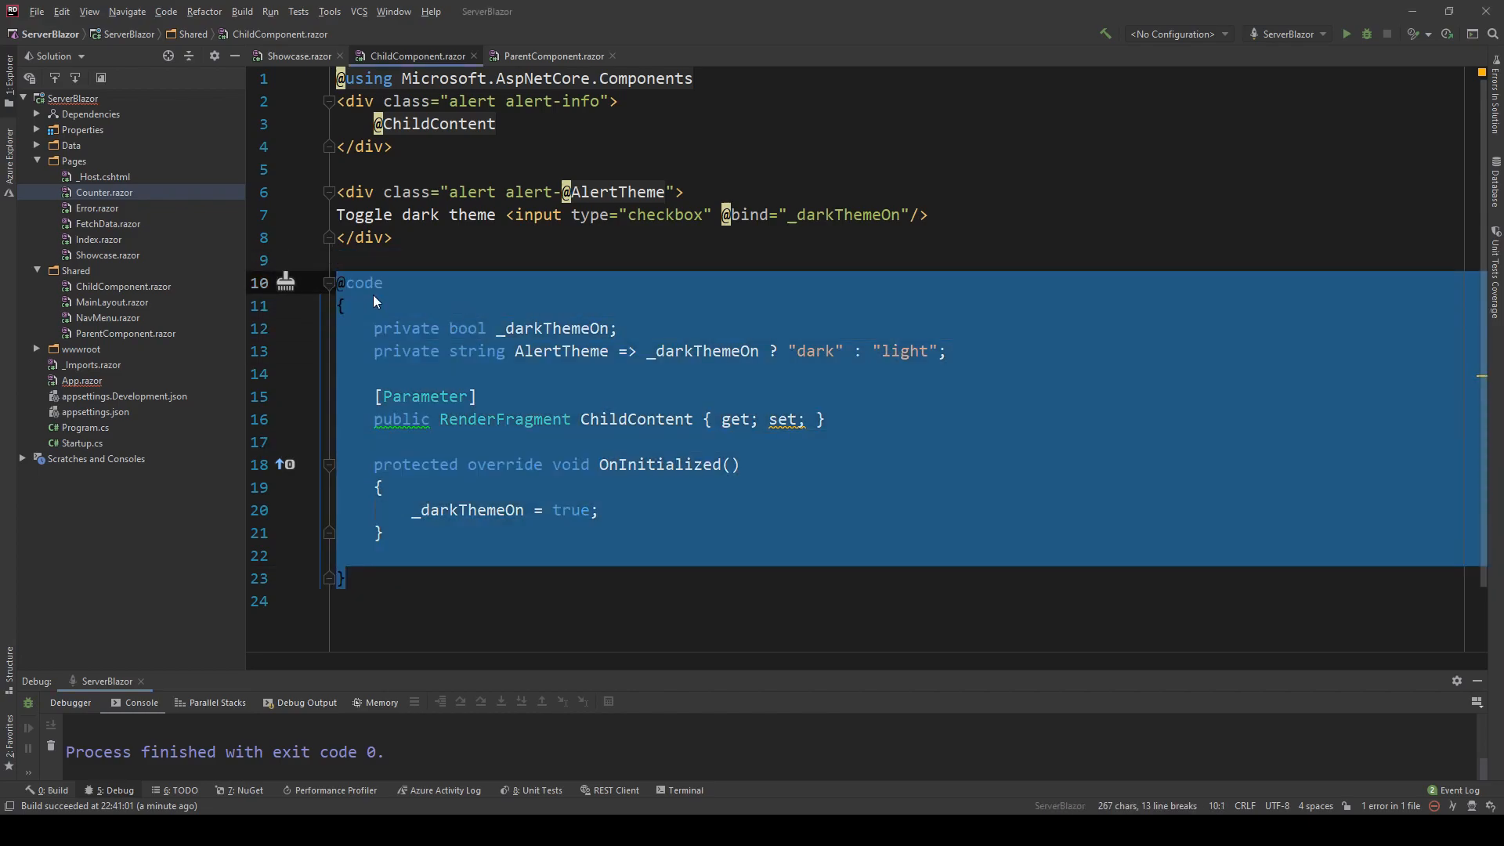
{"action": "left_click", "coordinate": [395, 328]}
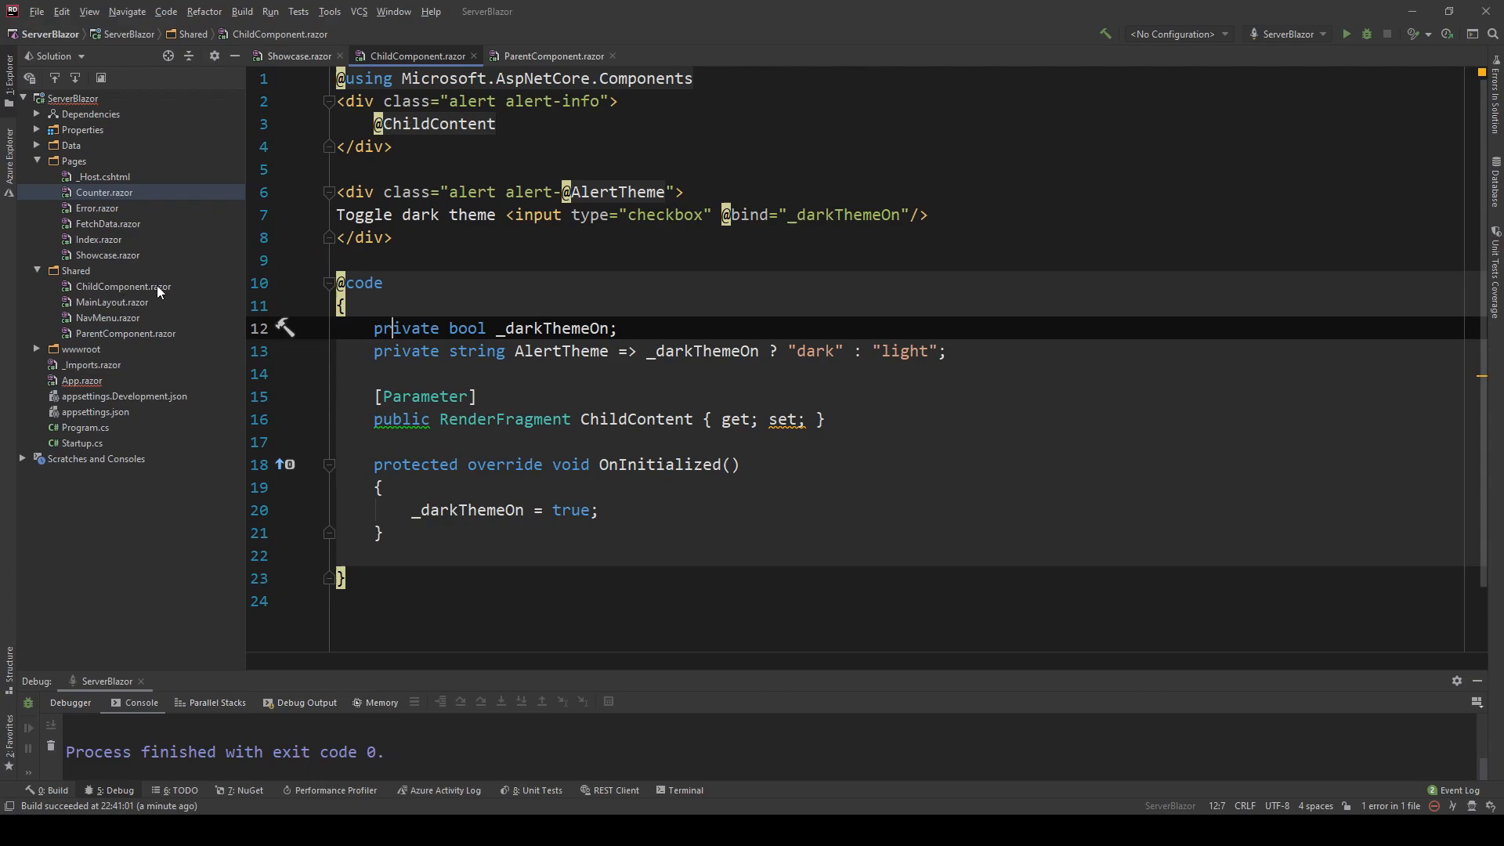
{"action": "right_click", "coordinate": [75, 270]}
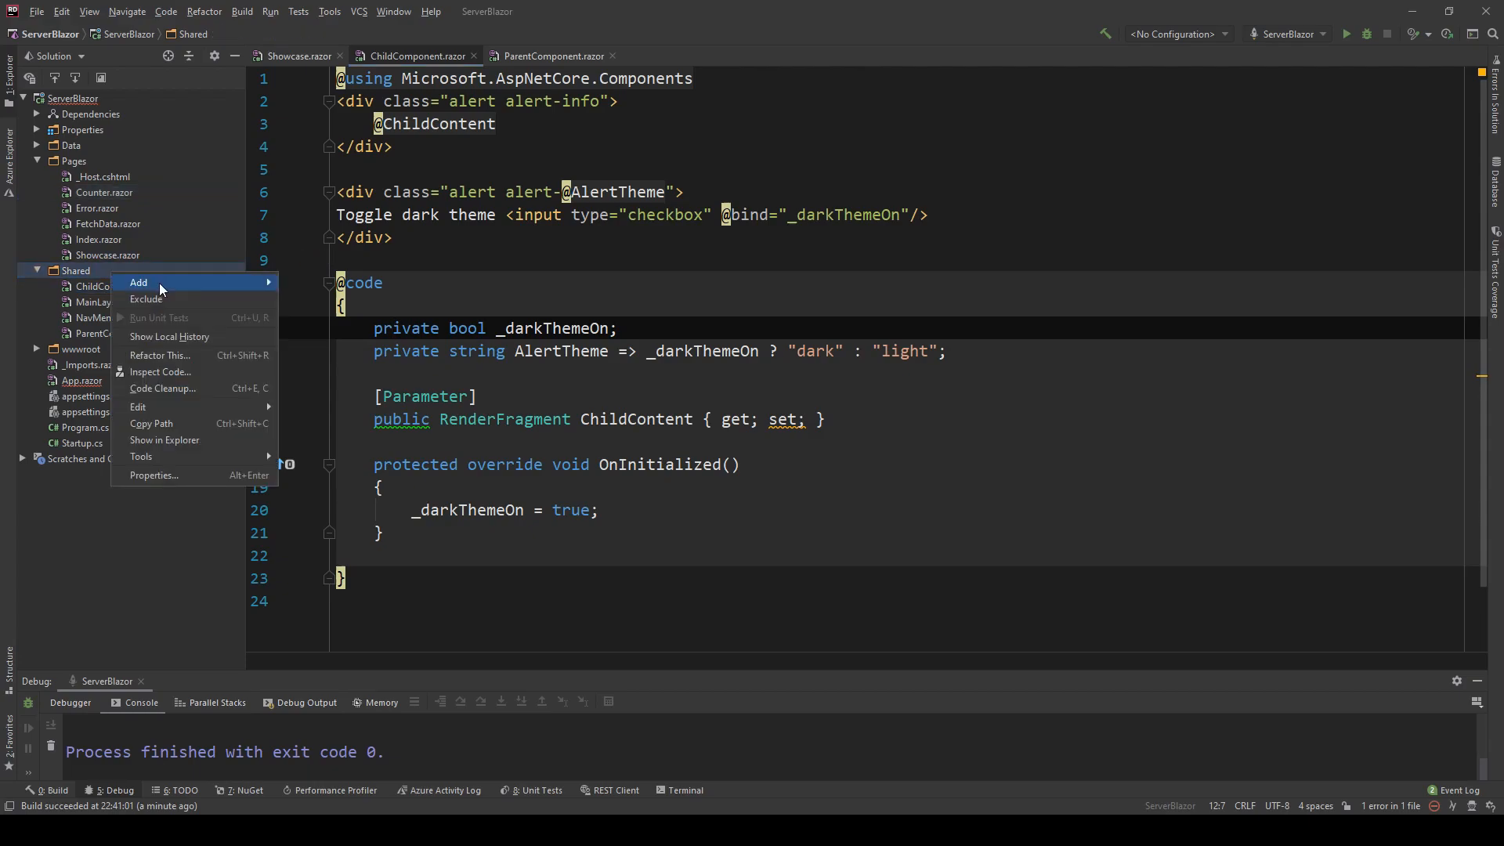
{"action": "left_click", "coordinate": [139, 282]}
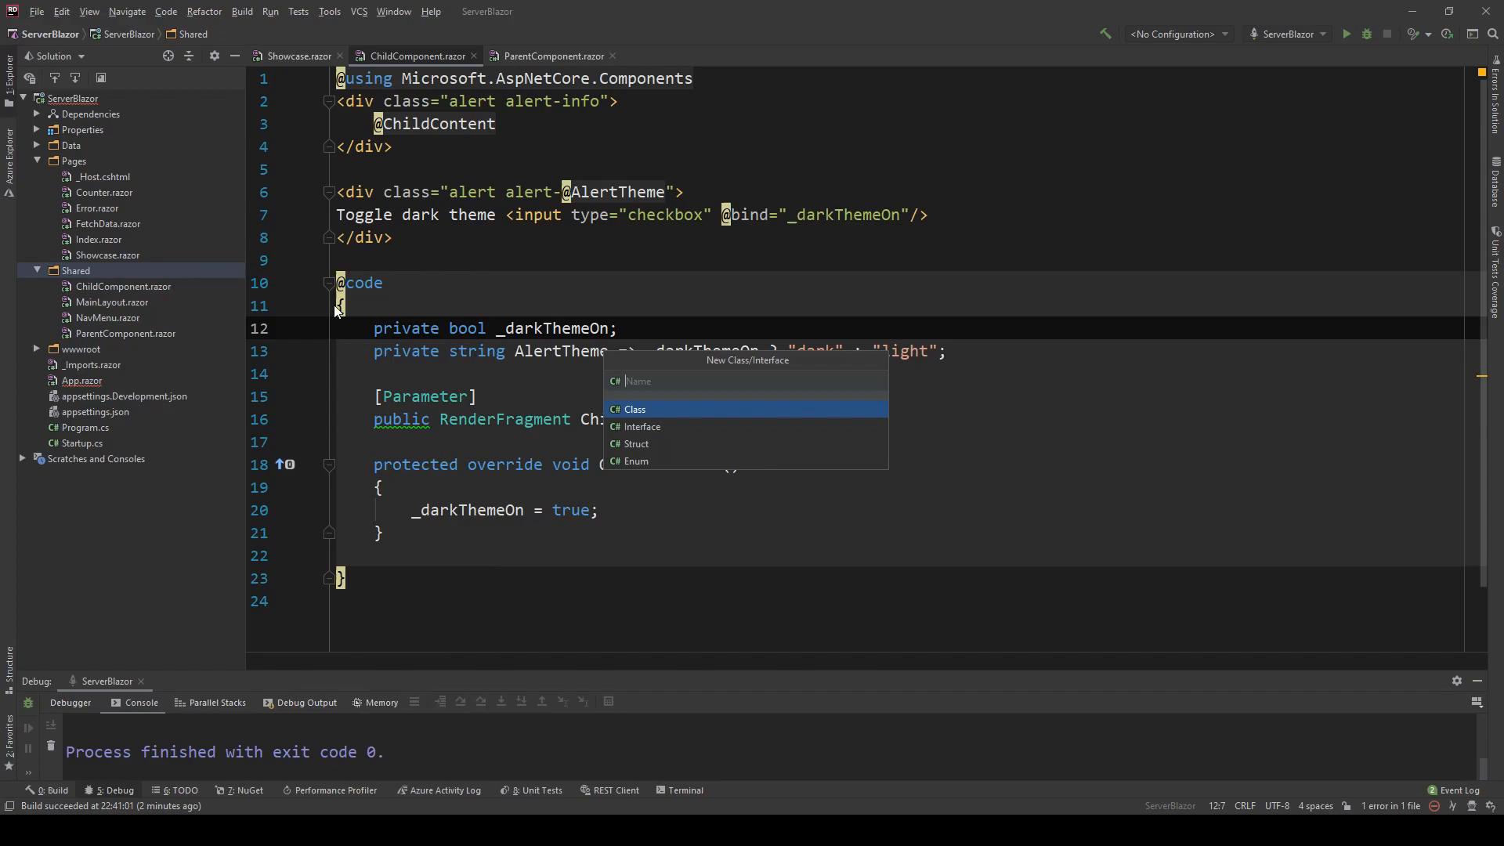
{"action": "type", "text": "ChildComponentBas"}
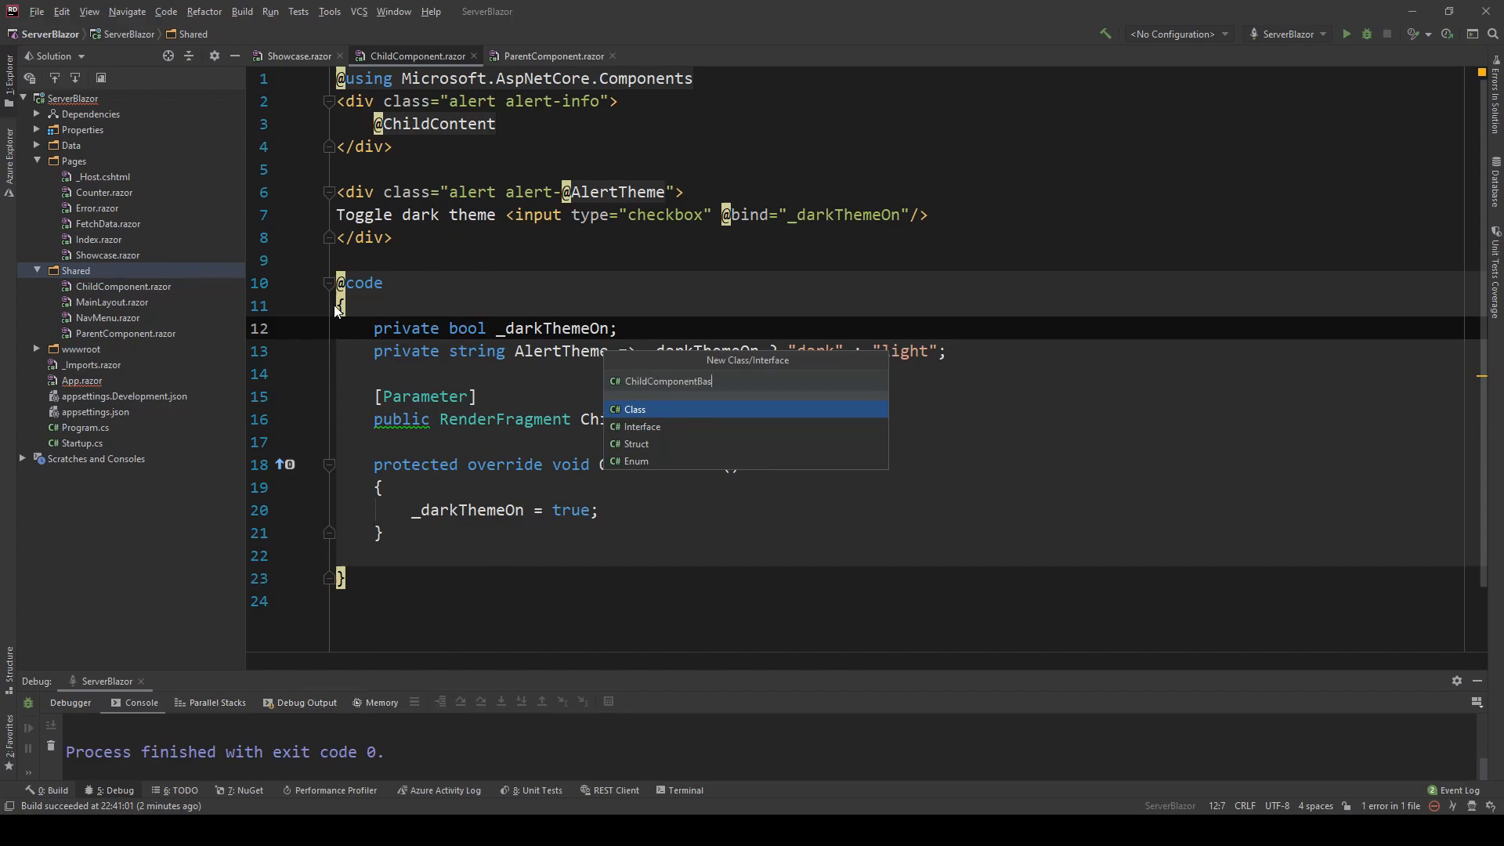
{"action": "left_click", "coordinate": [635, 409]}
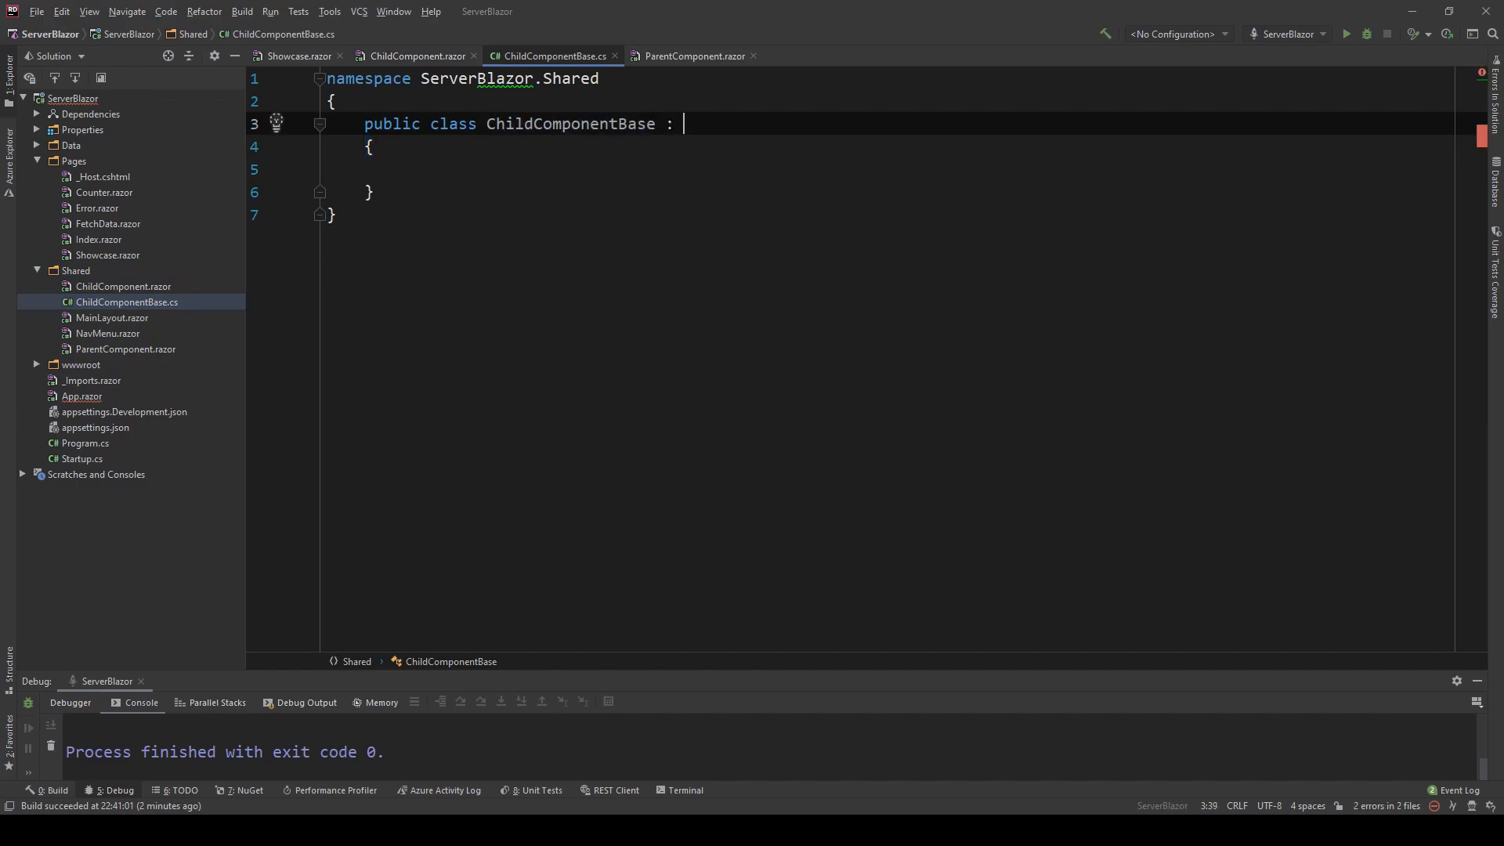
{"action": "type", "text": "ComponentBase"}
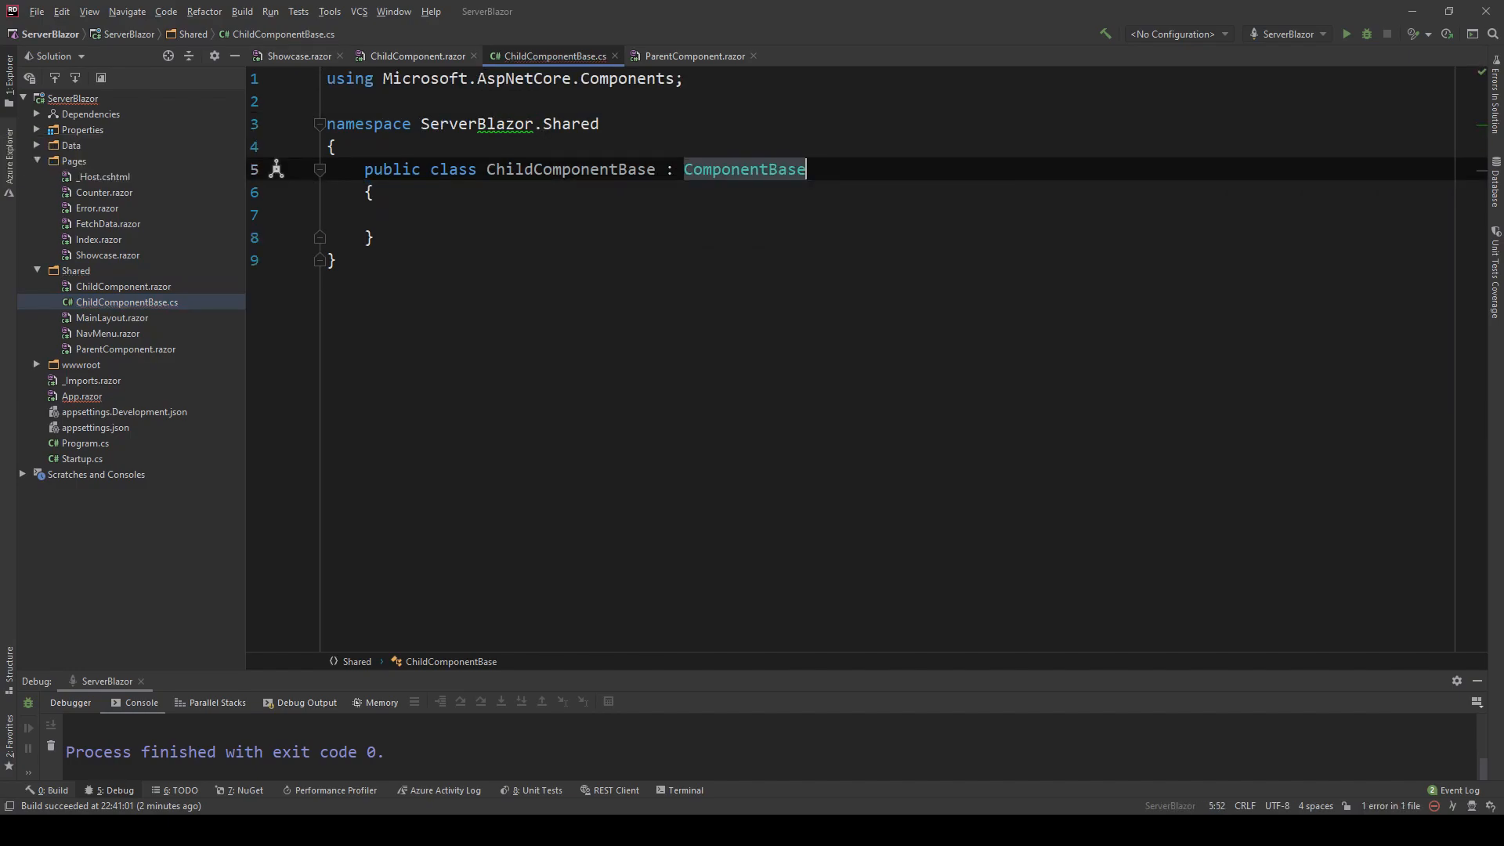
{"action": "left_click", "coordinate": [415, 55]}
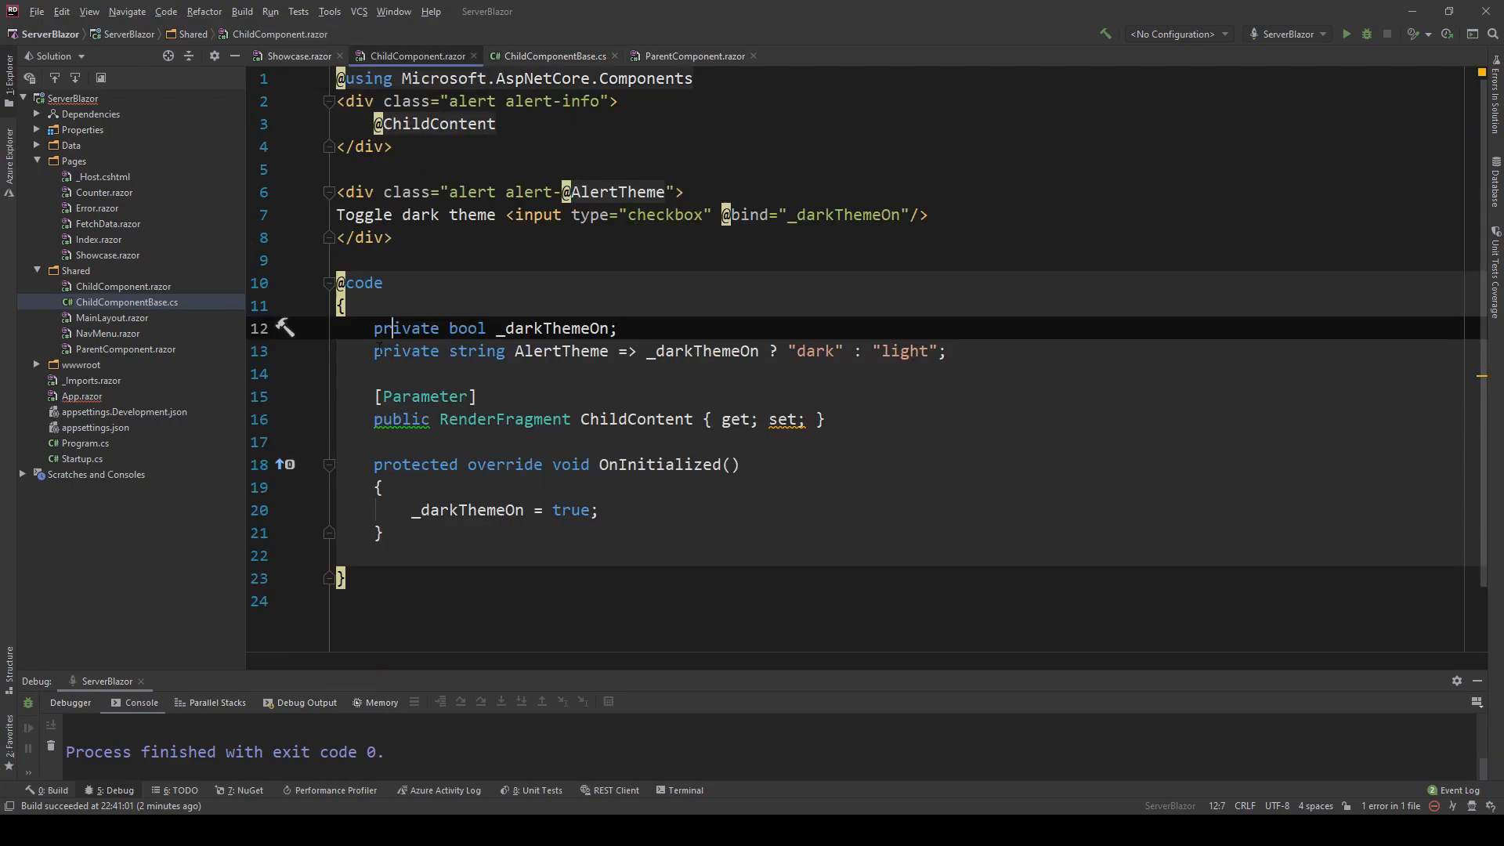
{"action": "left_click_drag", "start_coordinate": [374, 328], "coordinate": [381, 533]}
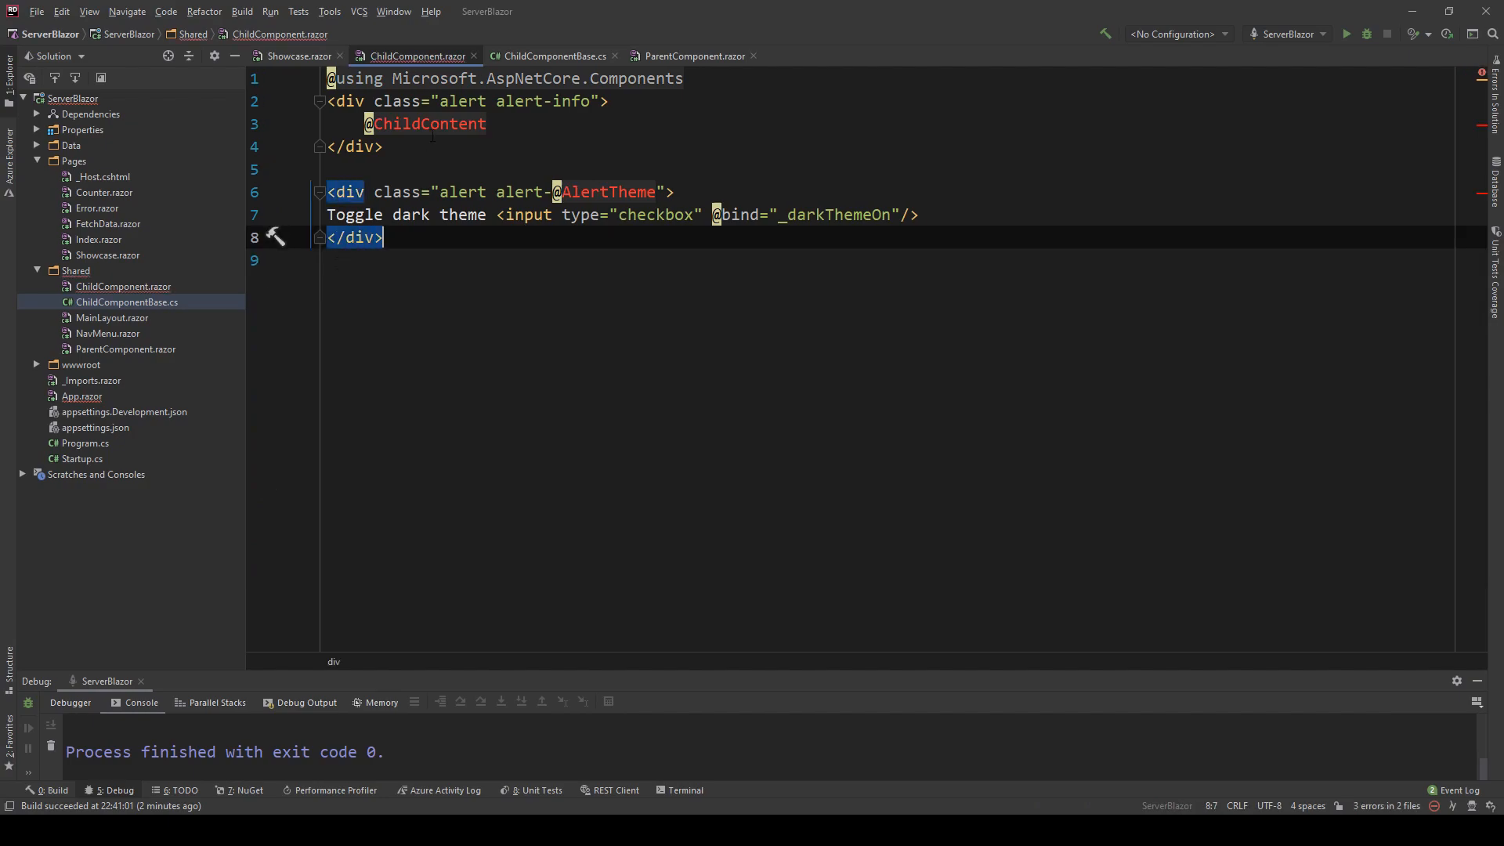
{"action": "left_click", "coordinate": [551, 56]}
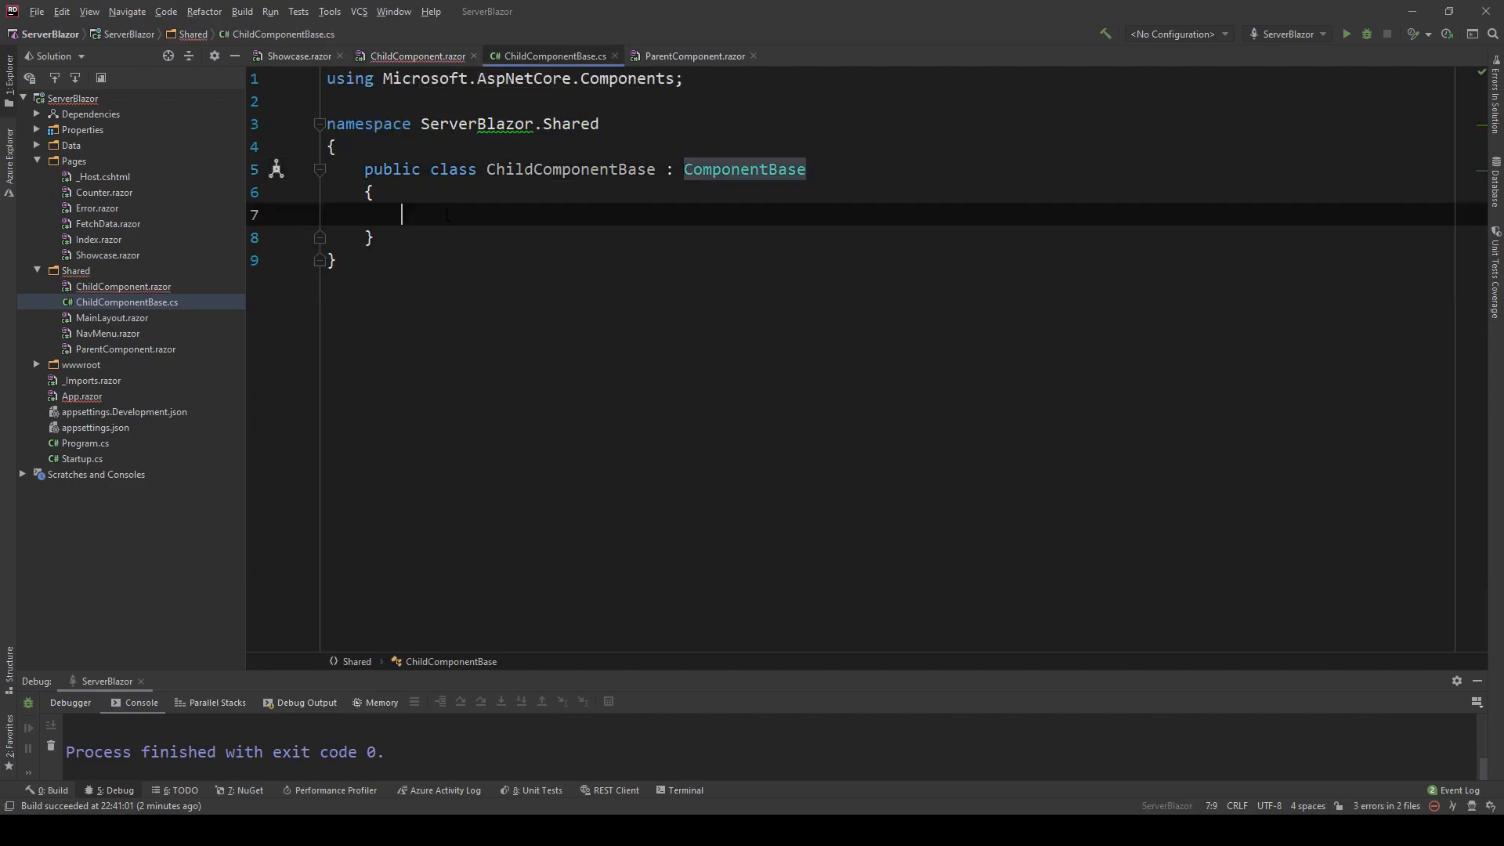
{"action": "type", "text": "private bool _darkThemeOn;"}
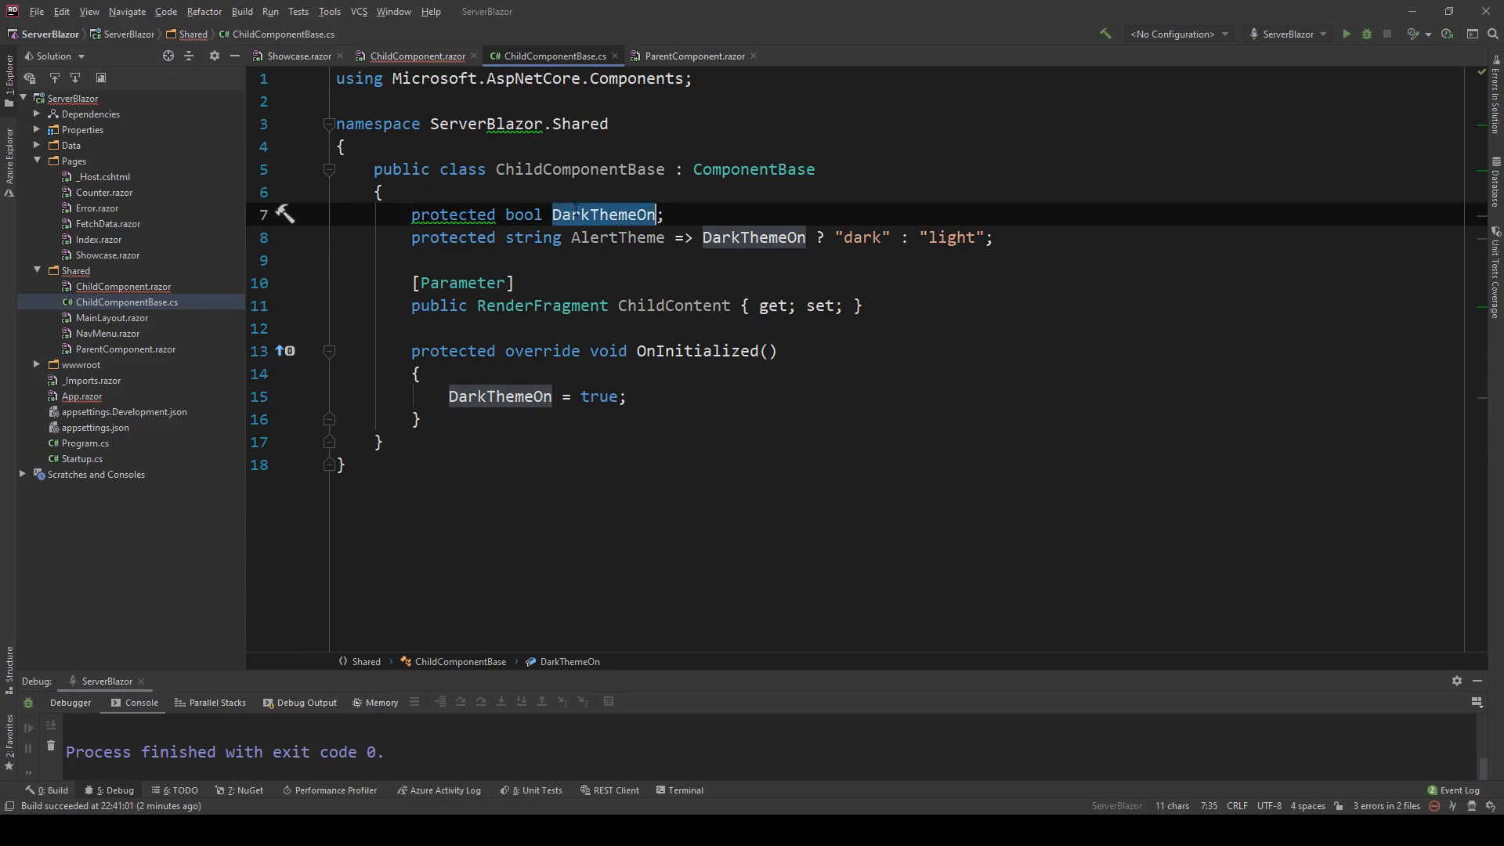
{"action": "mouse_move", "coordinate": [479, 63]}
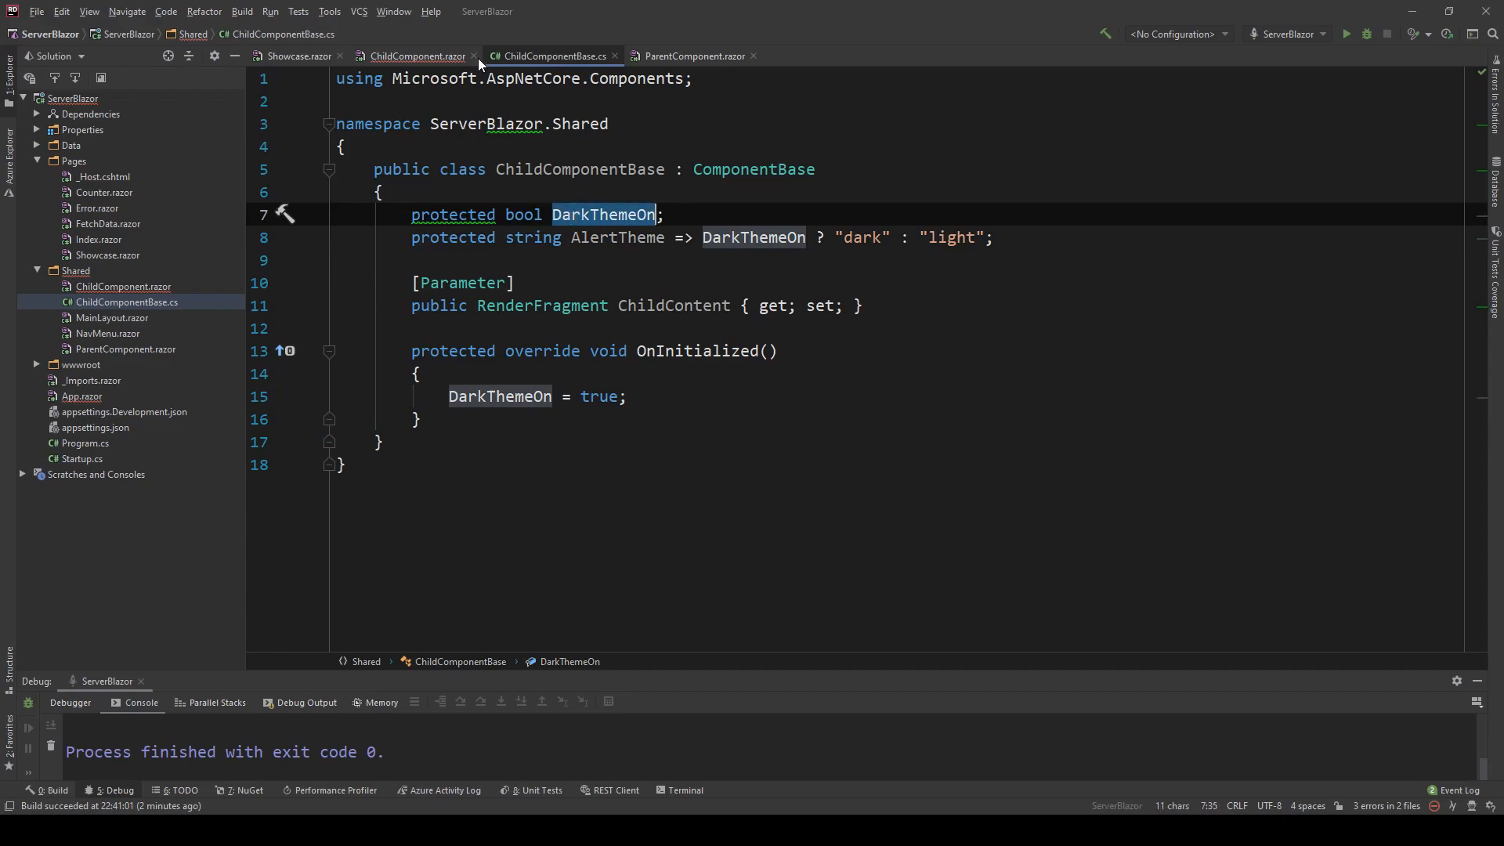
{"action": "left_click", "coordinate": [417, 56]}
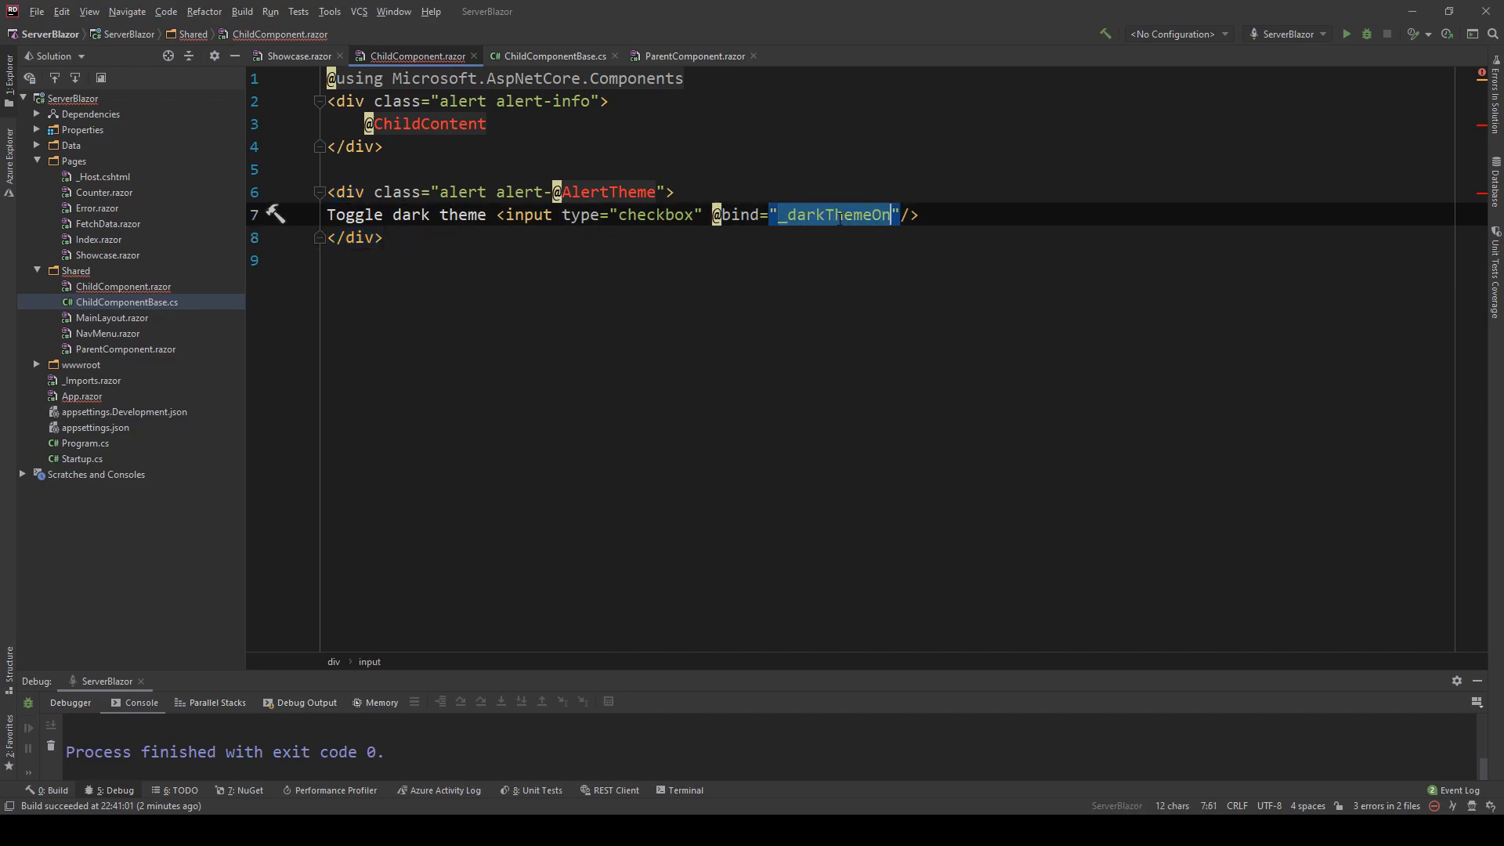
{"action": "type", "text": "DarkThemeOn"}
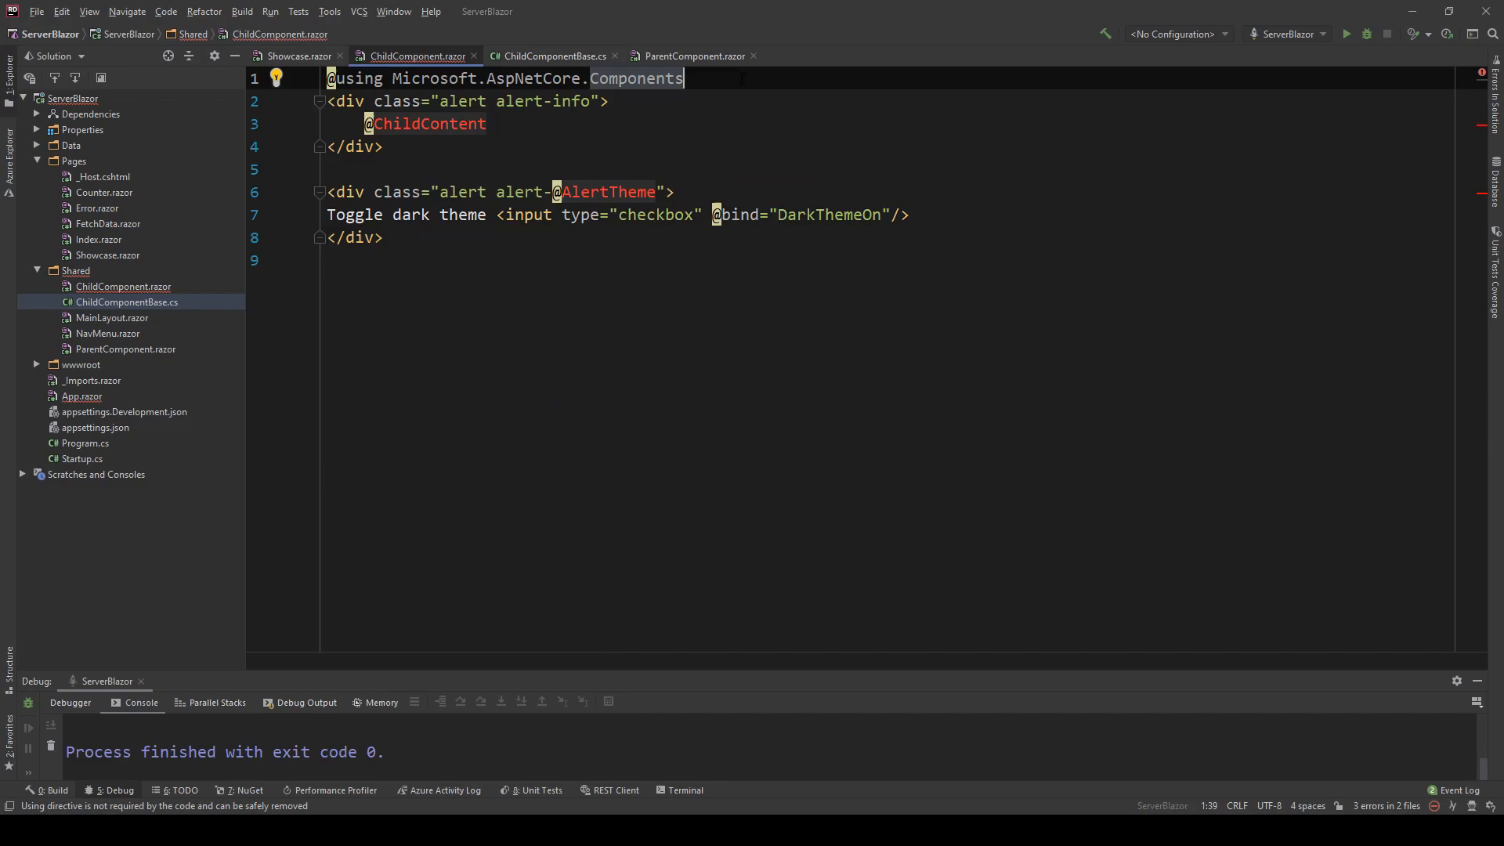
{"action": "type", "text": "@inj"}
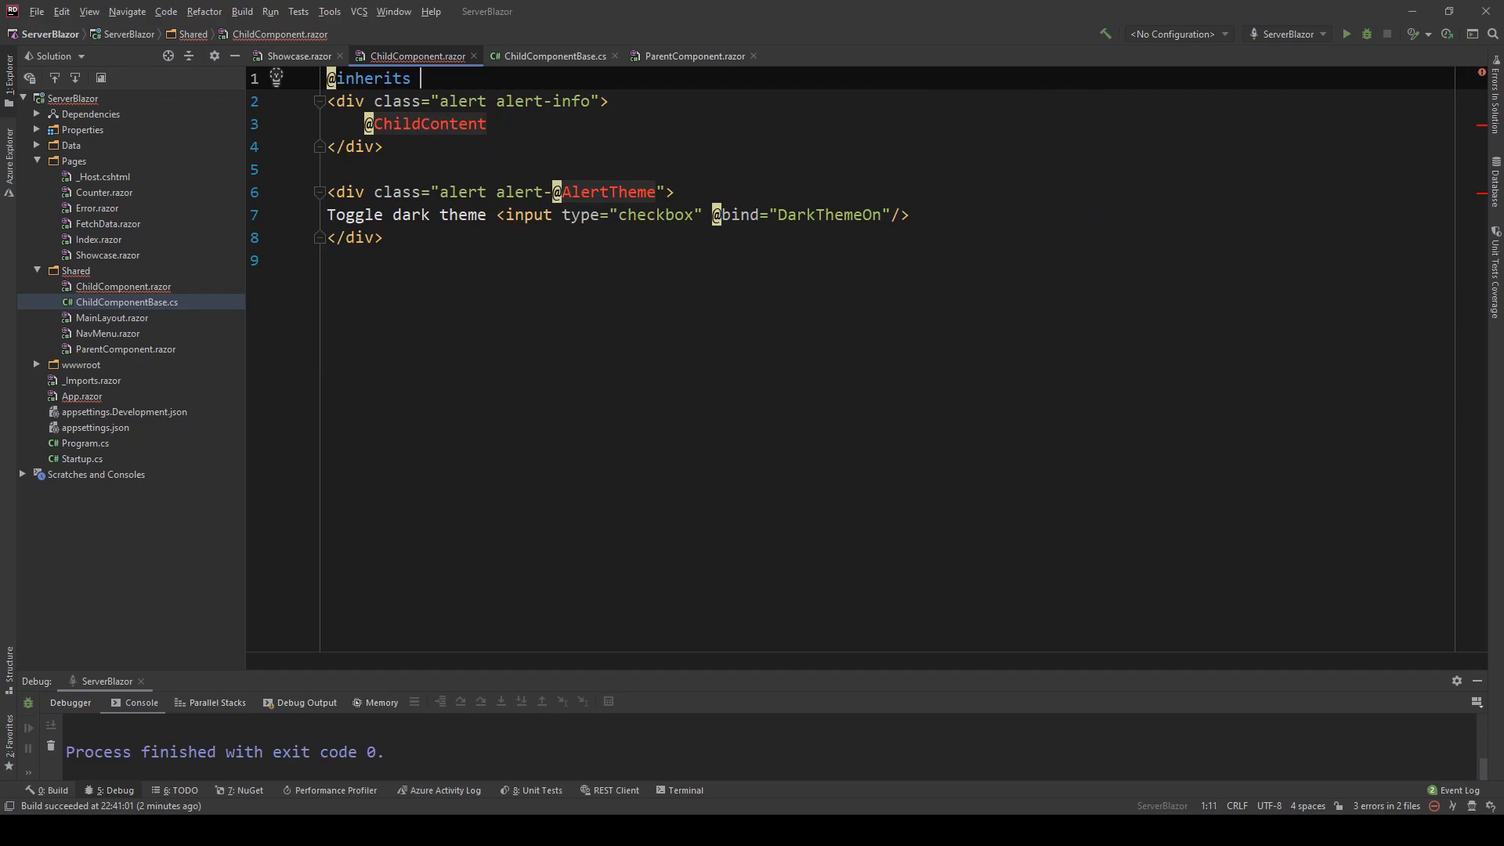
{"action": "type", "text": "ChildComponentBase"}
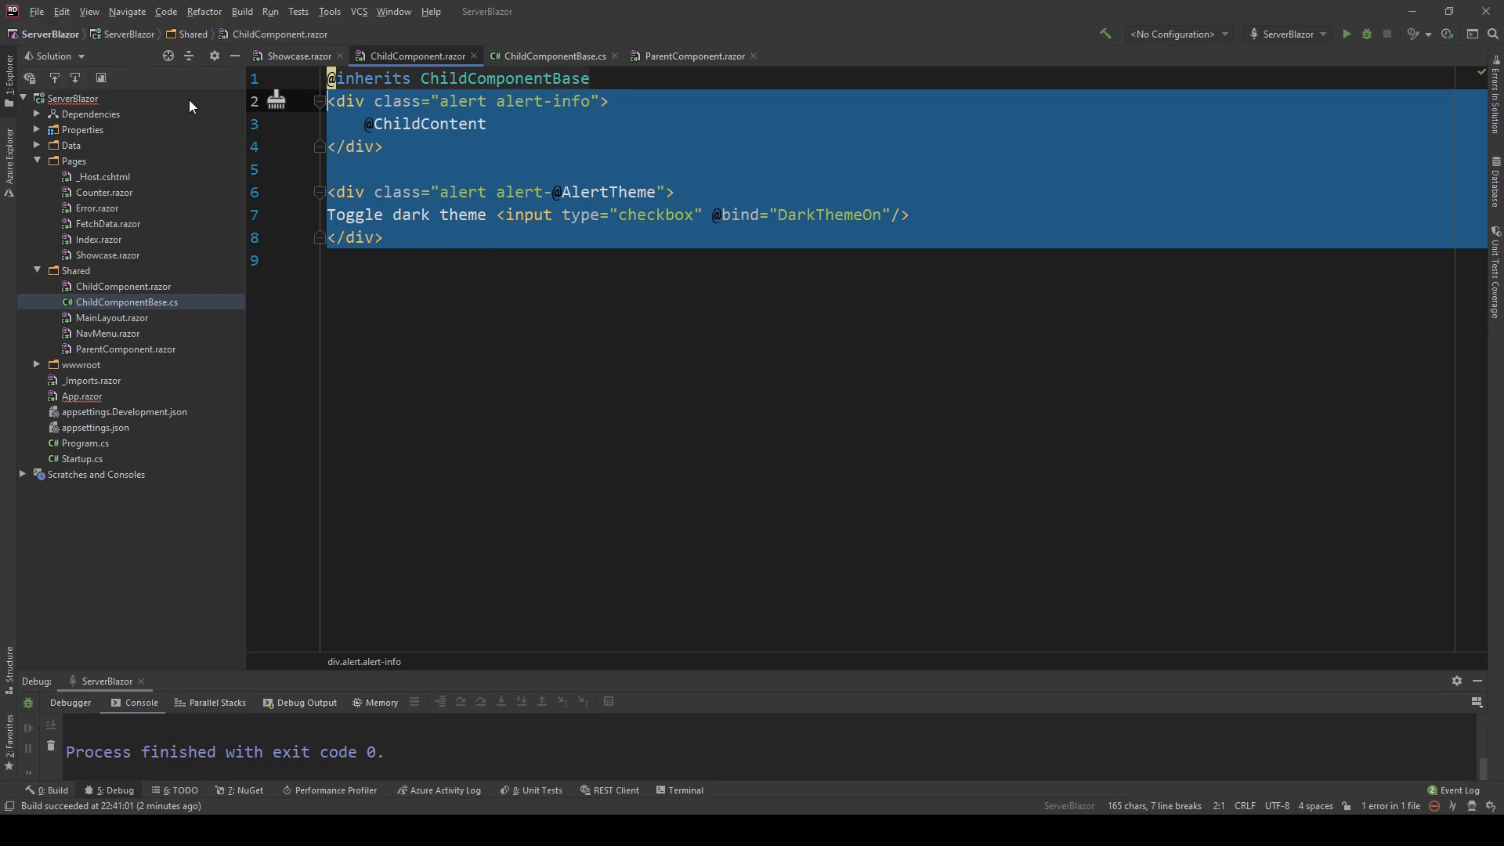
{"action": "left_click", "coordinate": [553, 56]}
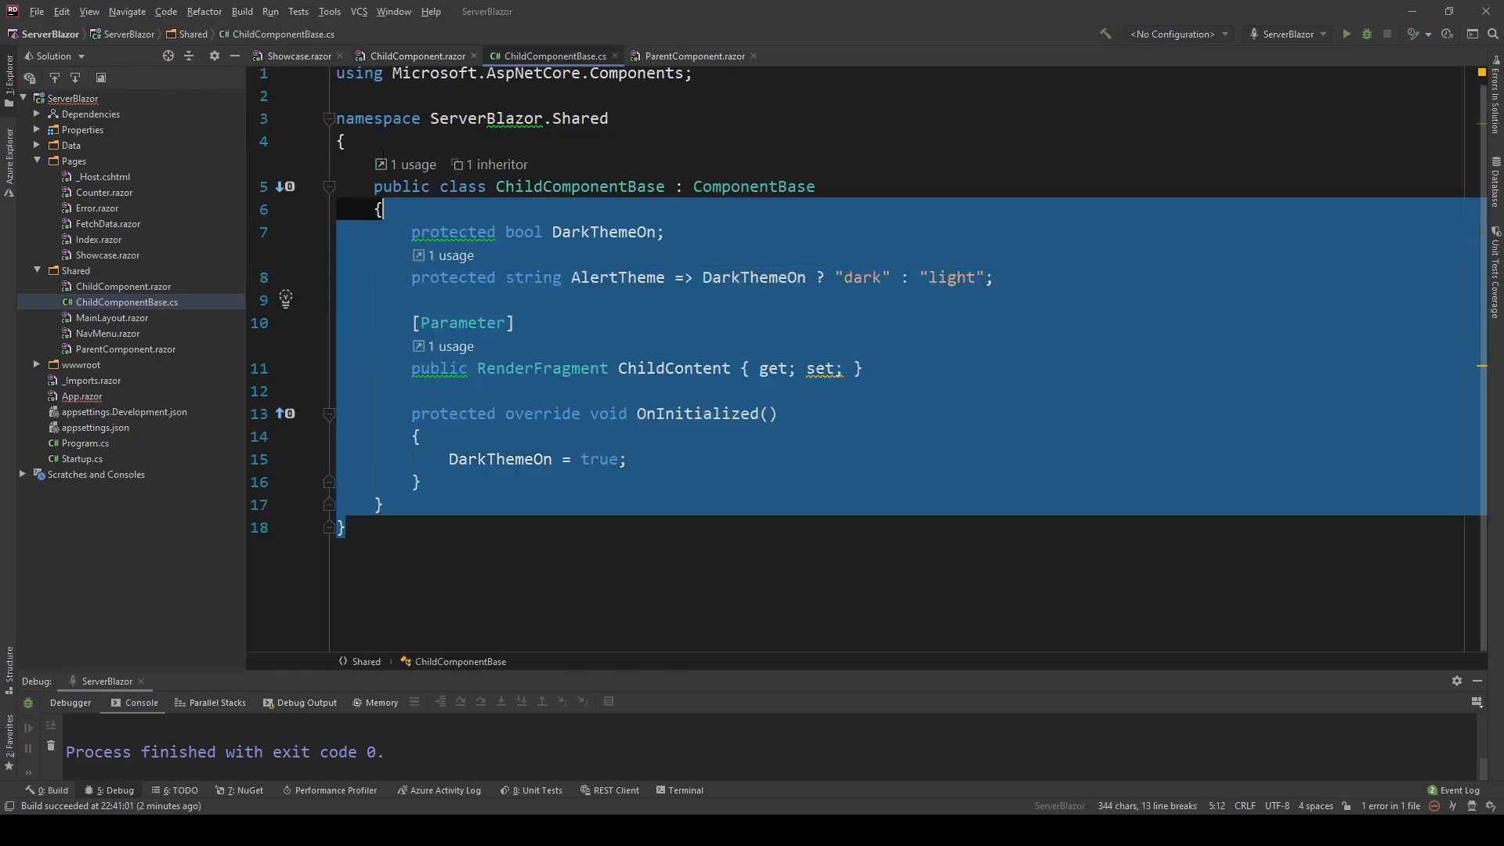
{"action": "left_click", "coordinate": [416, 55]}
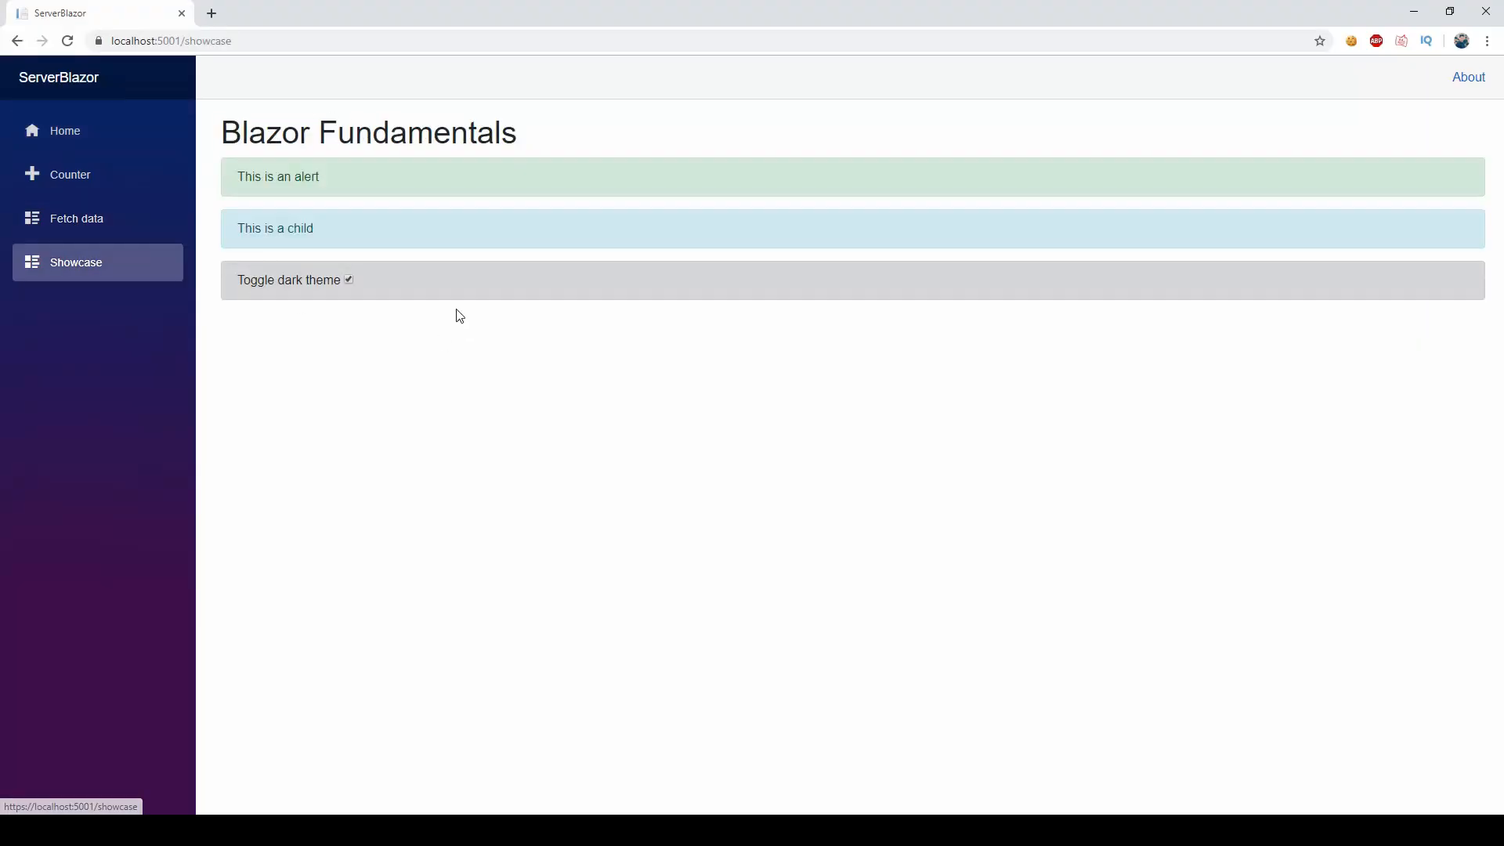
Untick Toggle dark theme so the second alert returns to its light look
{"action": "left_click", "coordinate": [349, 280]}
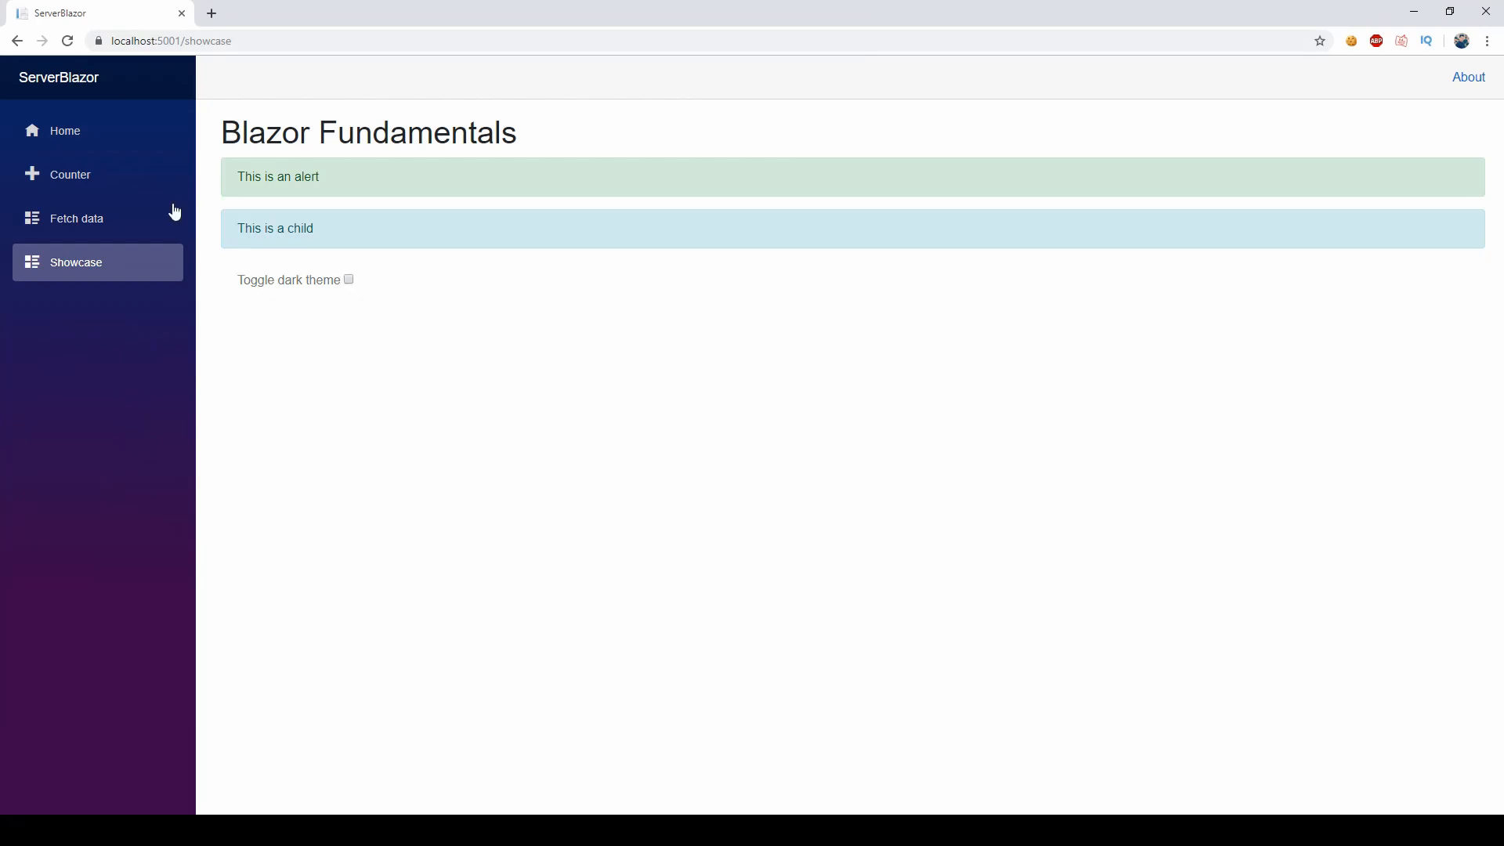